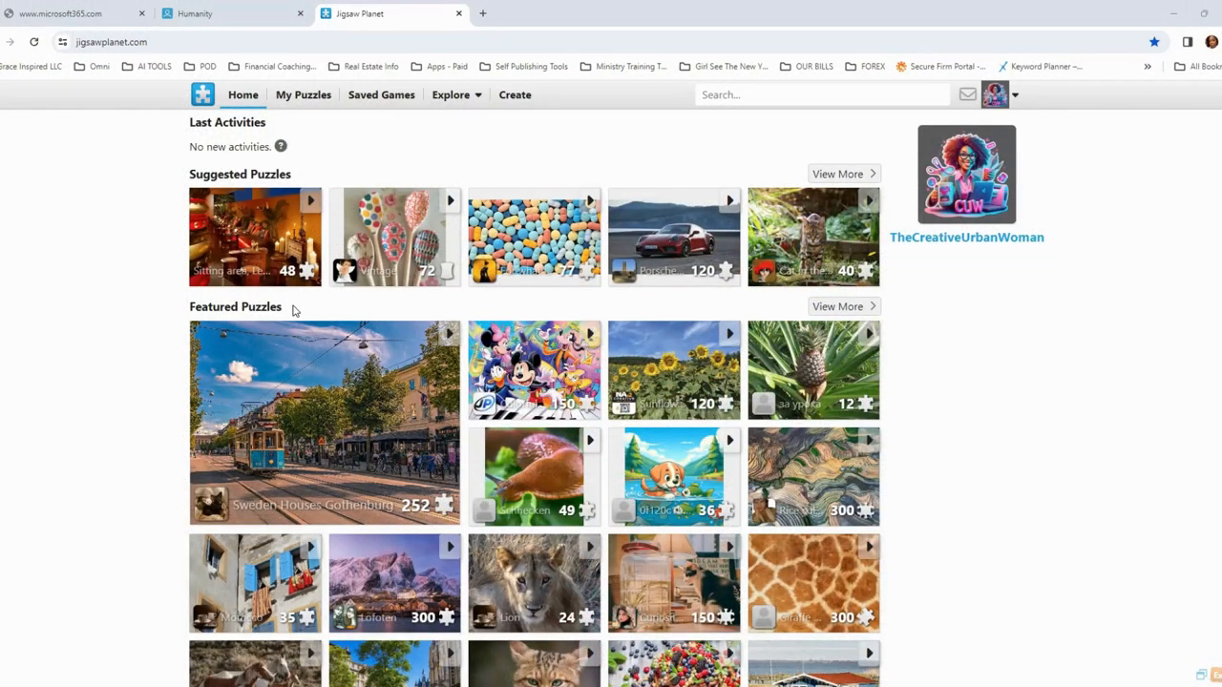
mouse_move(120, 286)
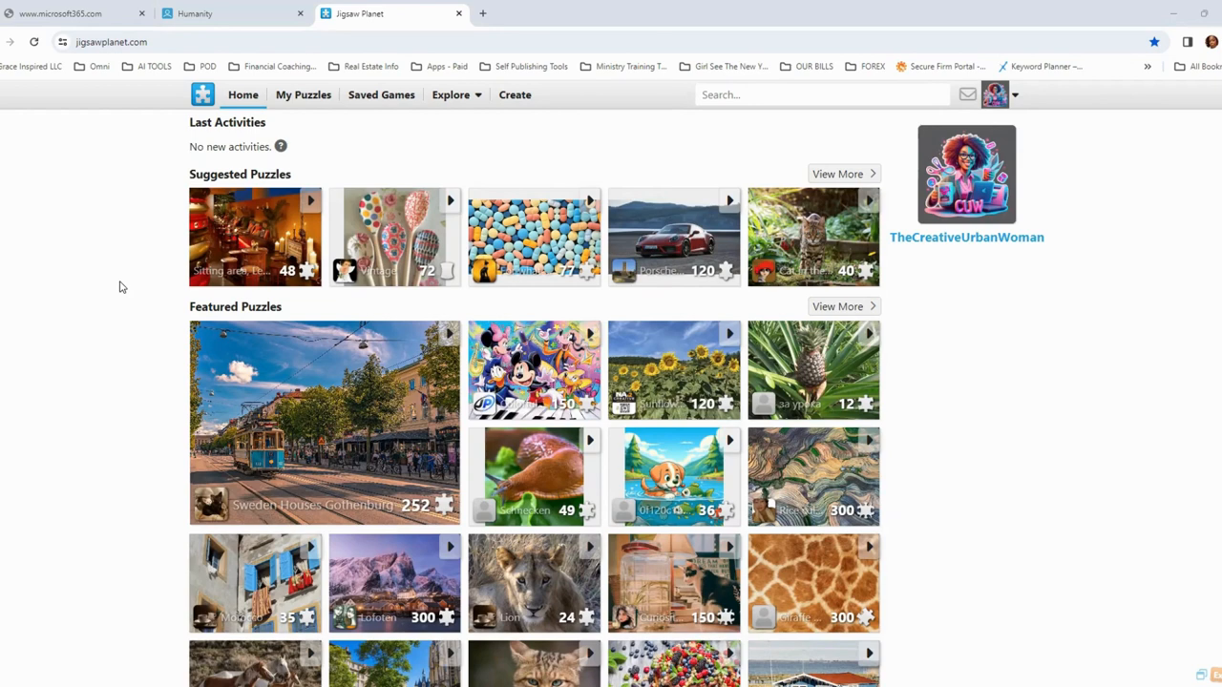
mouse_move(125, 304)
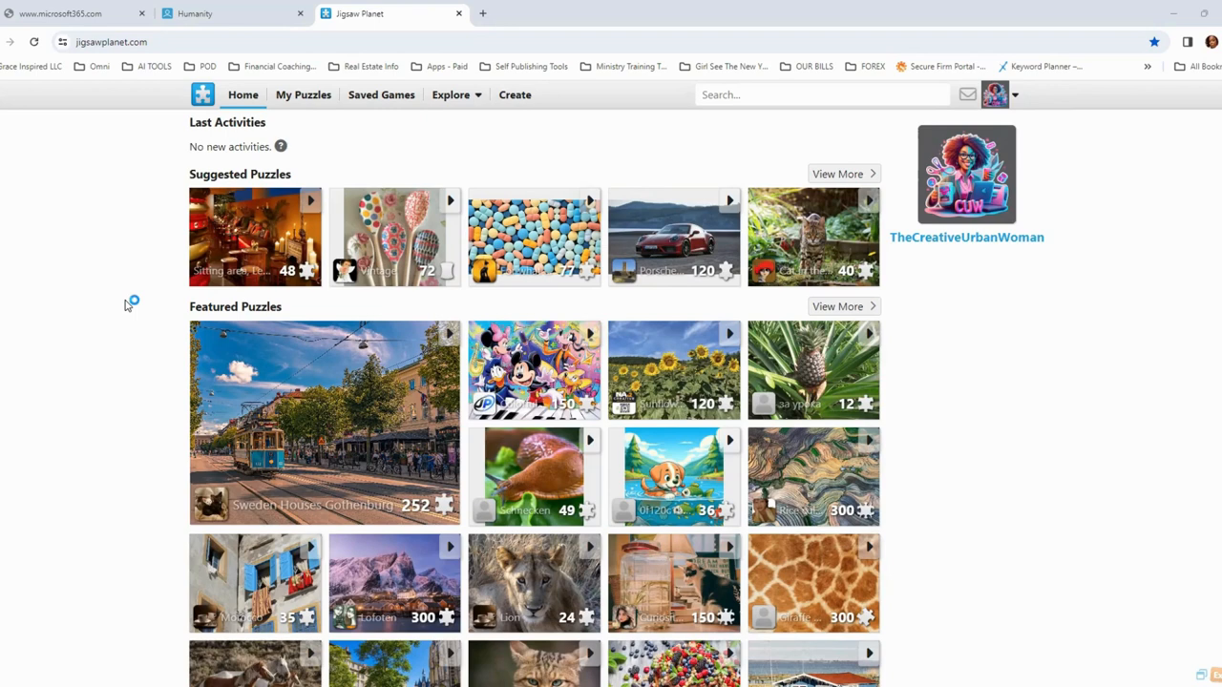
mouse_move(127, 303)
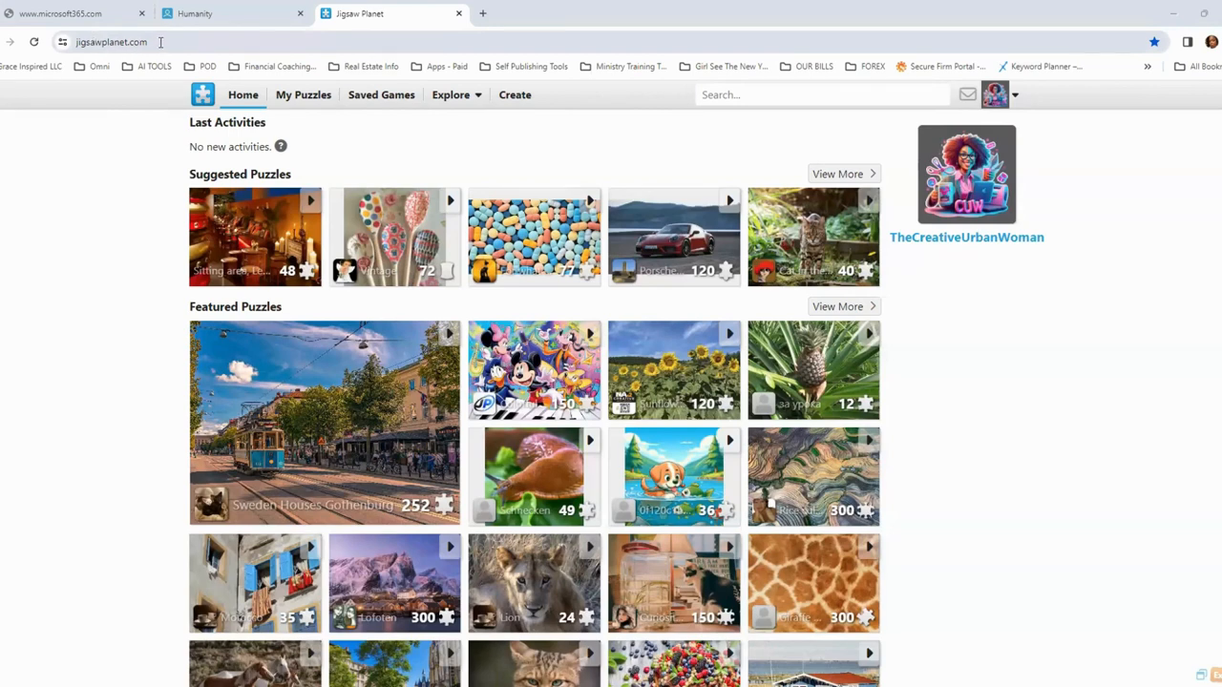
- Browse the Explore categories, then start a new puzzle and decline saving the password
left_click(110, 41)
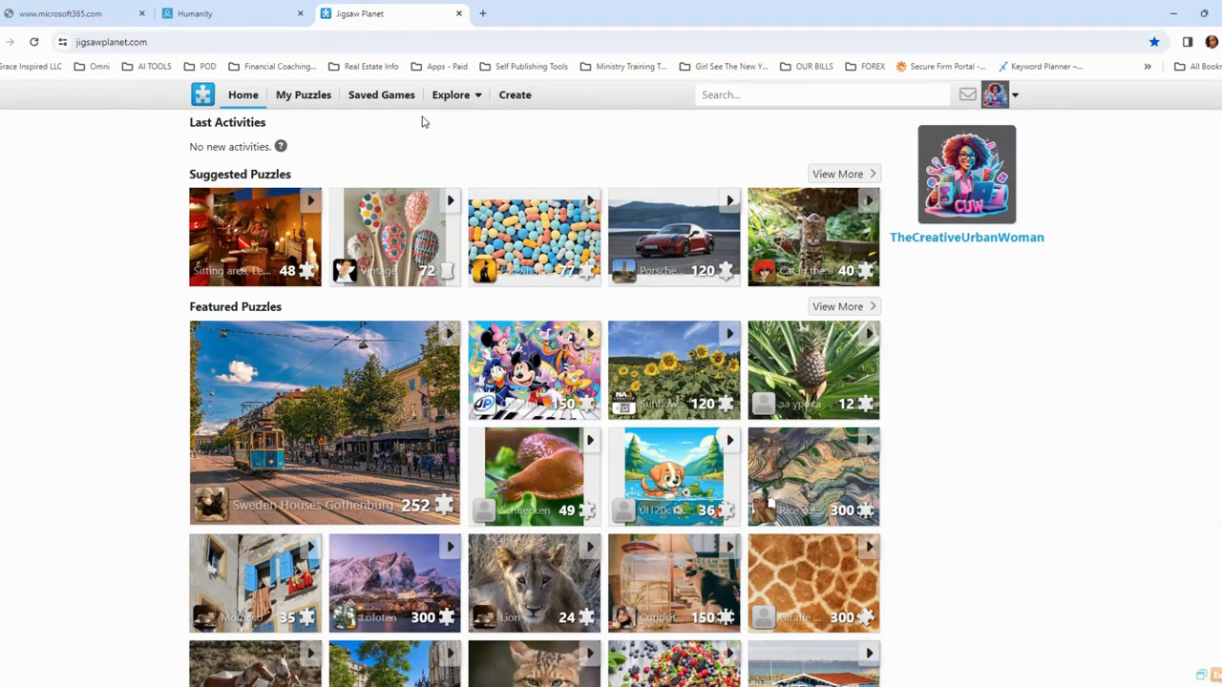
mouse_move(637, 272)
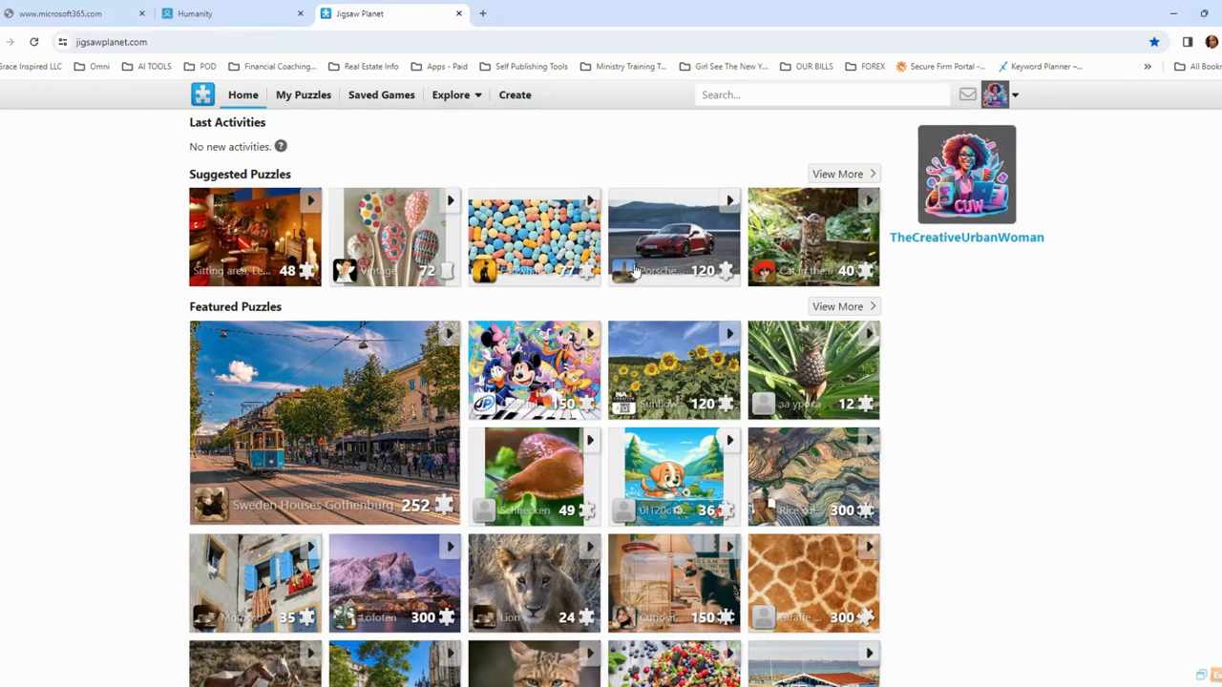
mouse_move(876, 429)
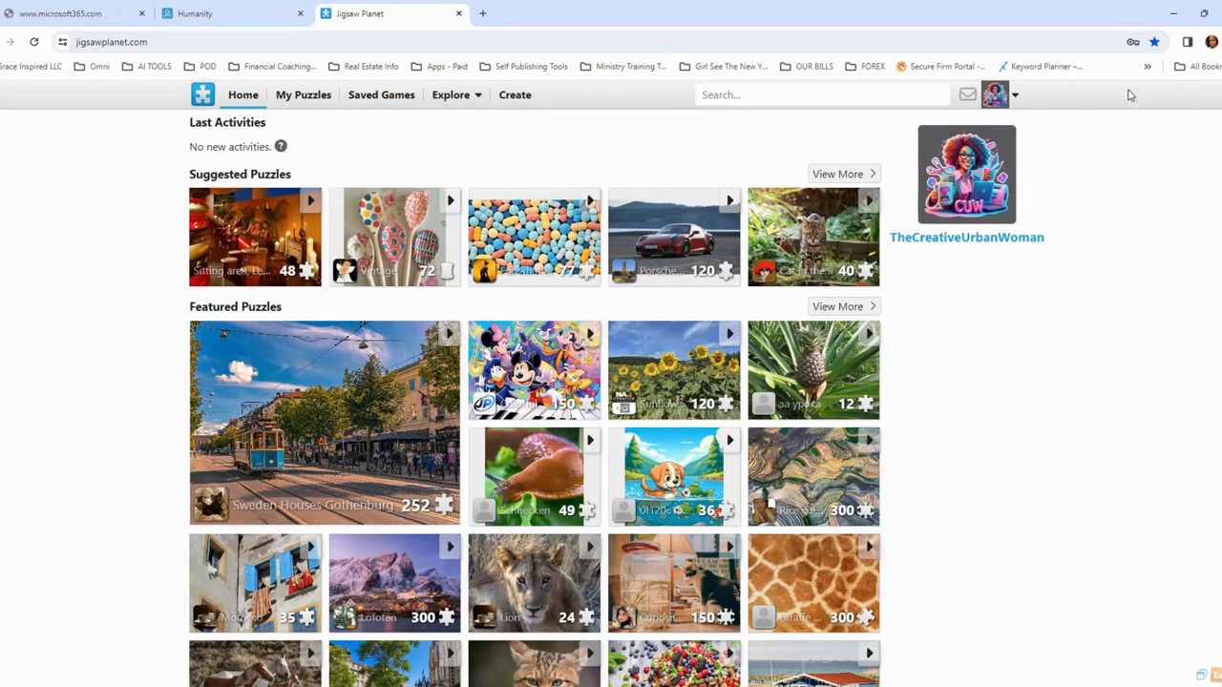
mouse_move(1105, 142)
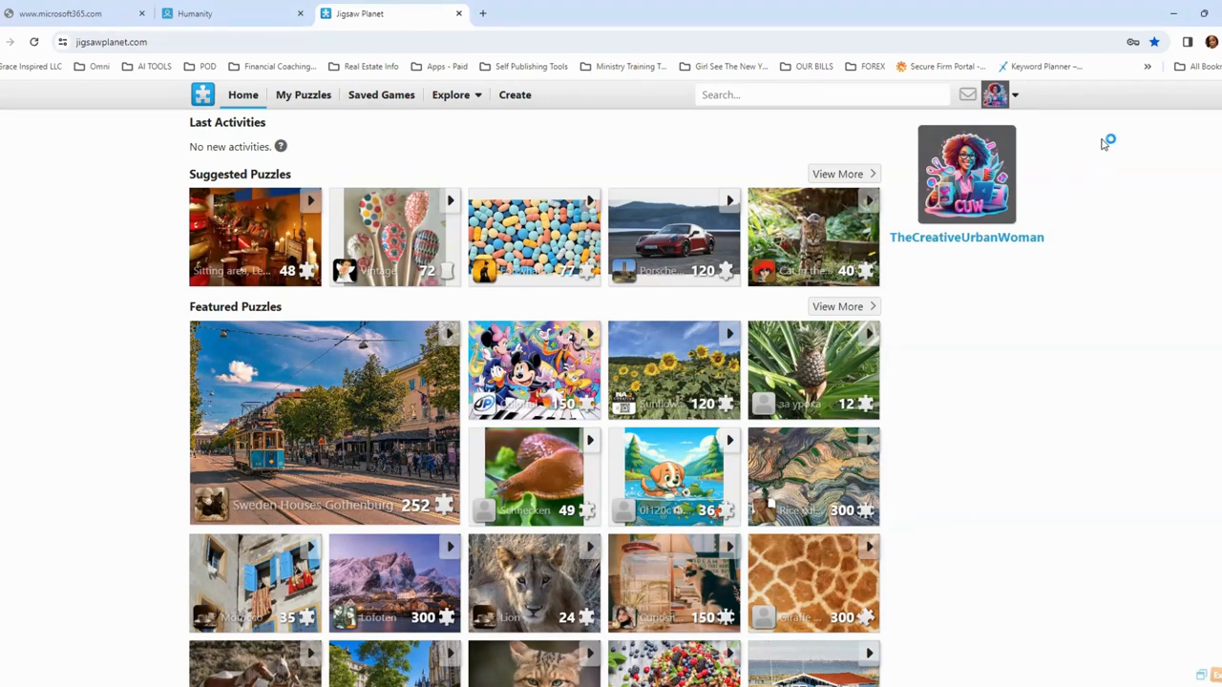
mouse_move(1105, 247)
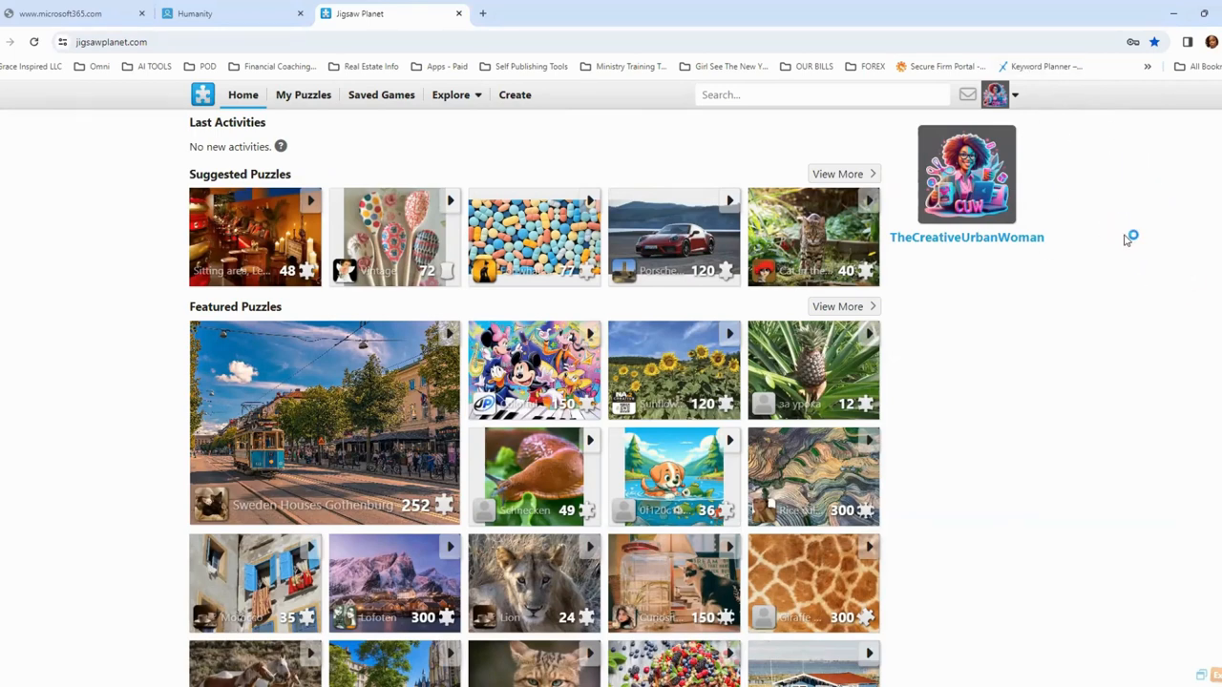
mouse_move(1050, 468)
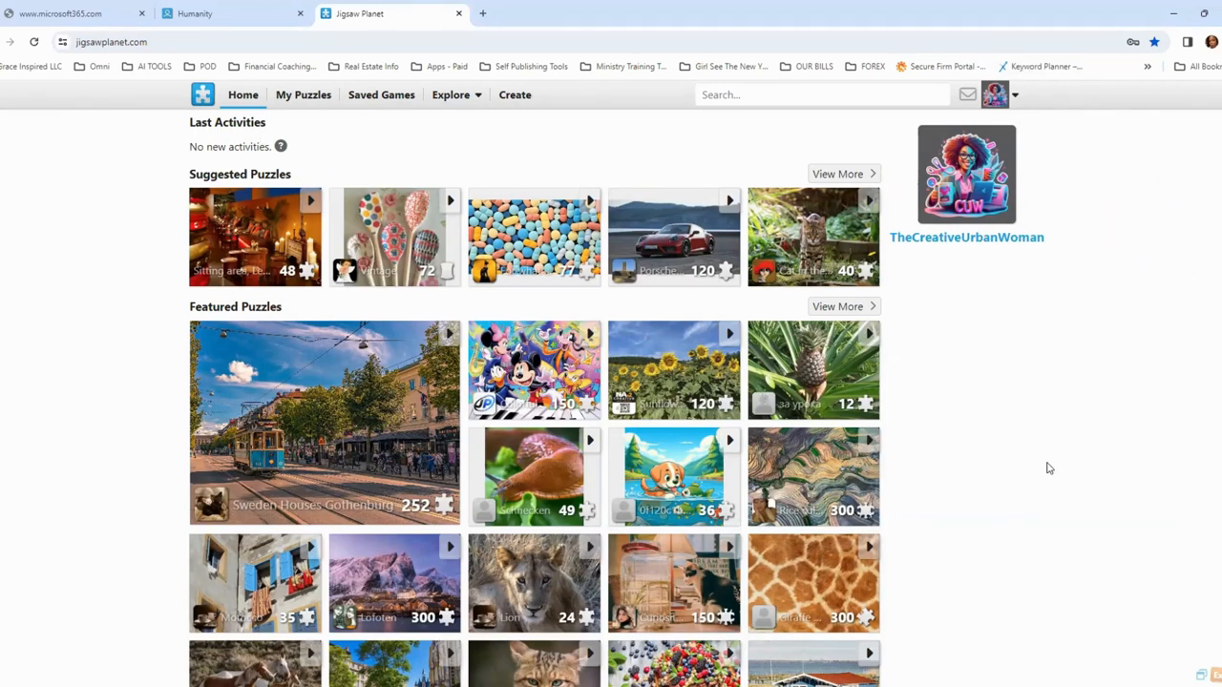
mouse_move(848, 539)
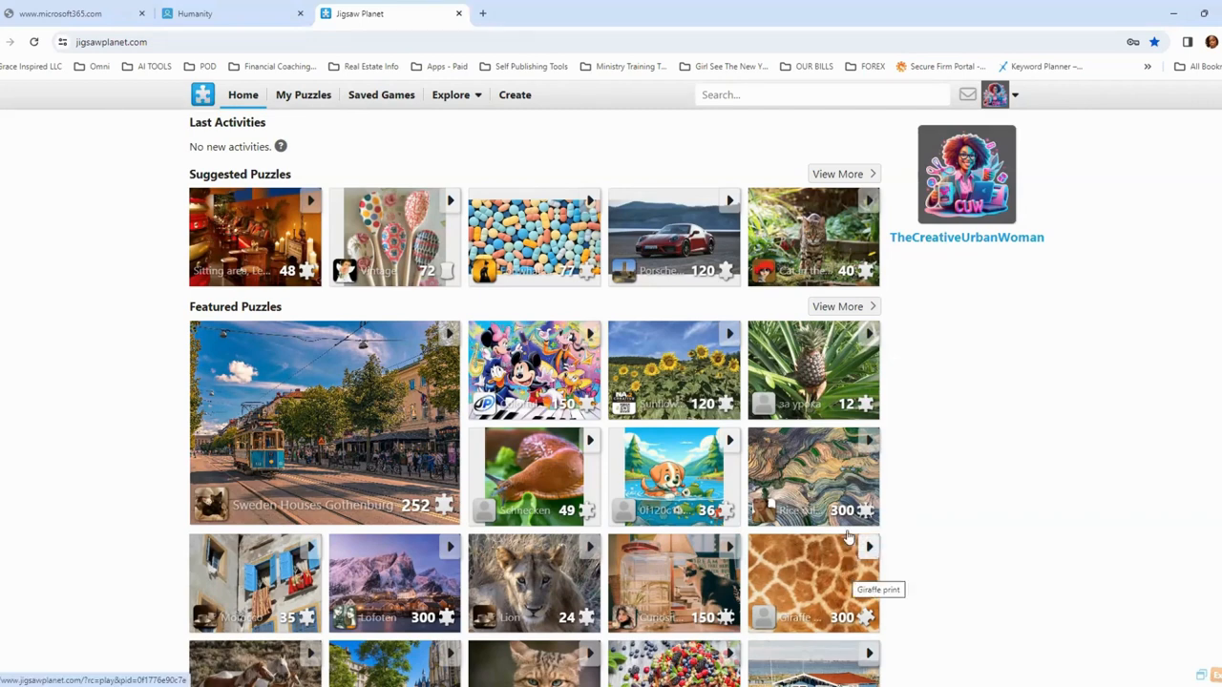
mouse_move(267, 251)
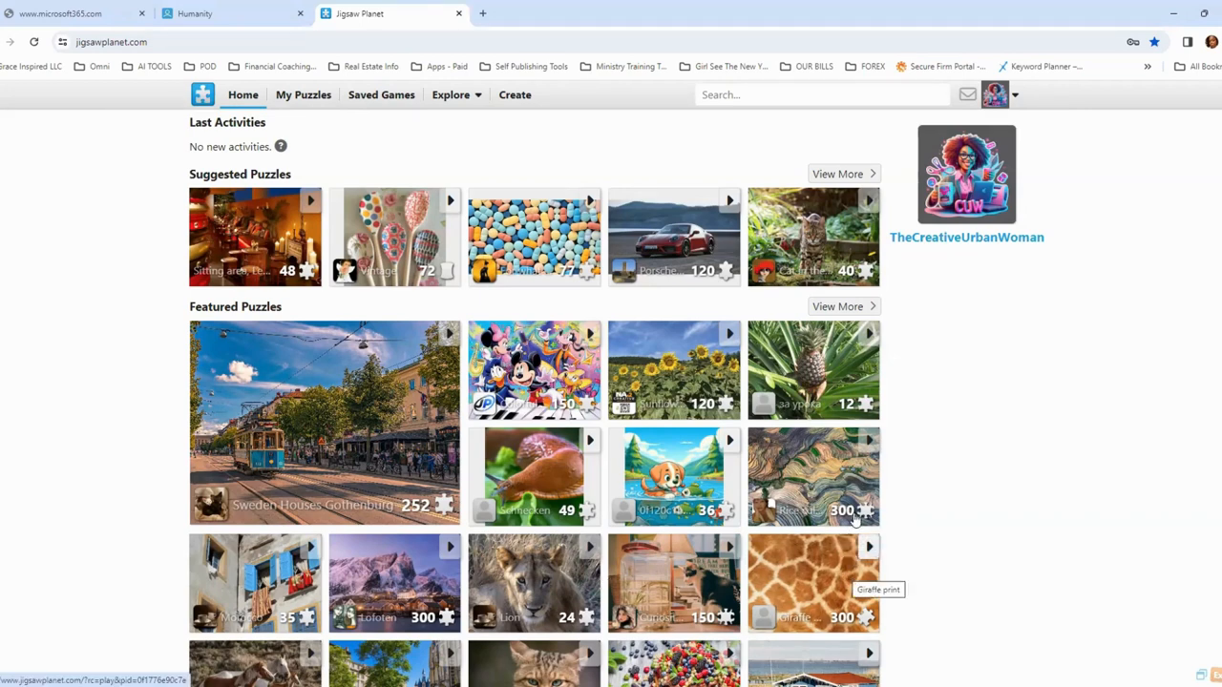
mouse_move(418, 562)
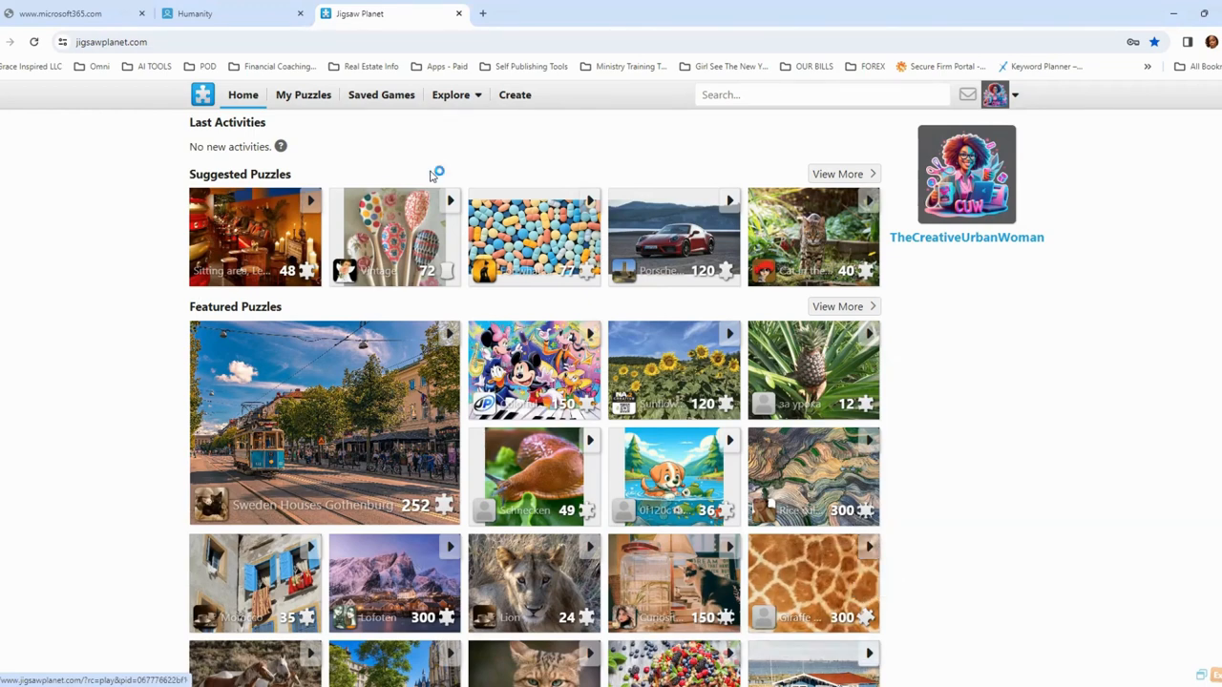
mouse_move(267, 202)
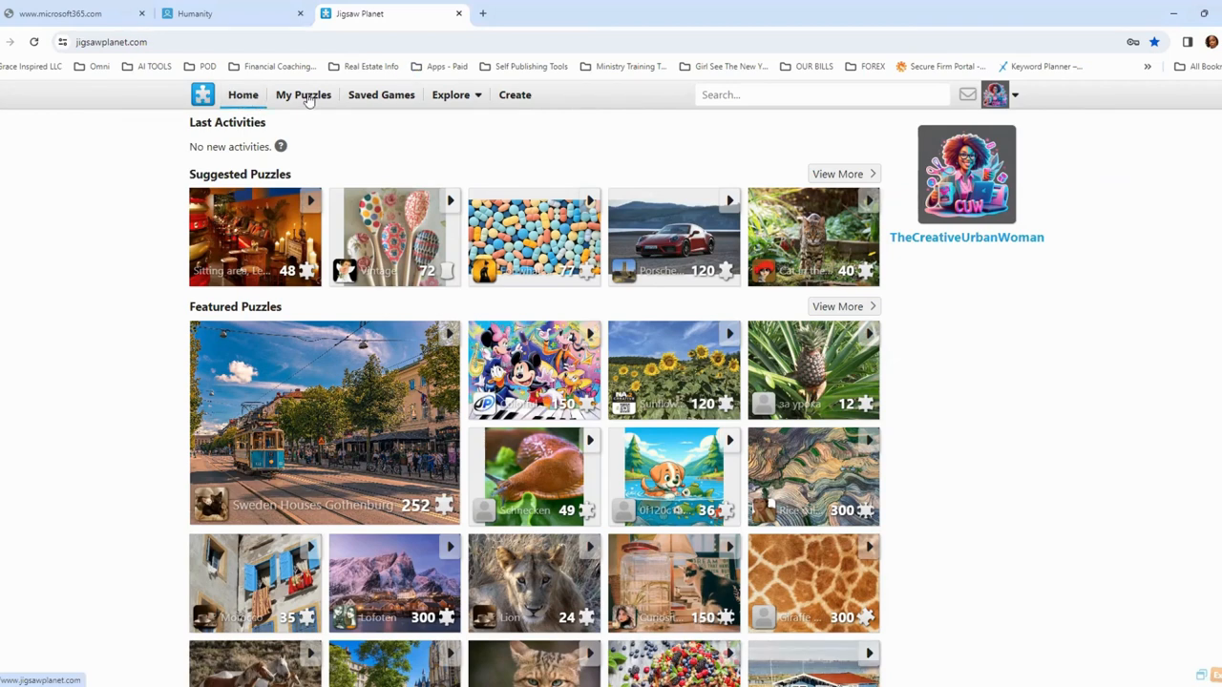
mouse_move(381, 94)
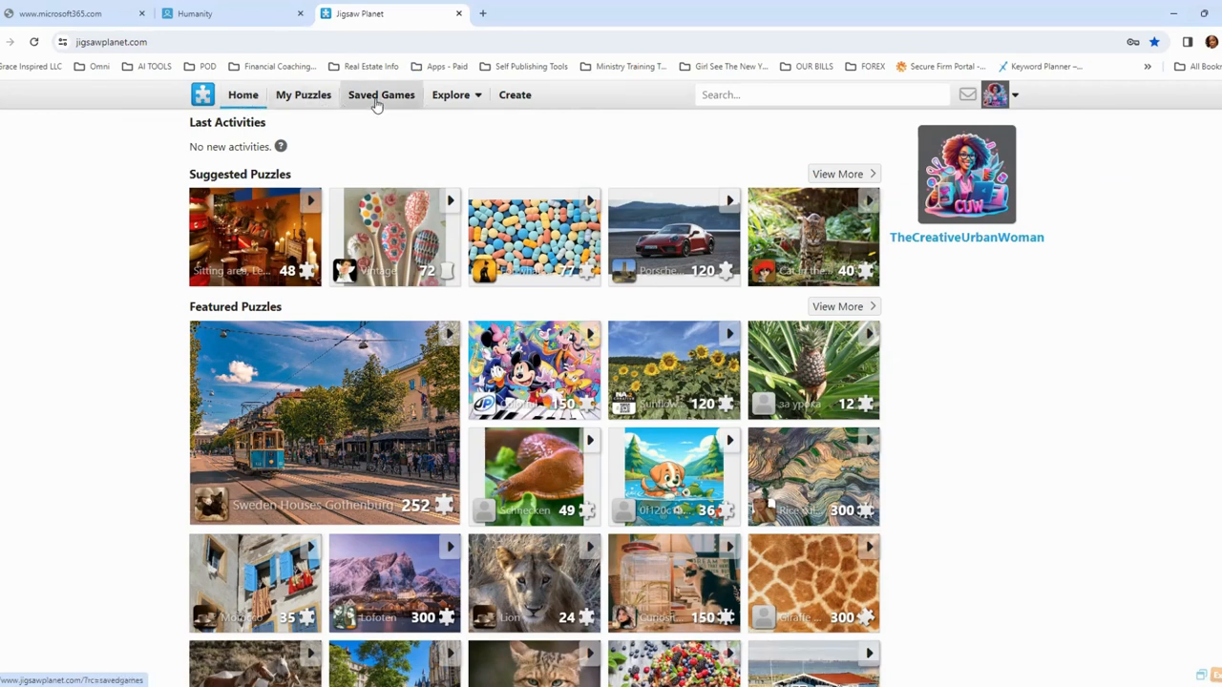
left_click(450, 94)
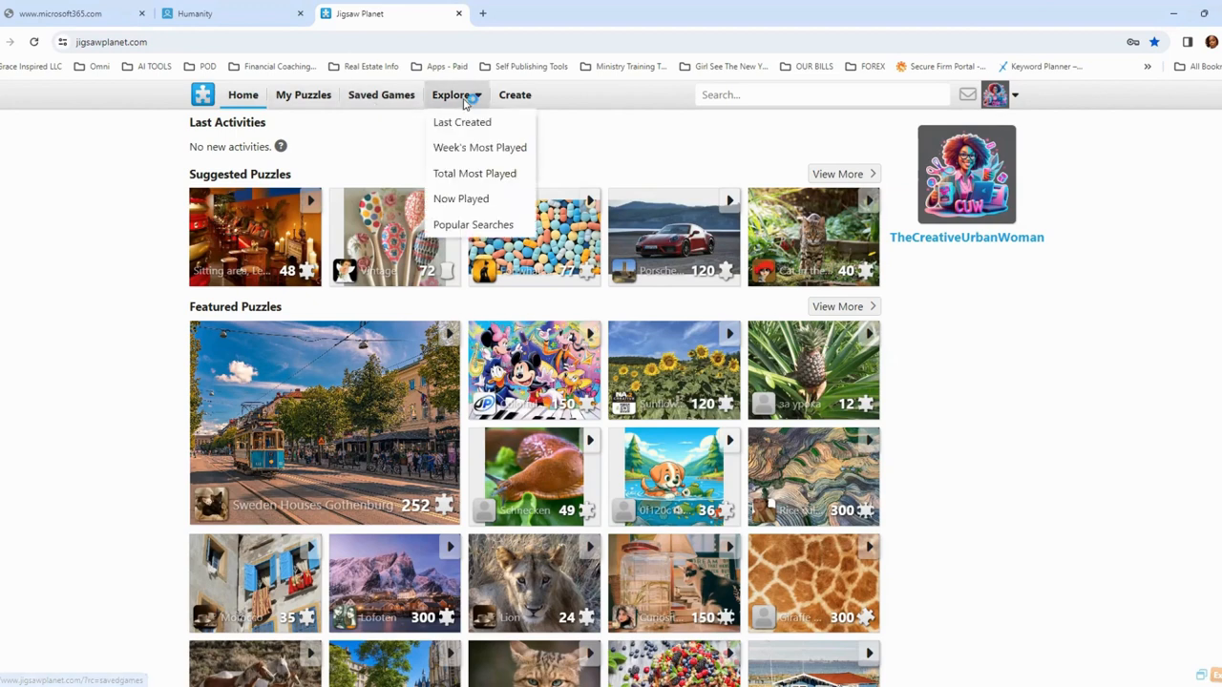
mouse_move(480, 147)
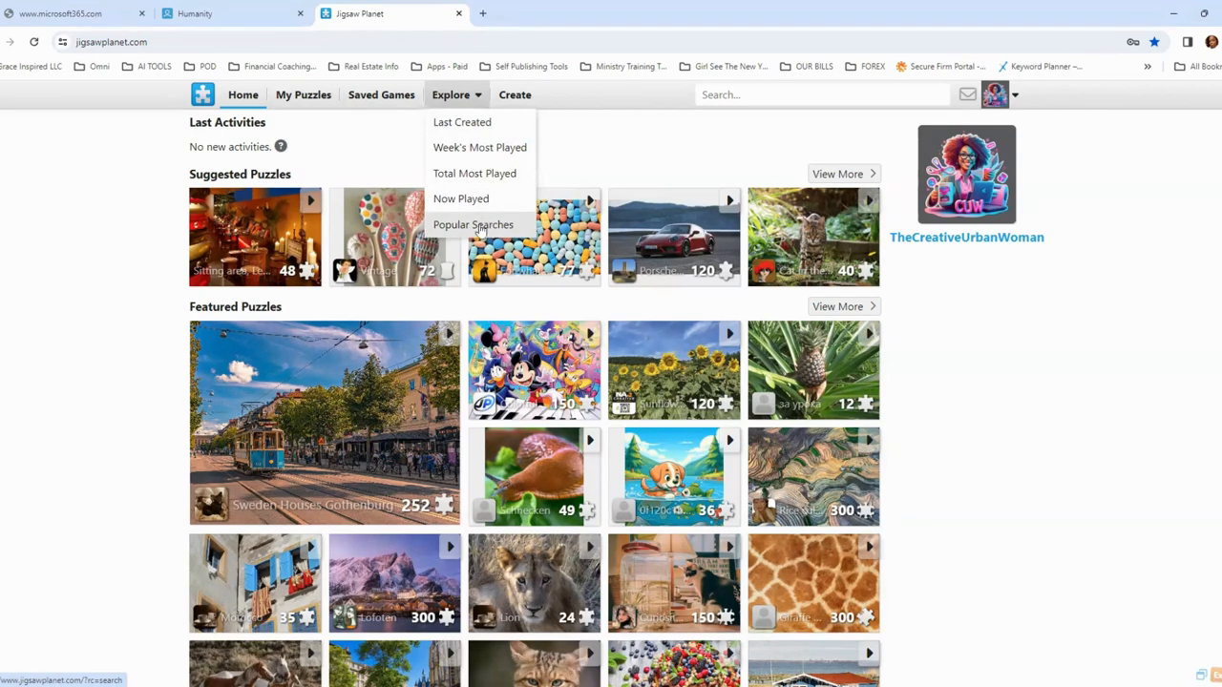
mouse_move(515, 103)
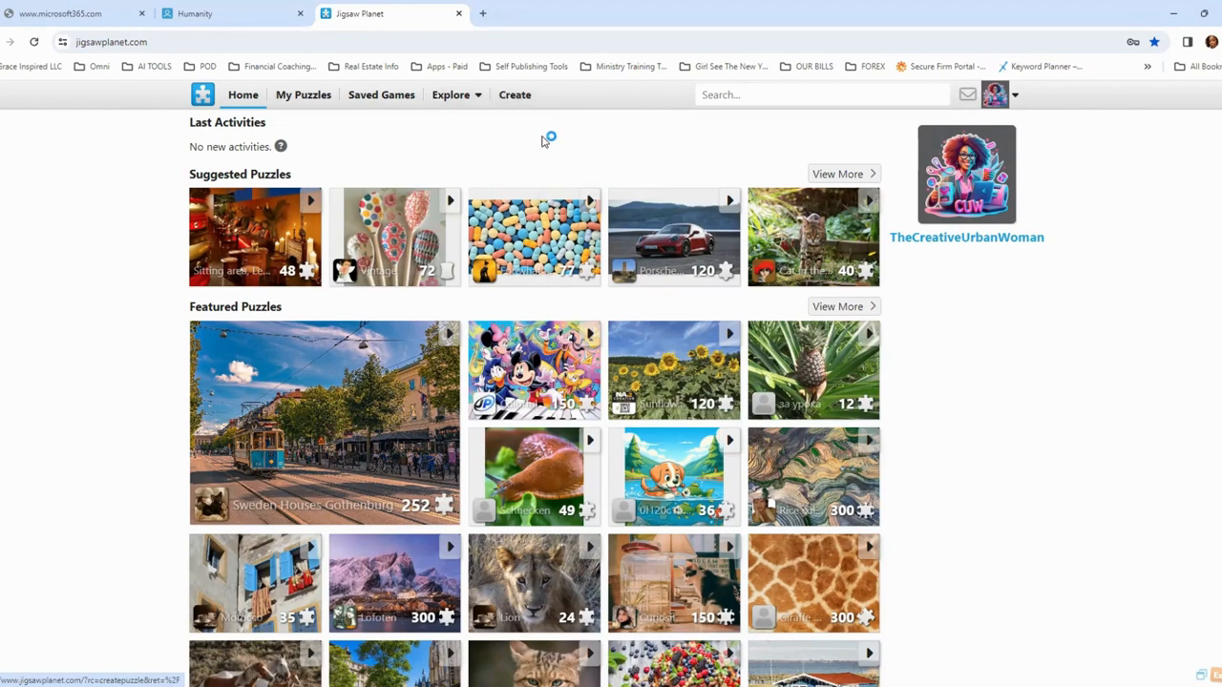
mouse_move(1045, 221)
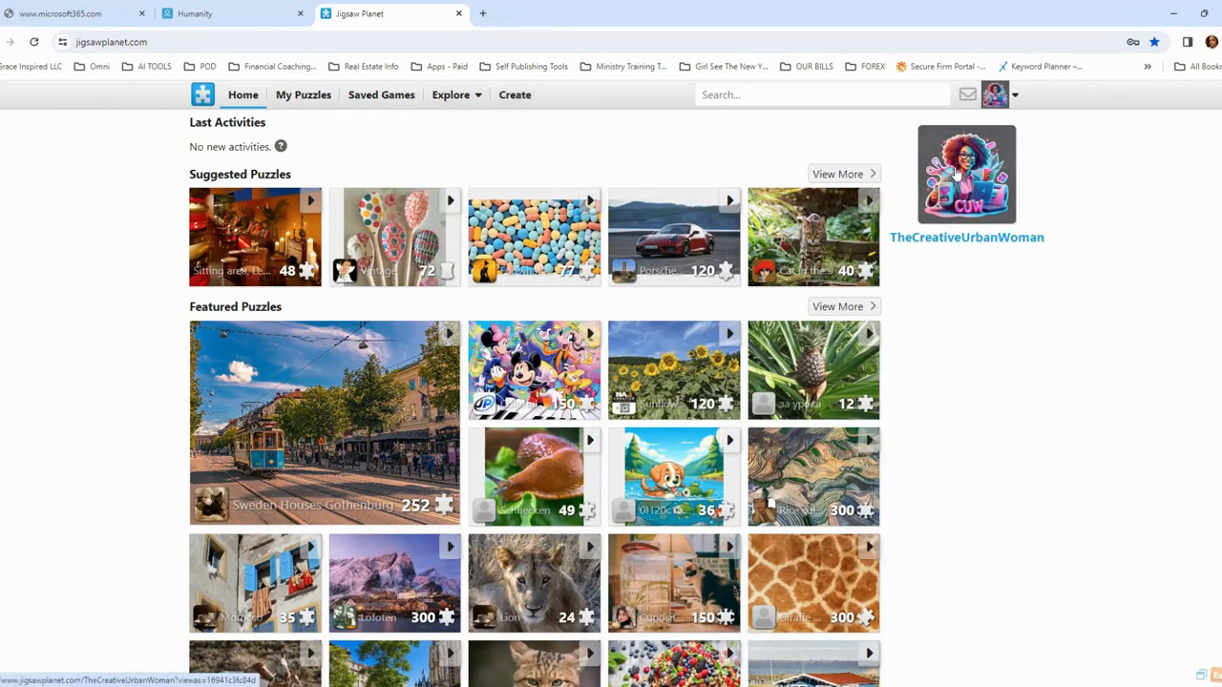
mouse_move(967, 237)
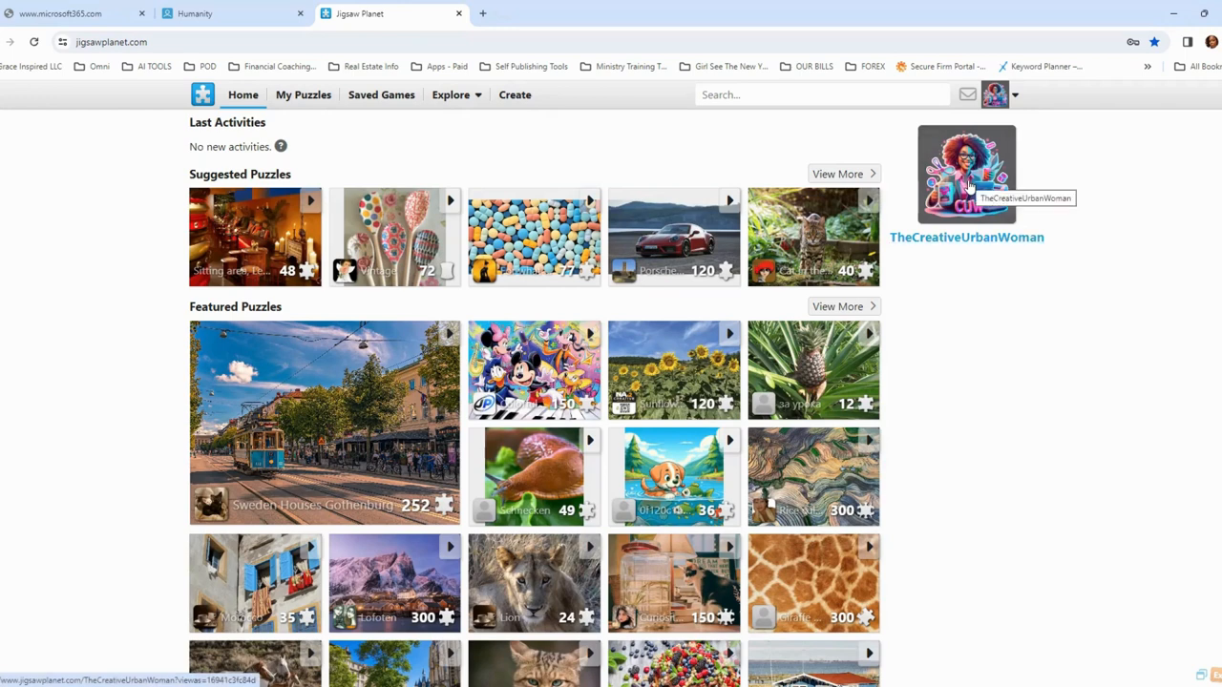
mouse_move(1015, 276)
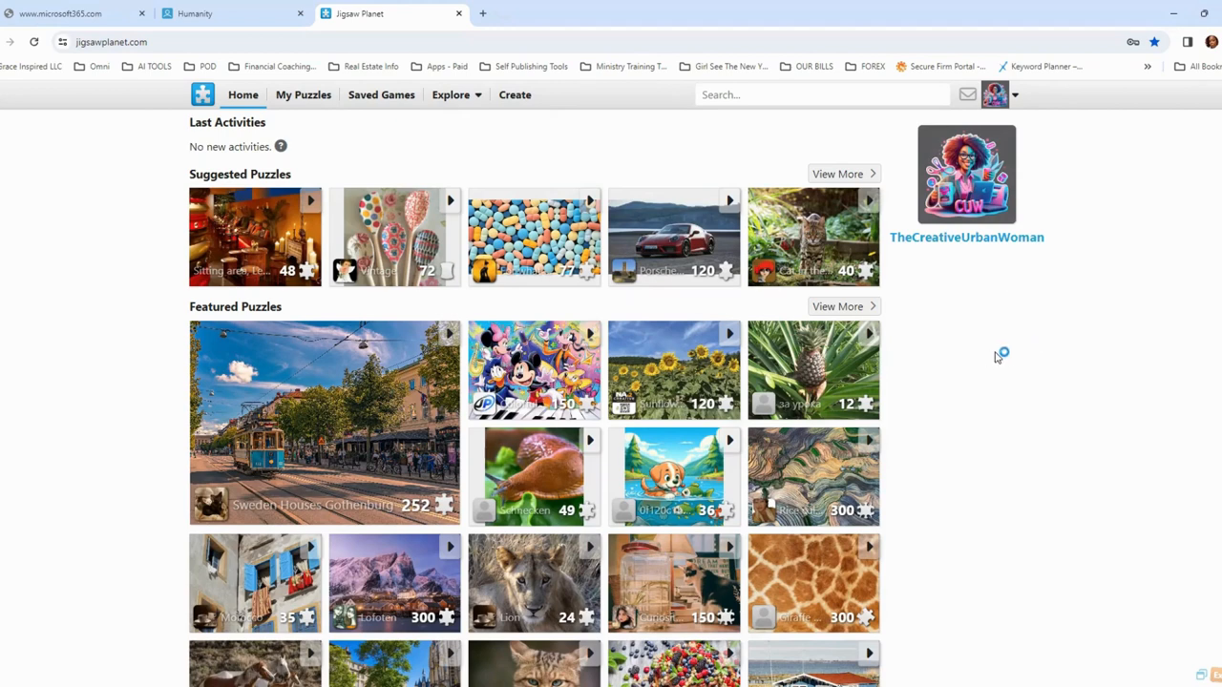
mouse_move(1028, 355)
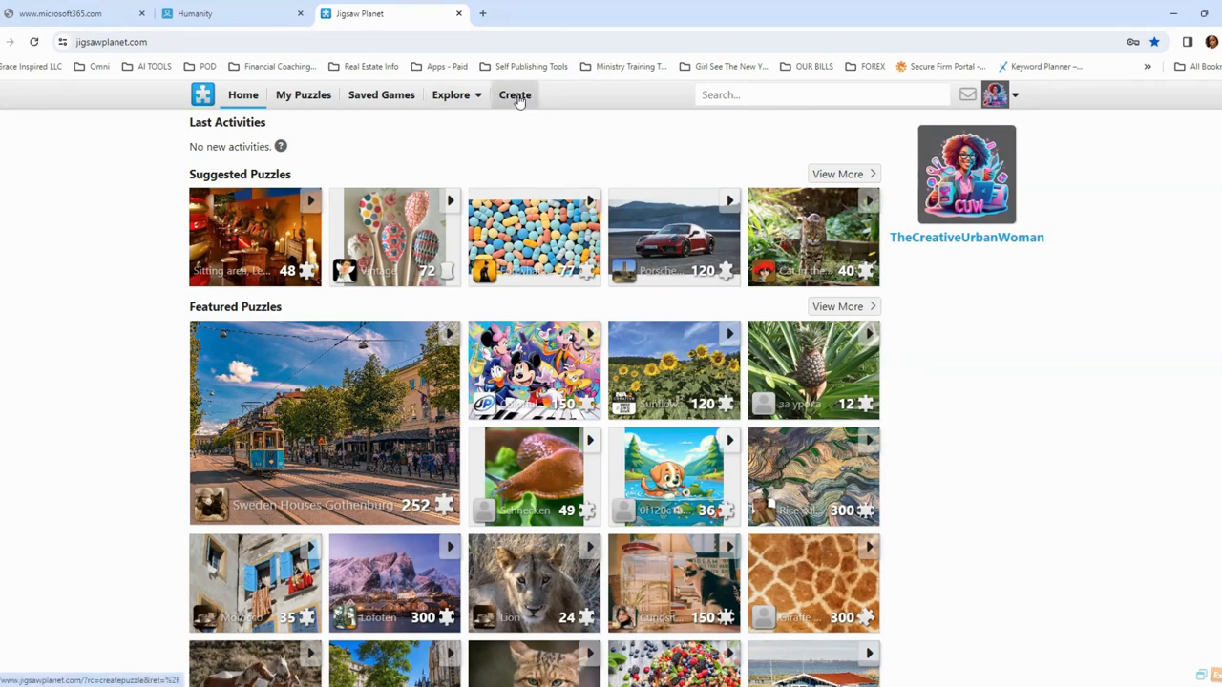
left_click(515, 95)
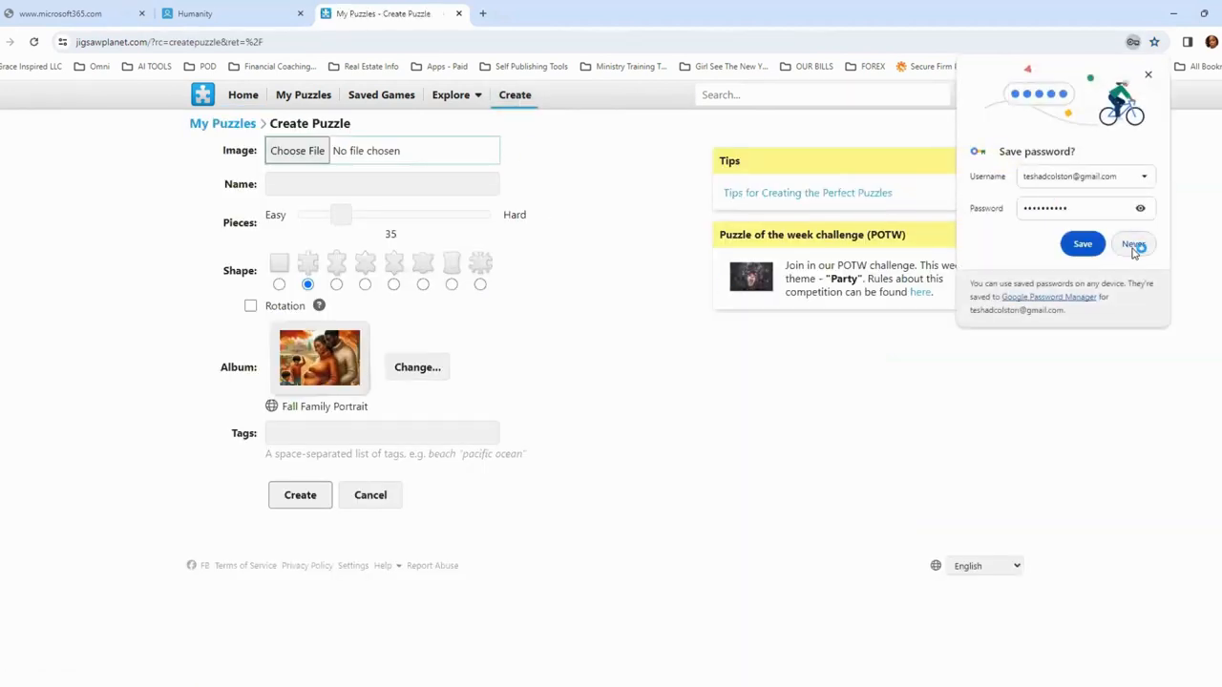
left_click(1132, 243)
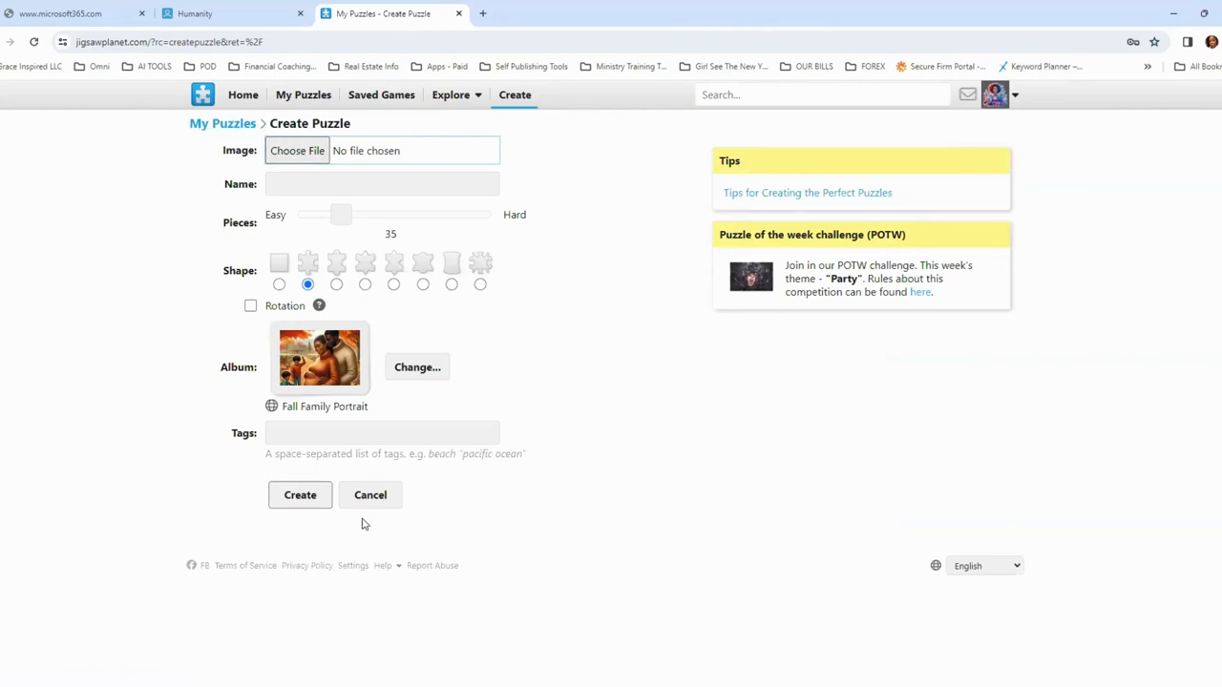
mouse_move(286, 372)
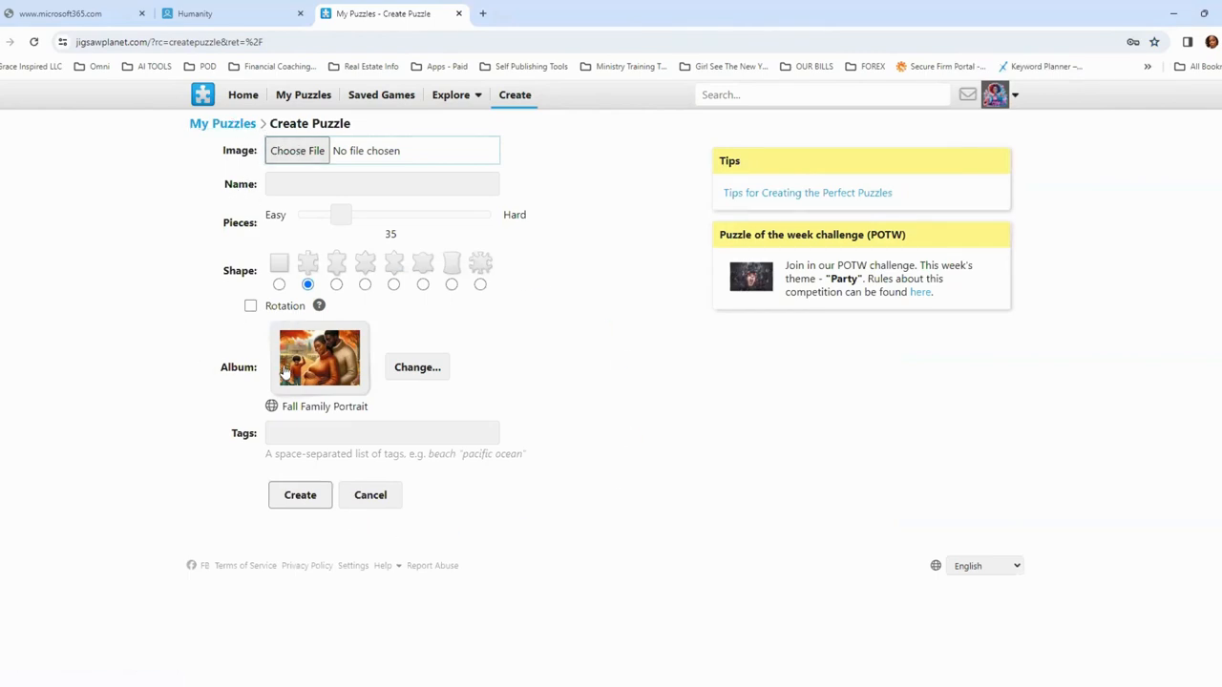
mouse_move(322, 413)
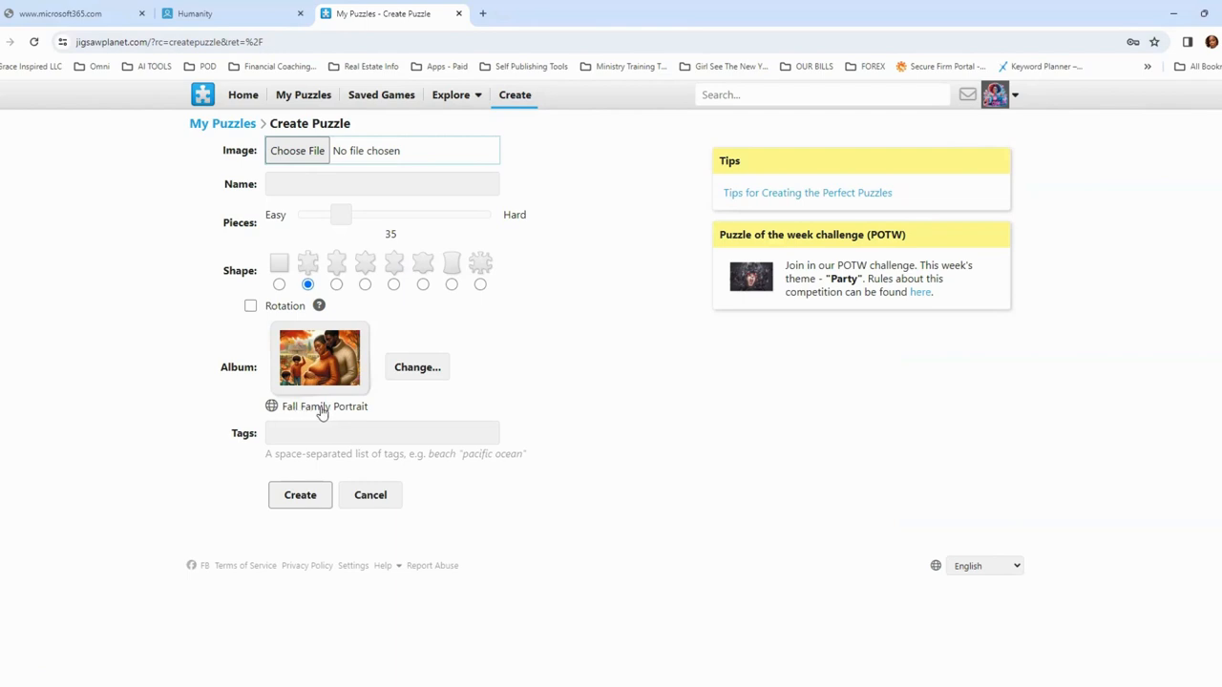
mouse_move(365, 412)
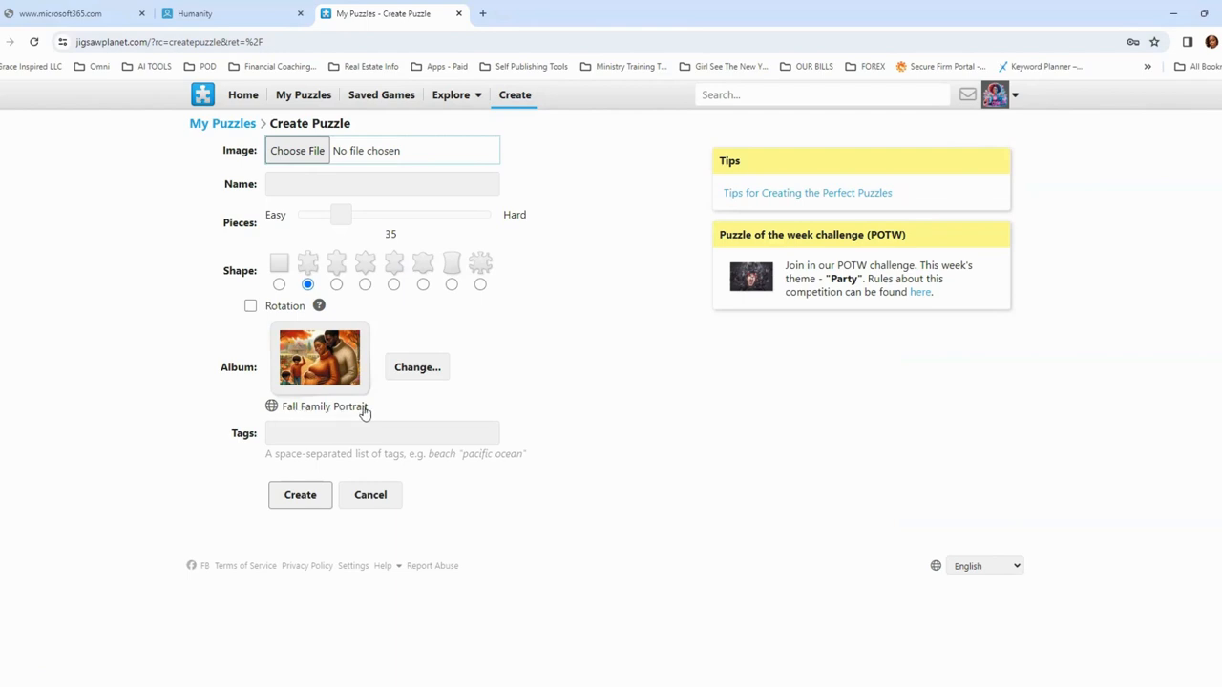
mouse_move(334, 412)
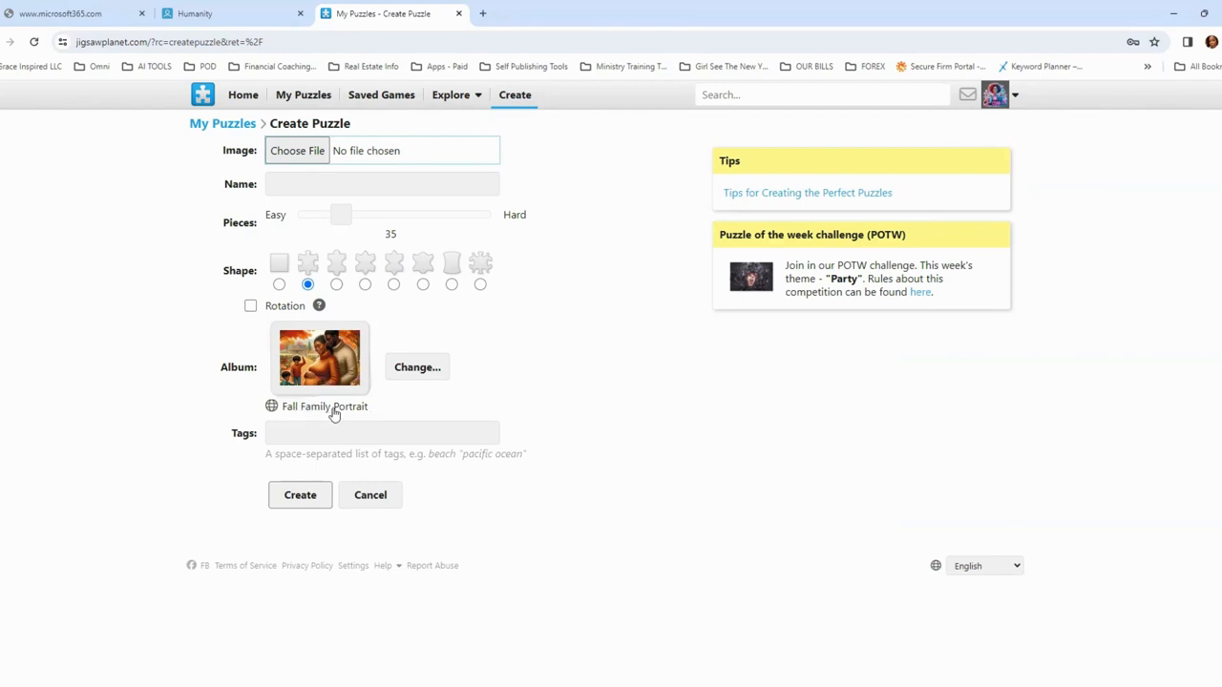
mouse_move(417, 391)
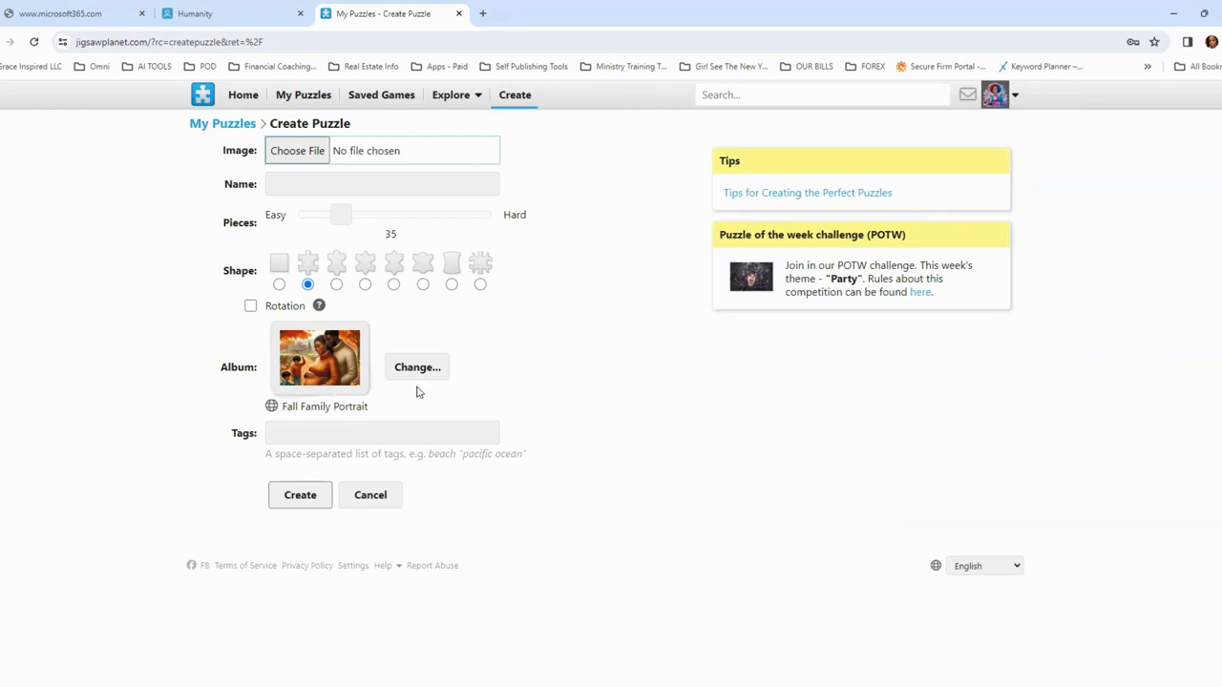
mouse_move(334, 395)
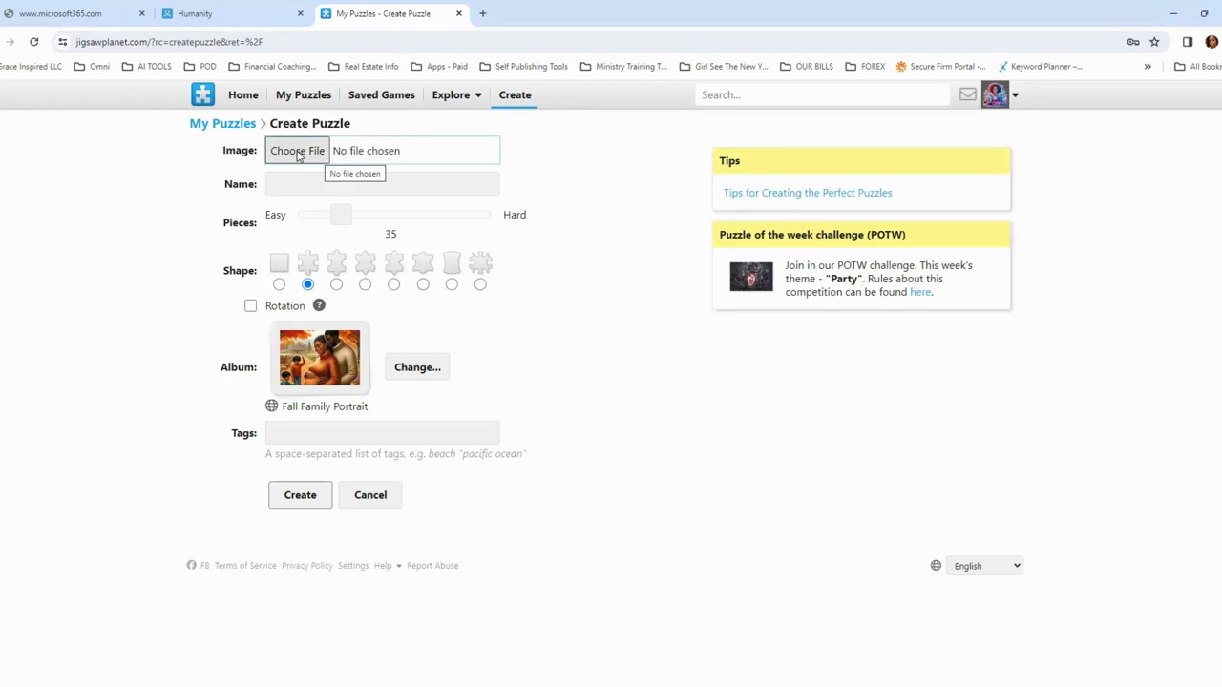
mouse_move(306, 150)
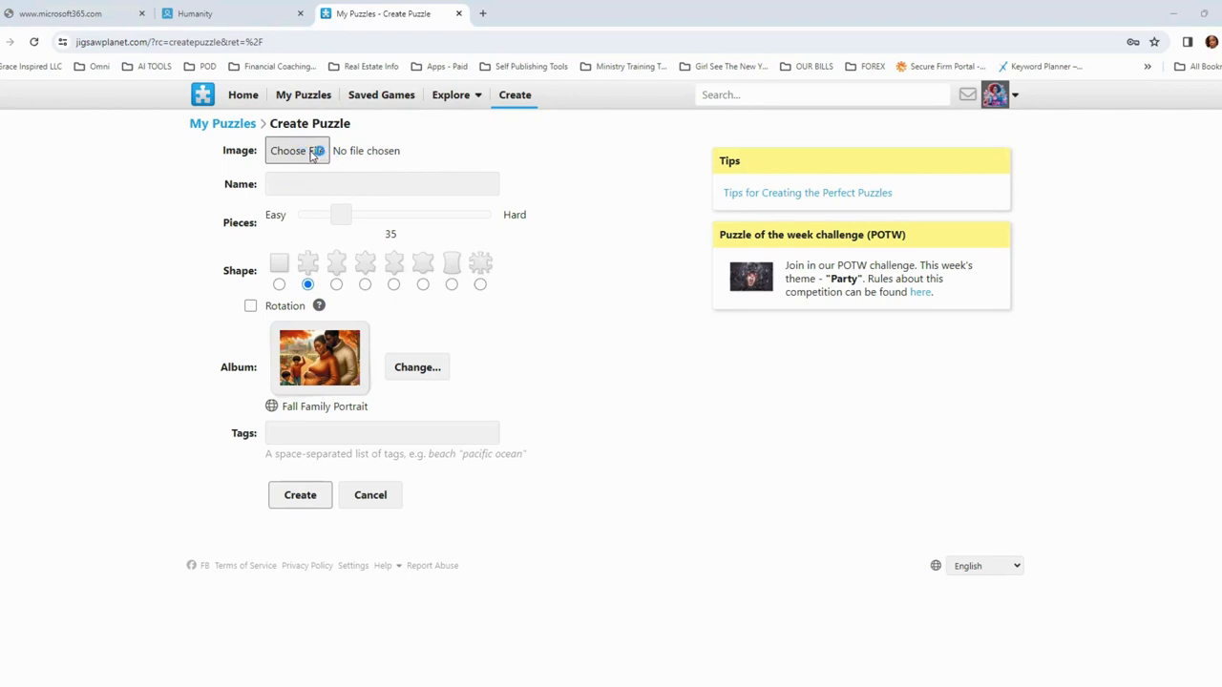
mouse_move(316, 155)
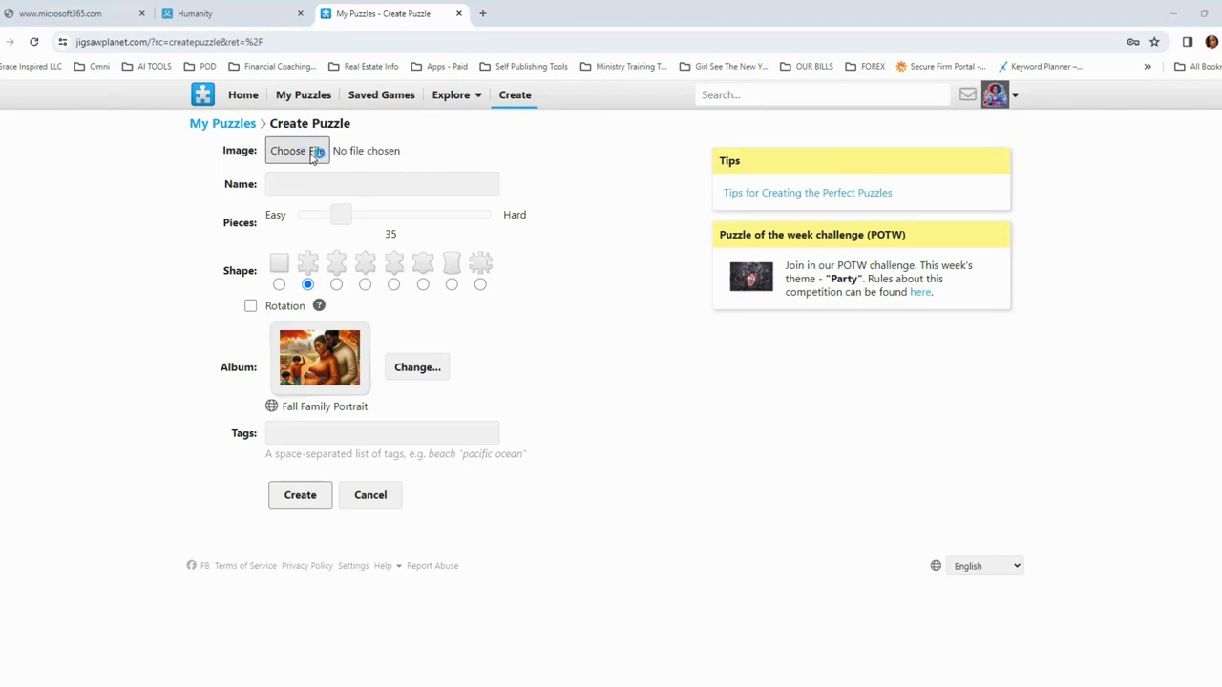
- Preview the Designer images in Downloads and choose Designer (3).png as the puzzle image
left_click(296, 150)
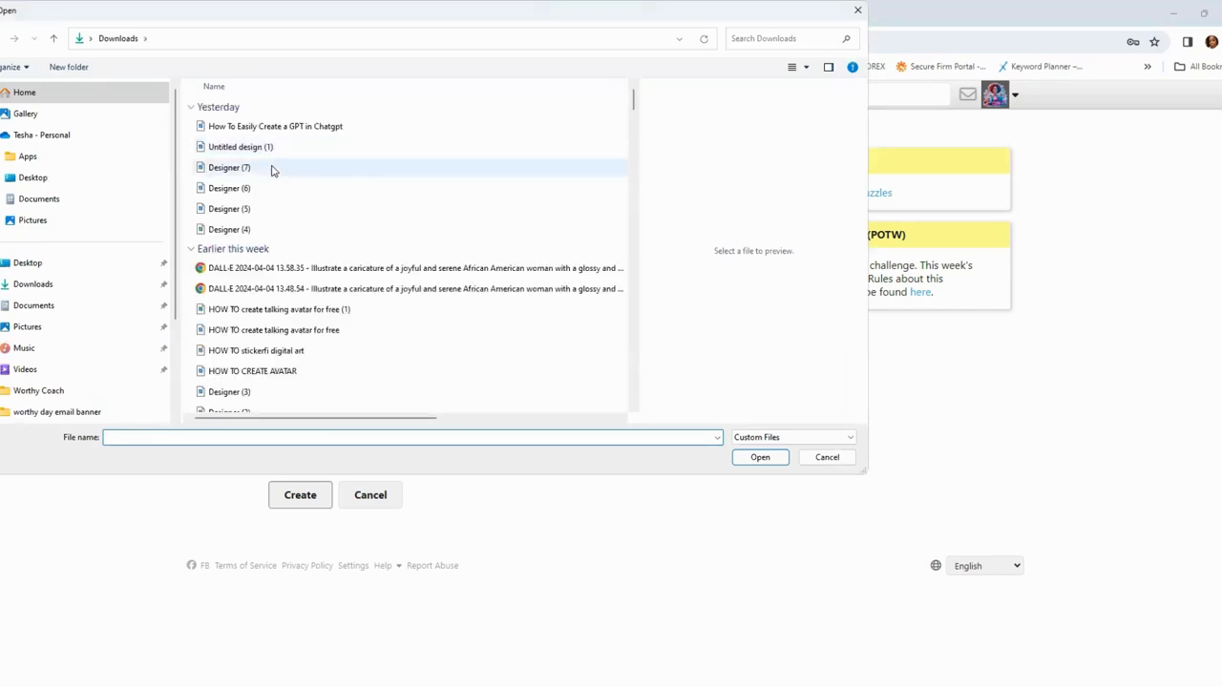
left_click(229, 167)
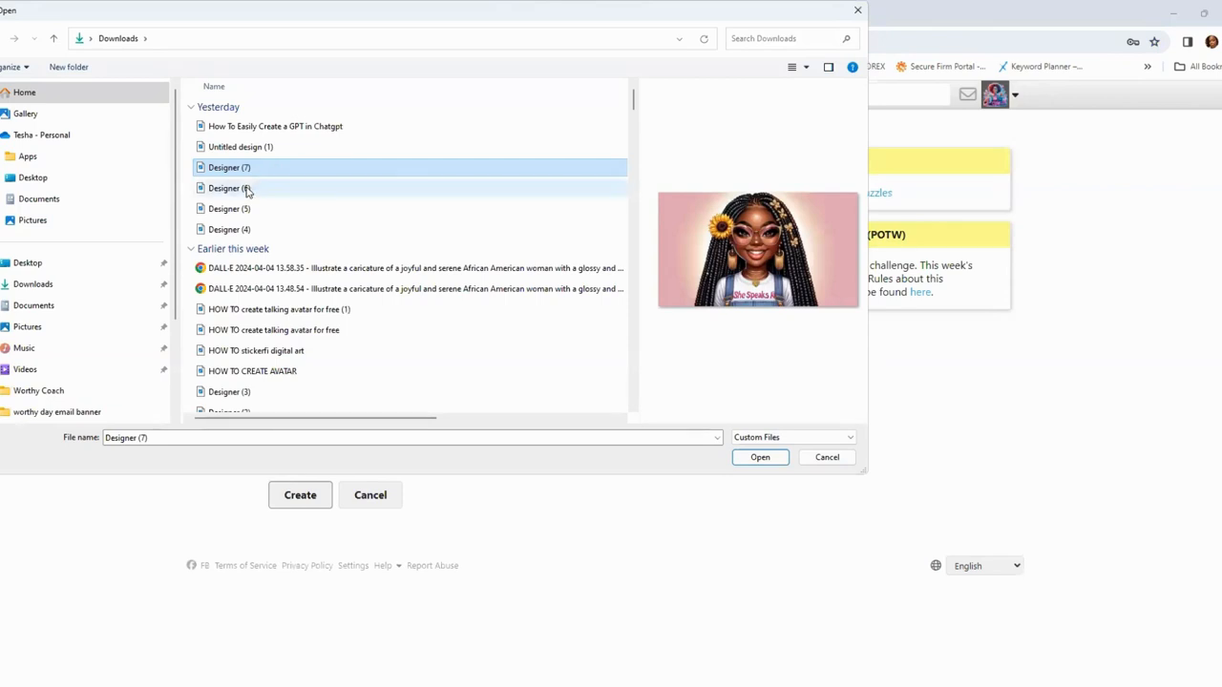
left_click(229, 188)
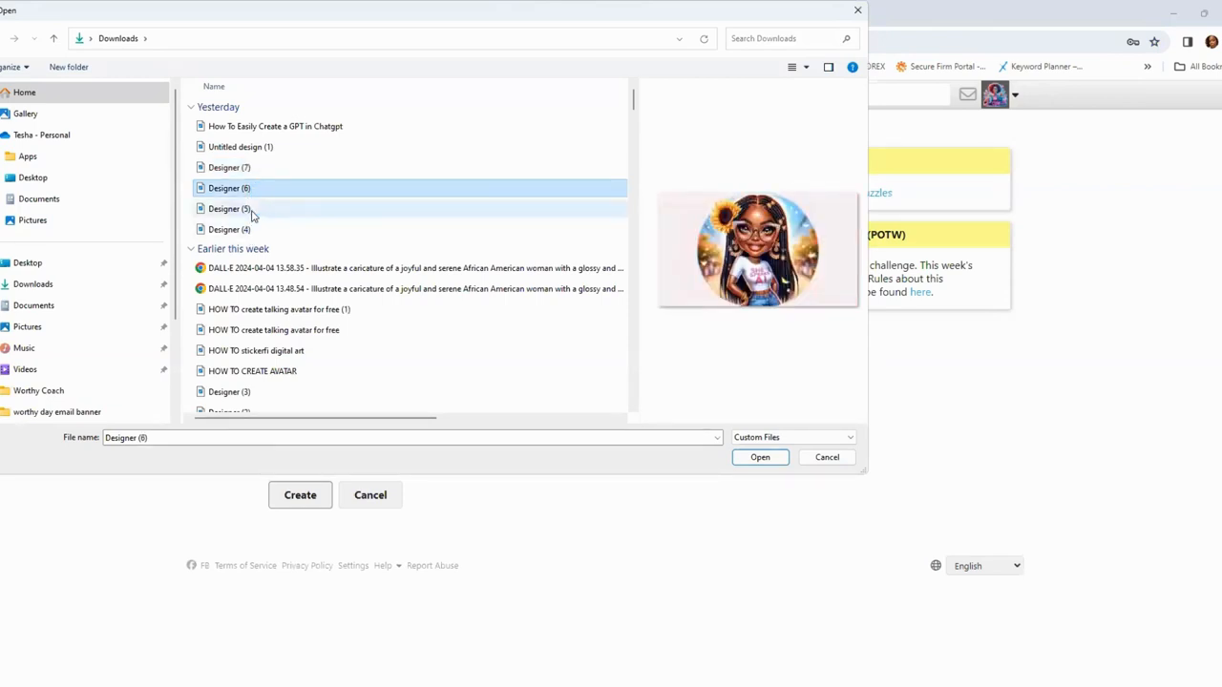
left_click(229, 229)
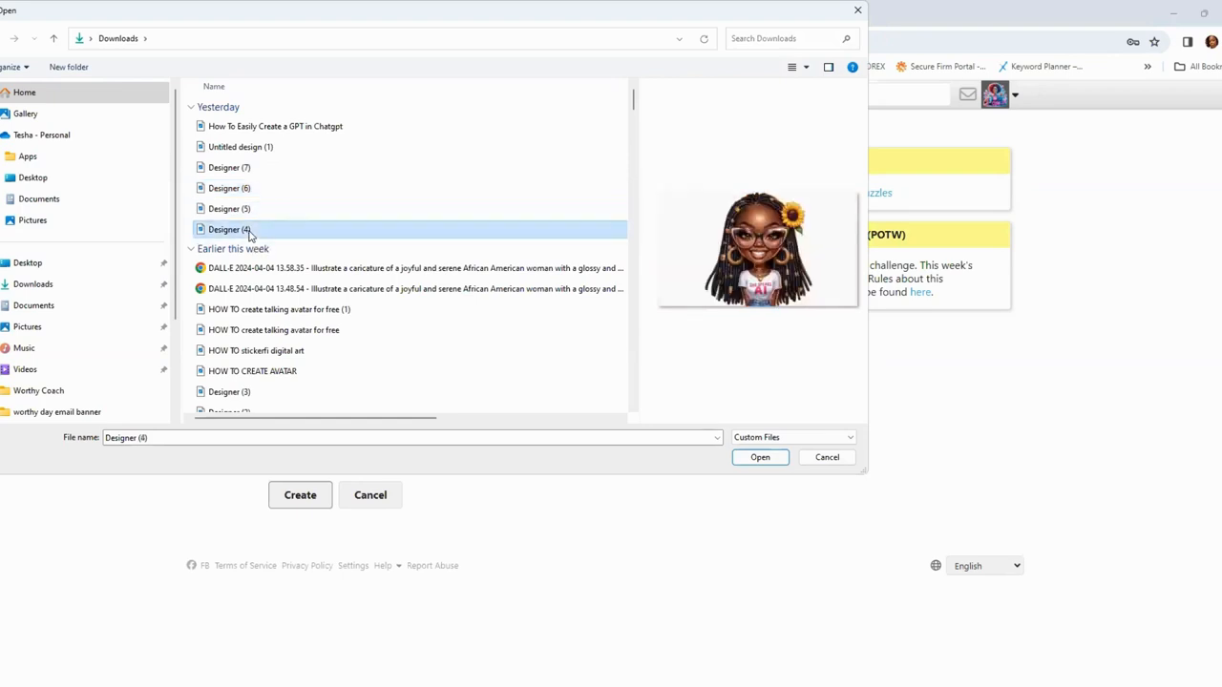
left_click(414, 268)
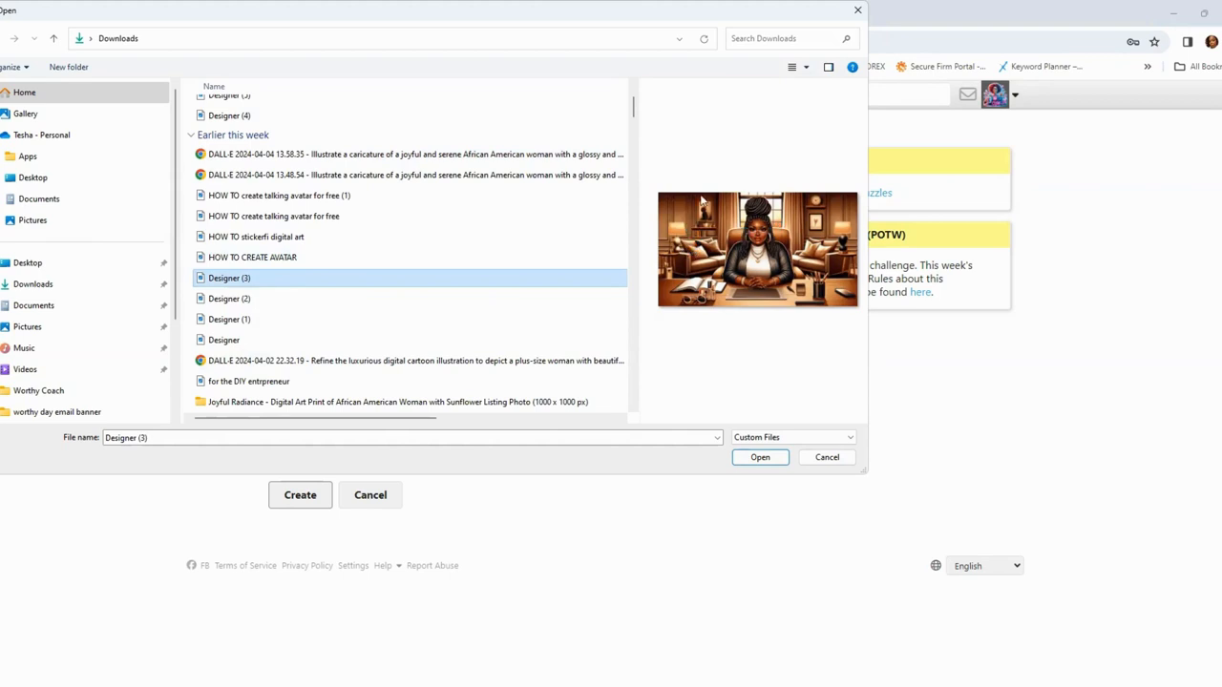
mouse_move(685, 250)
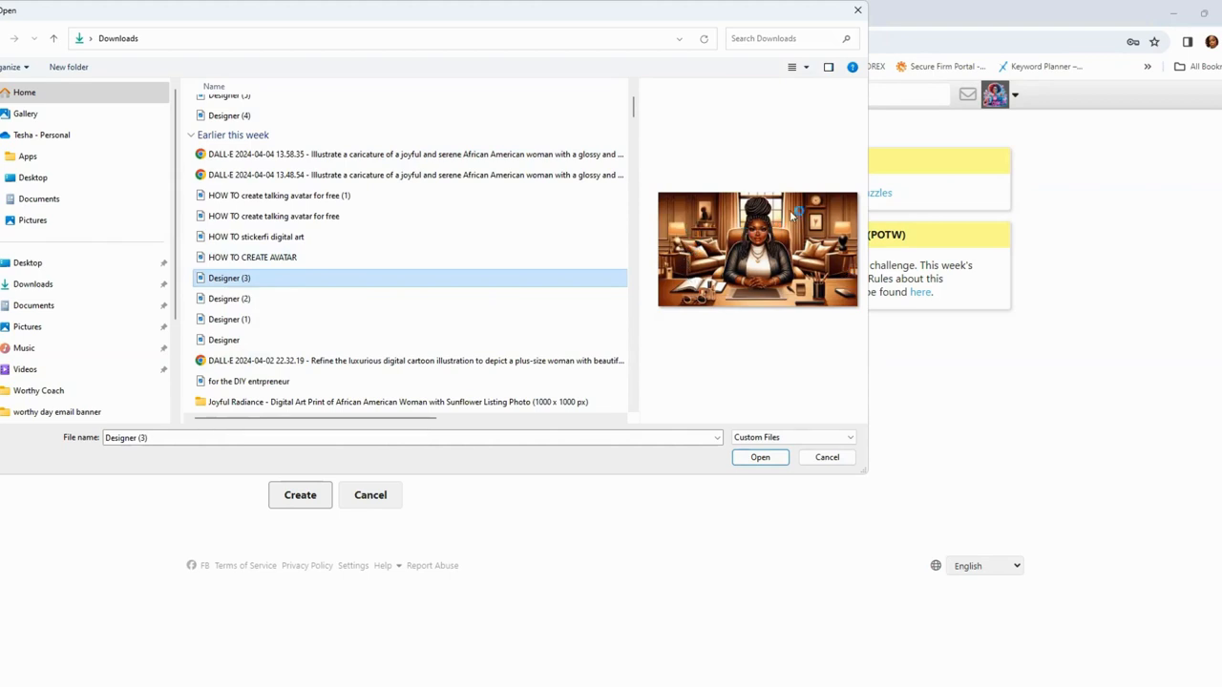
mouse_move(778, 241)
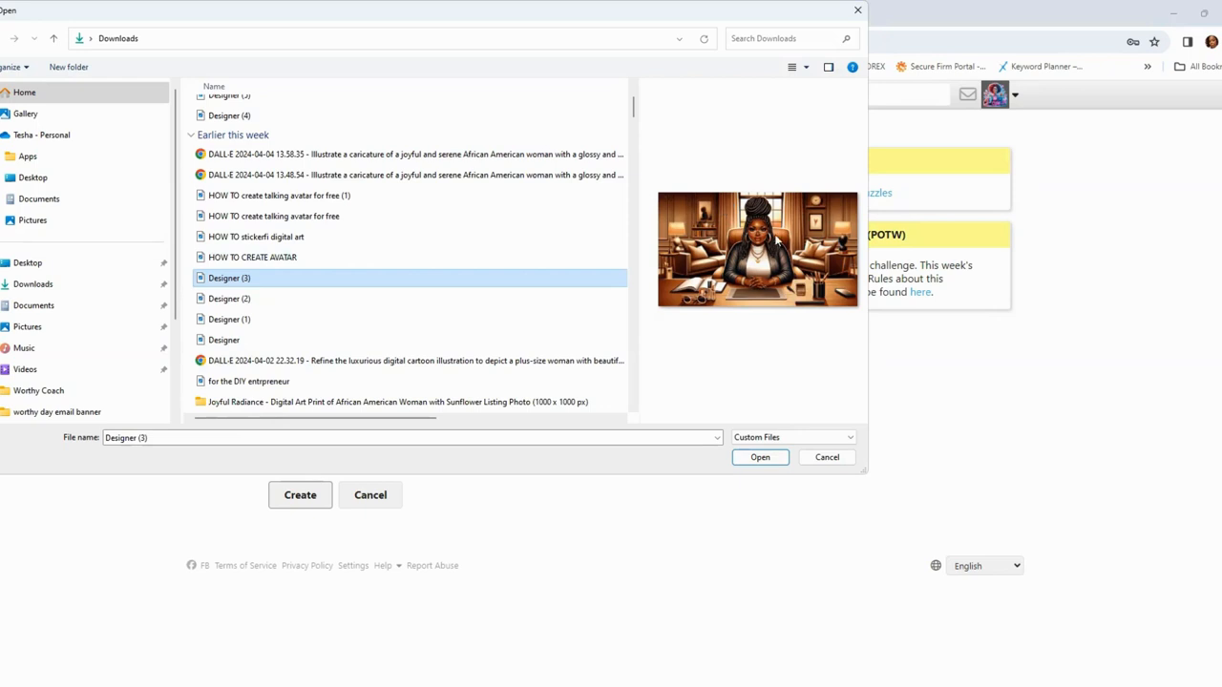
mouse_move(784, 236)
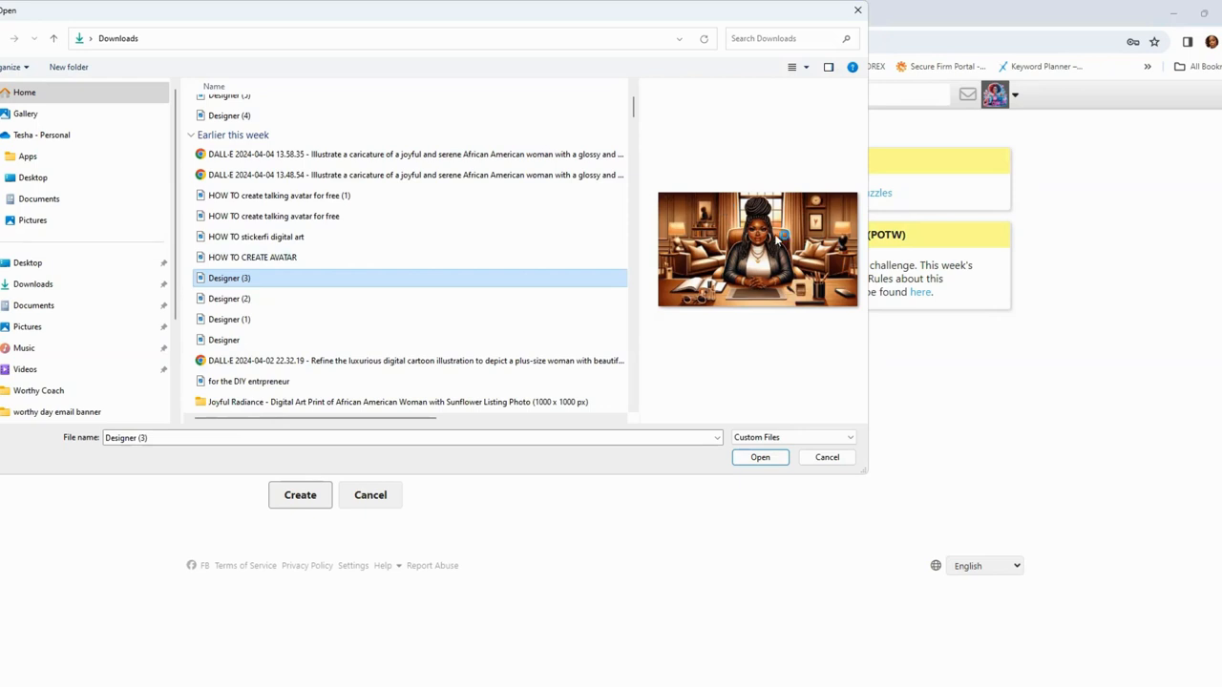
mouse_move(797, 248)
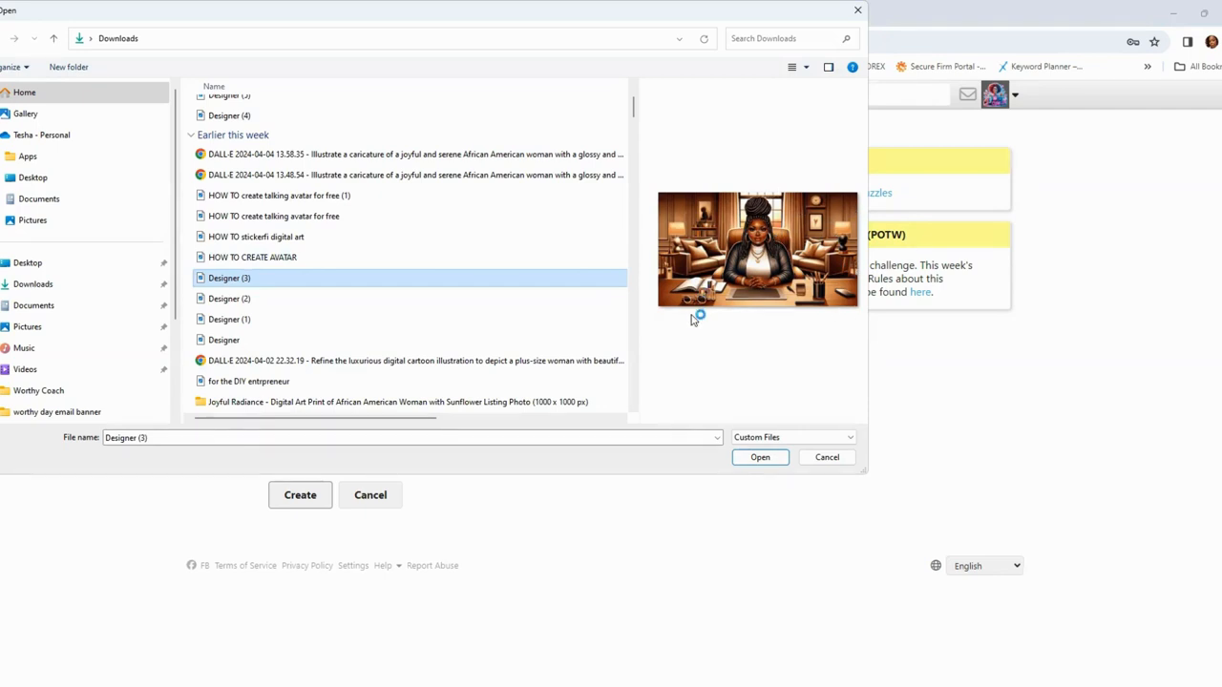
mouse_move(812, 229)
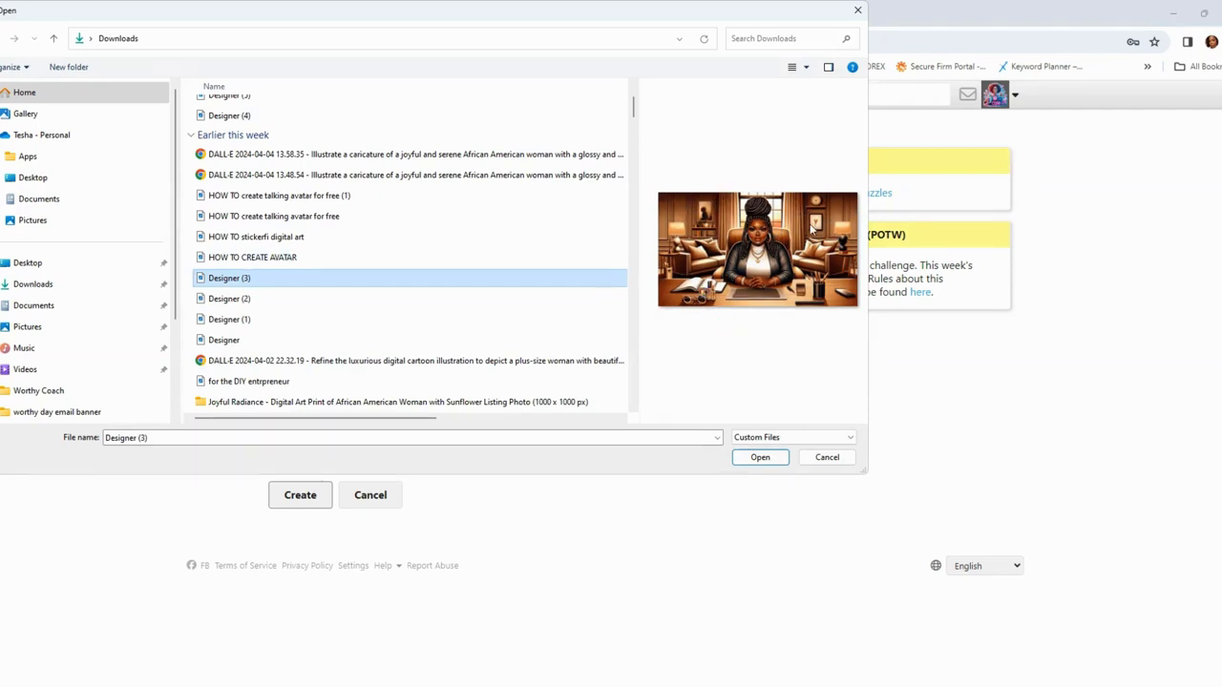
left_click(229, 299)
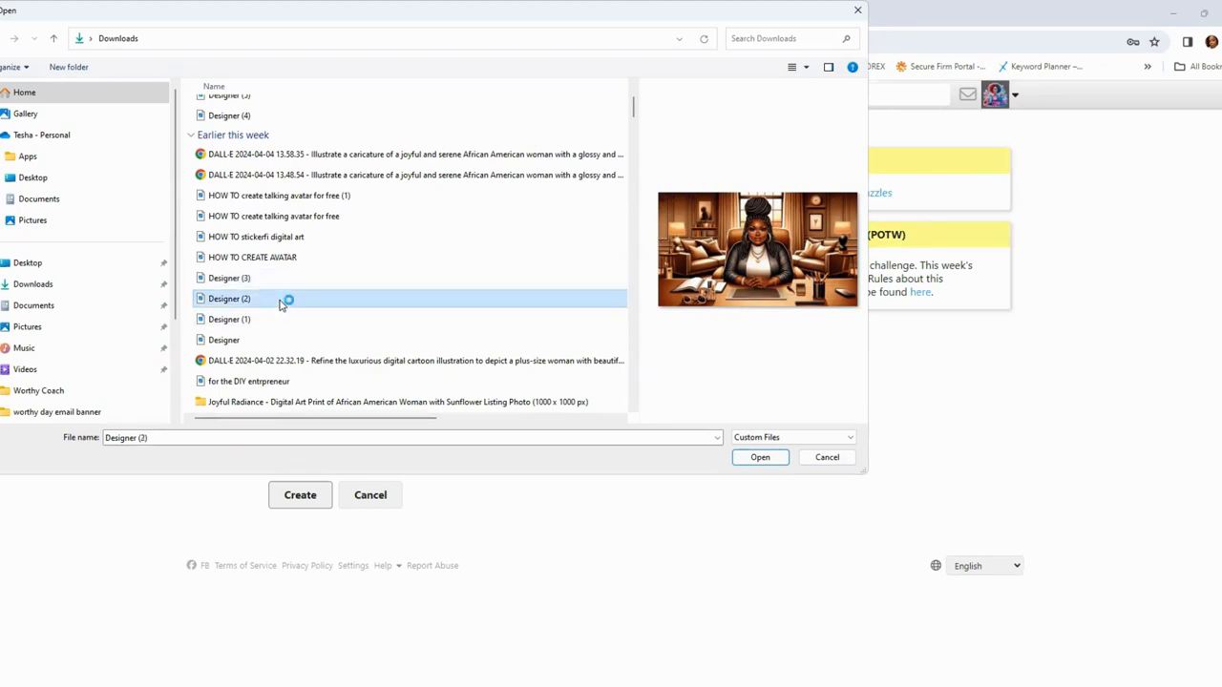
left_click(229, 278)
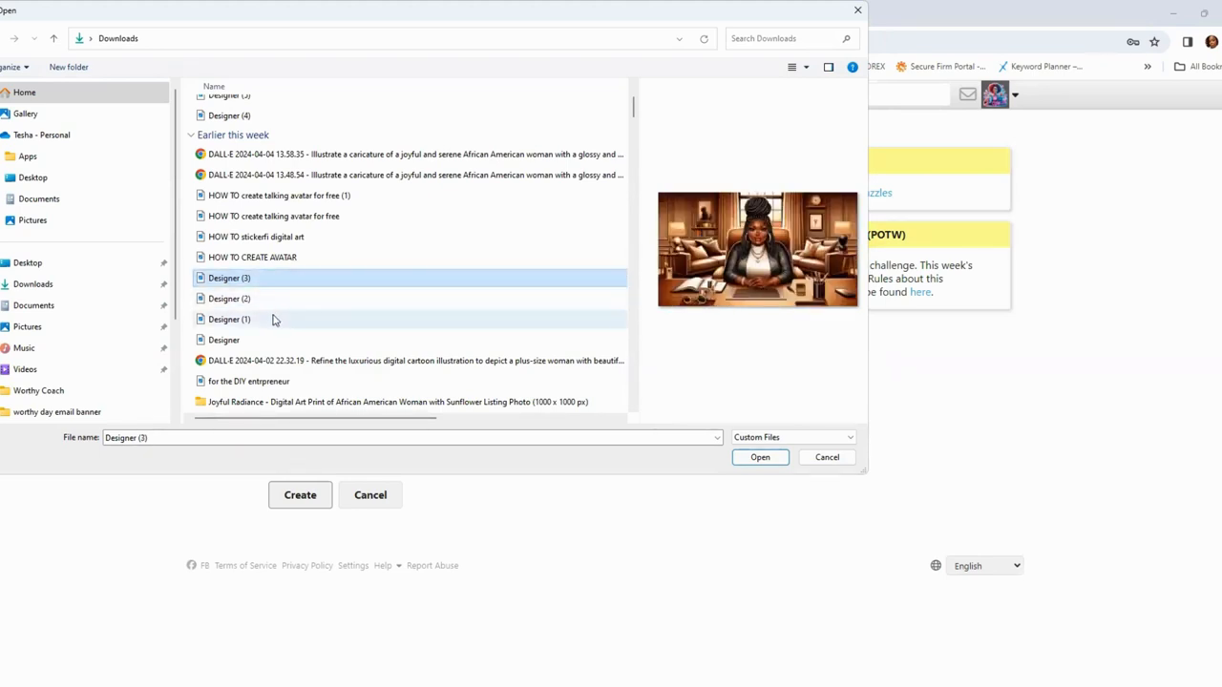
left_click(229, 318)
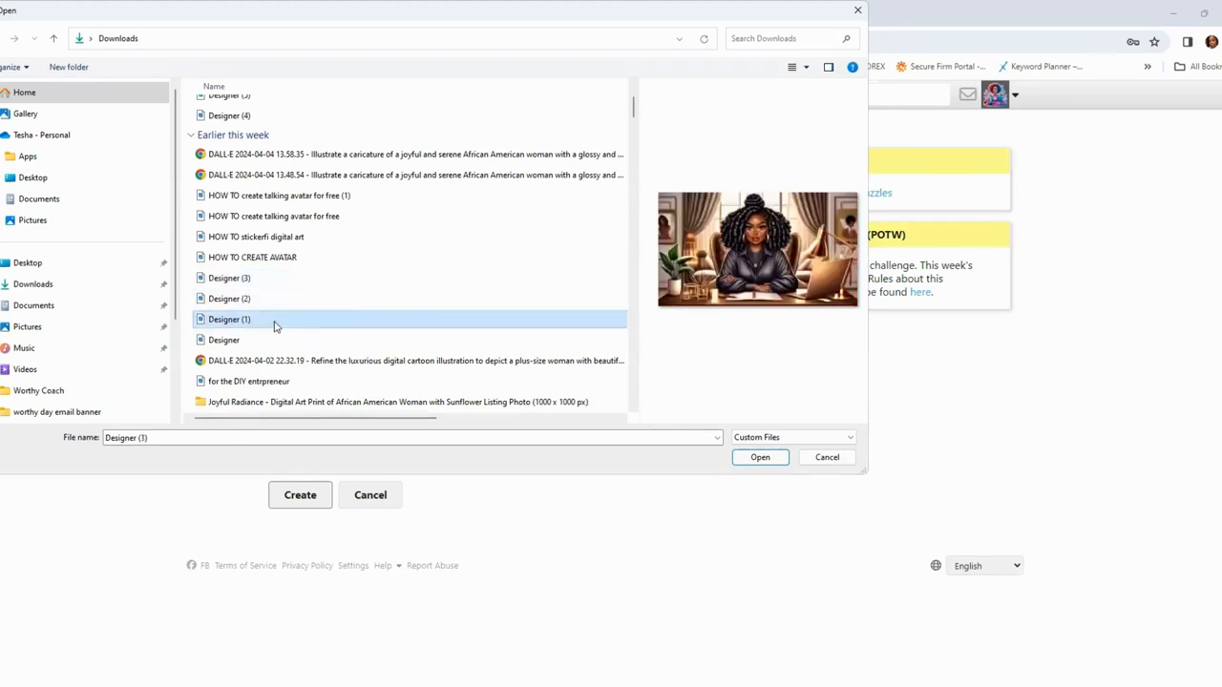
double_click(229, 319)
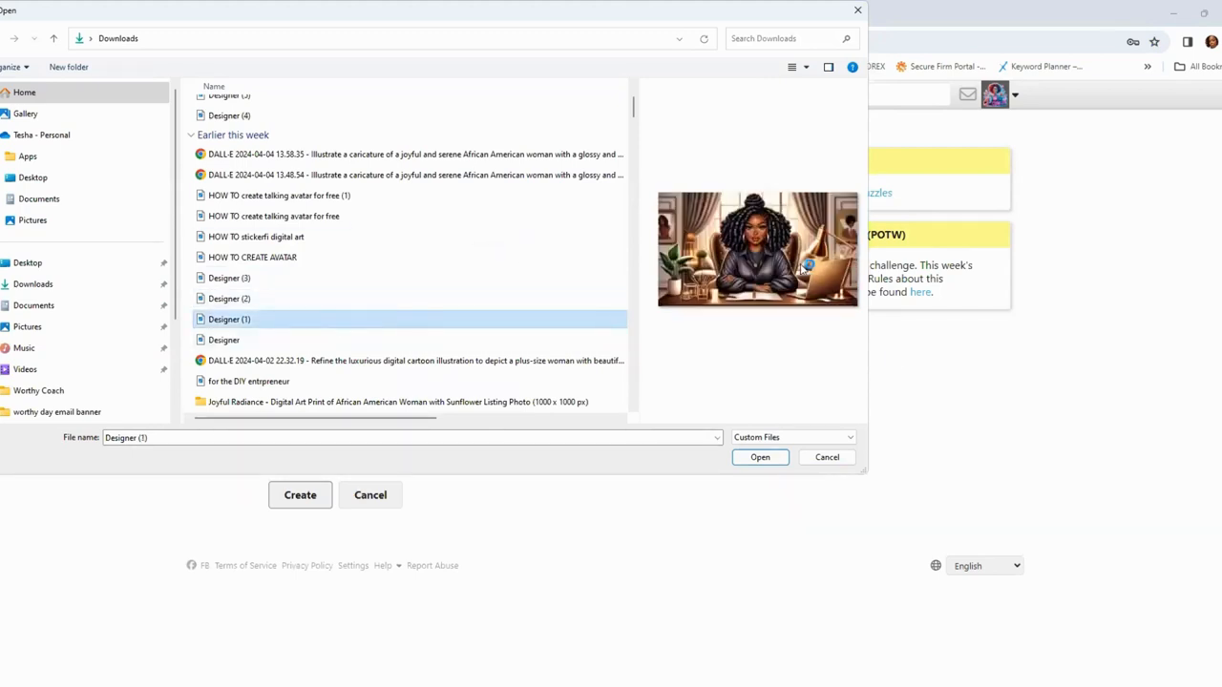
mouse_move(728, 294)
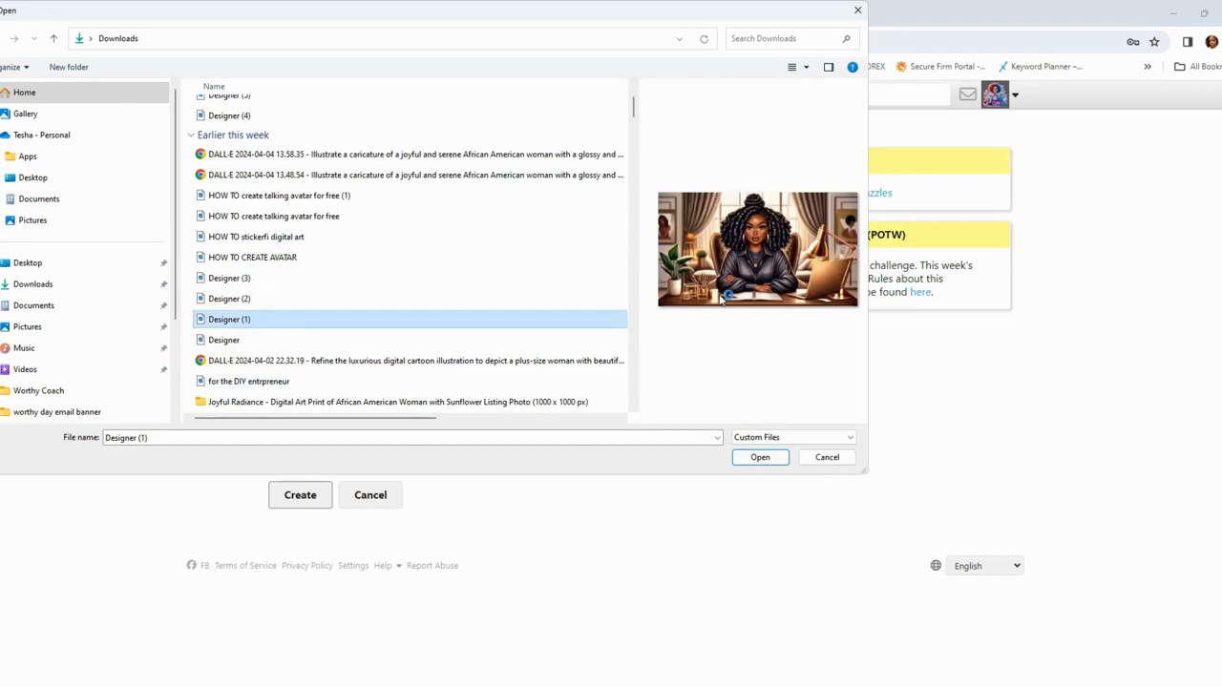
left_click(229, 299)
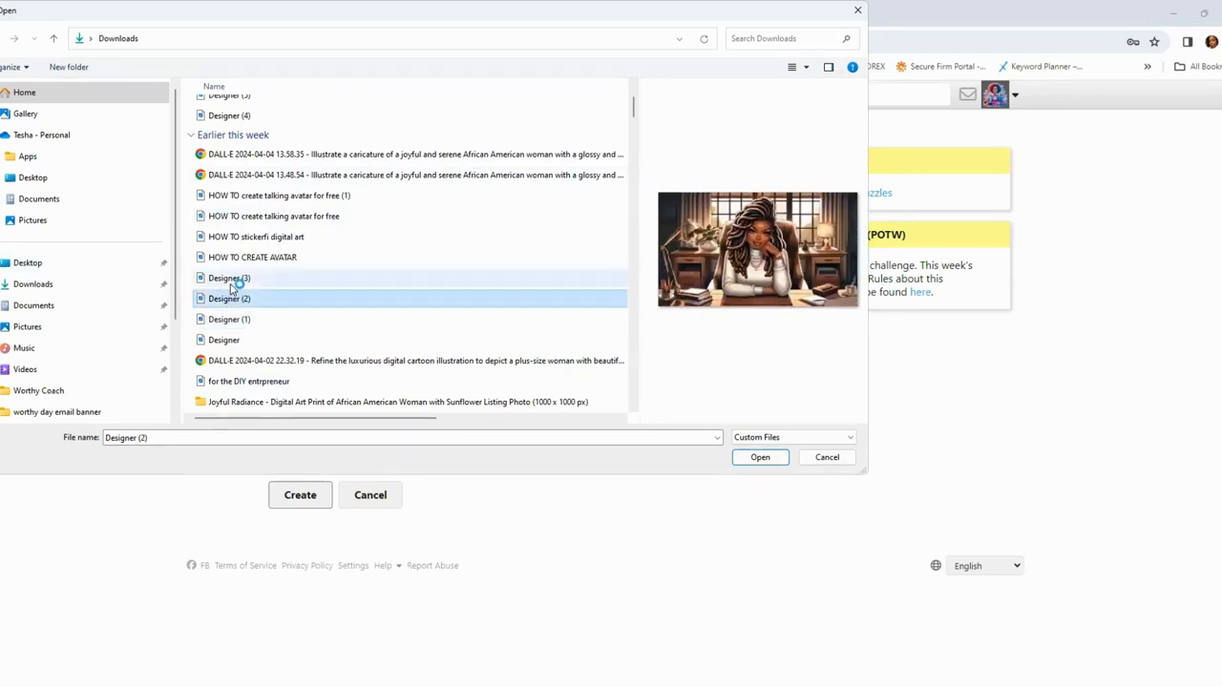
left_click(229, 278)
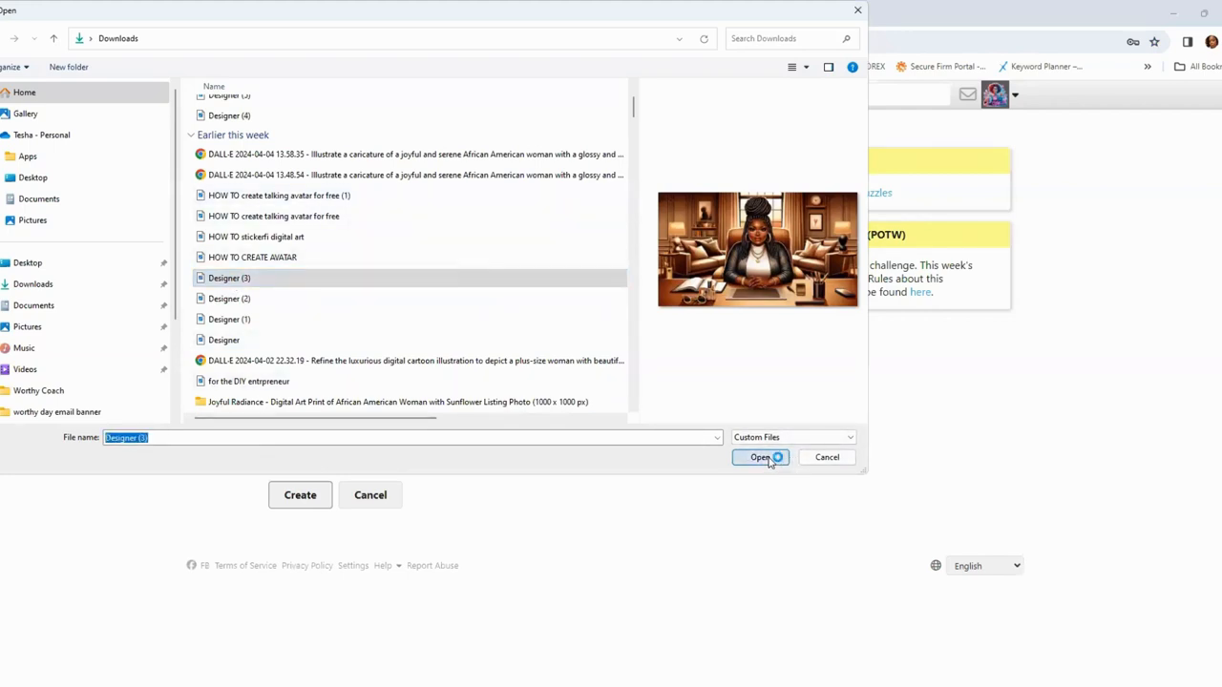
left_click(760, 457)
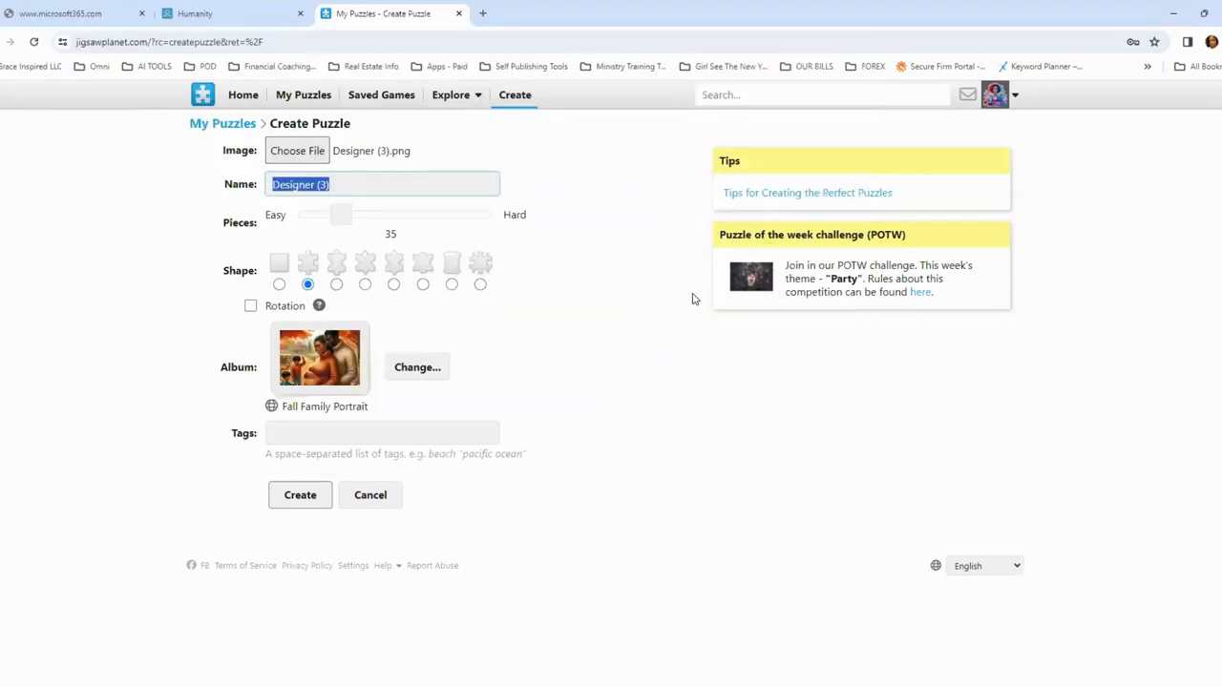
- Rename the puzzle from Designer (3) to 'Creative Urban Woman 1'
left_click(382, 183)
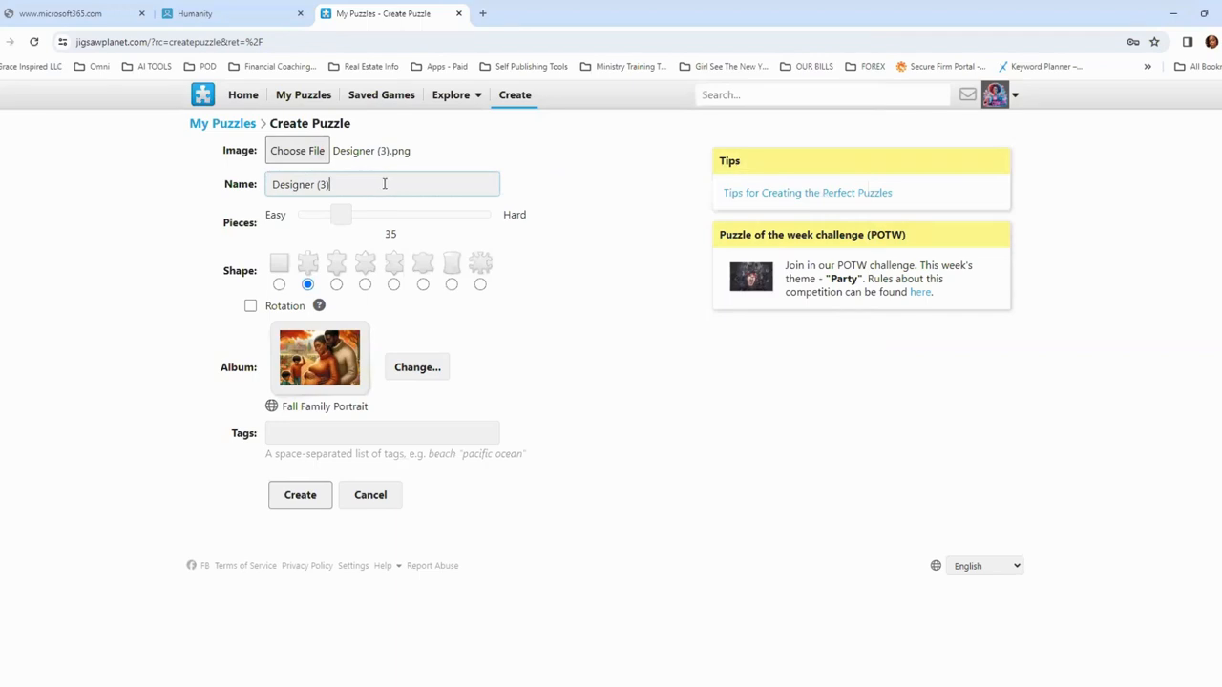
mouse_move(494, 329)
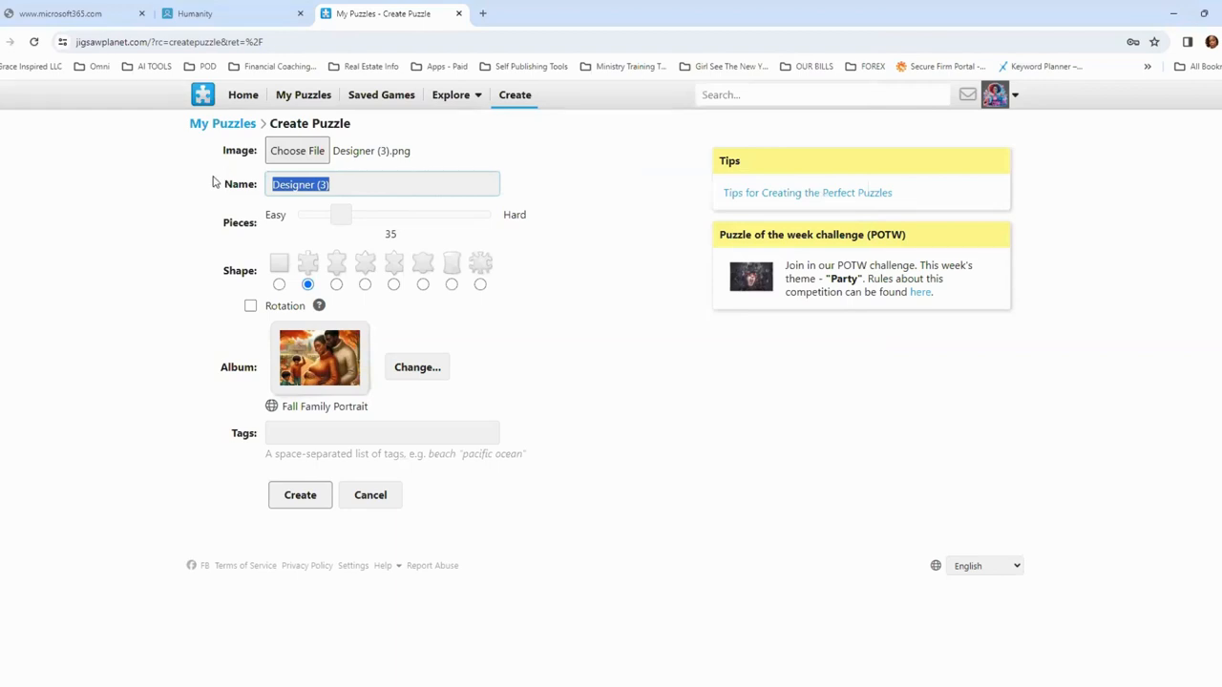
type("She")
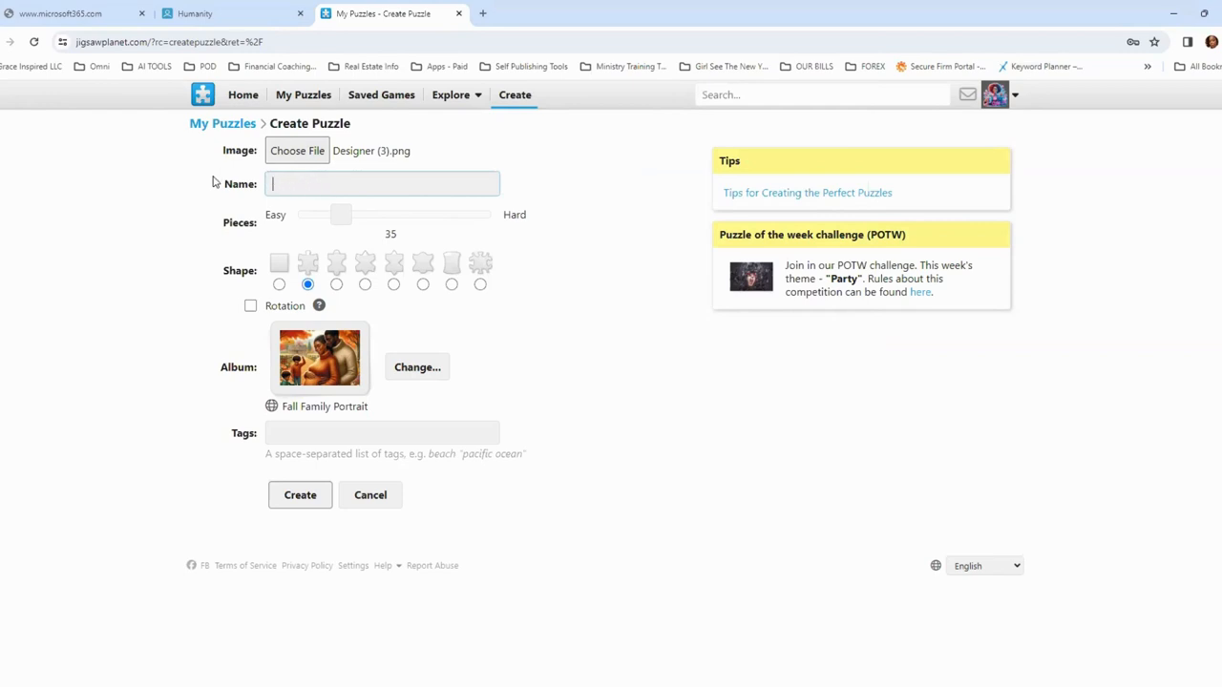
type("Creative Urban")
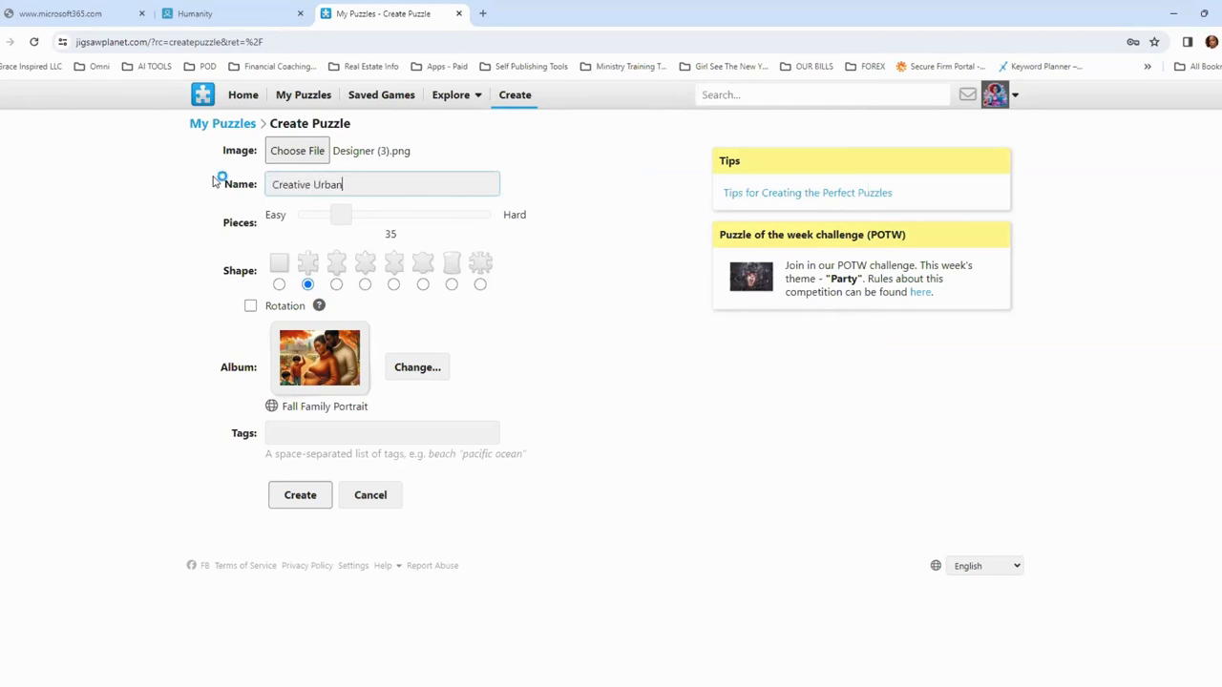
type("Woman")
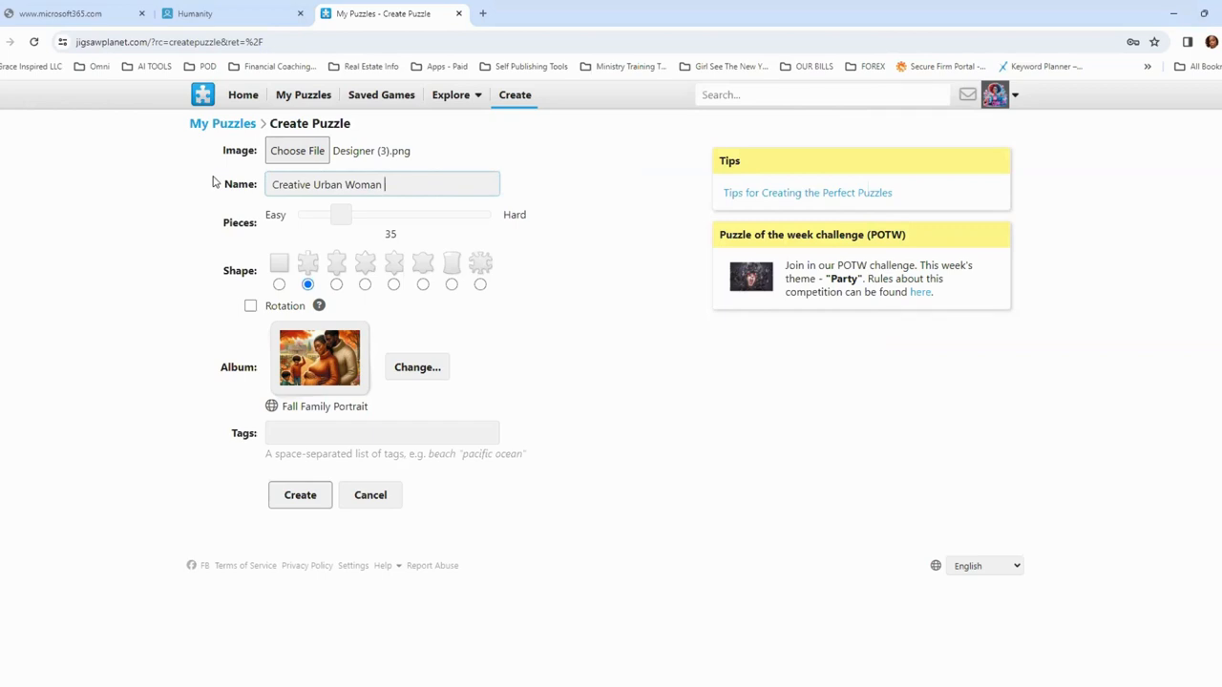
type("1")
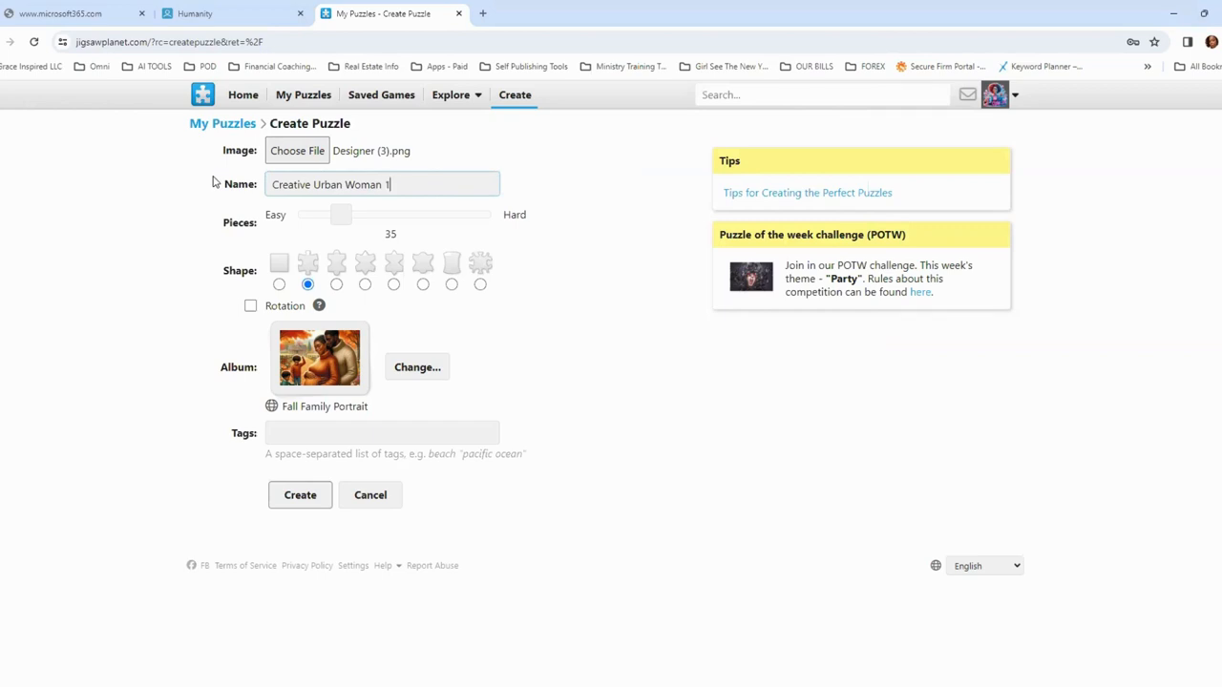
mouse_move(364, 146)
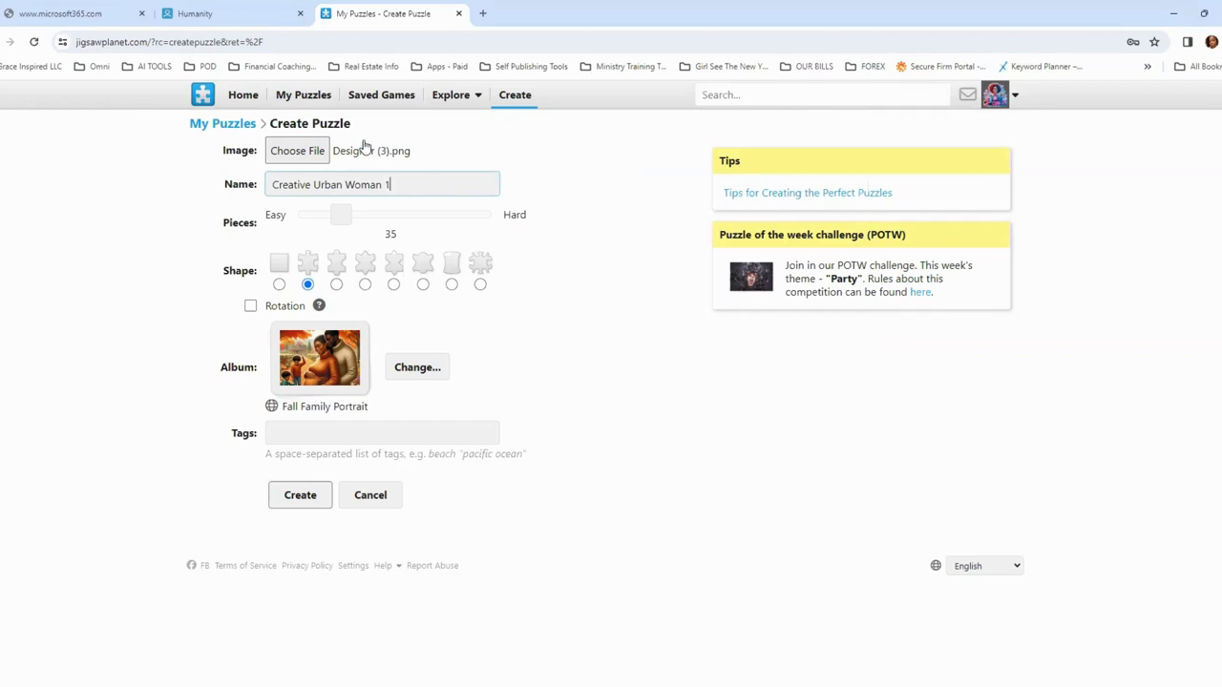
mouse_move(367, 148)
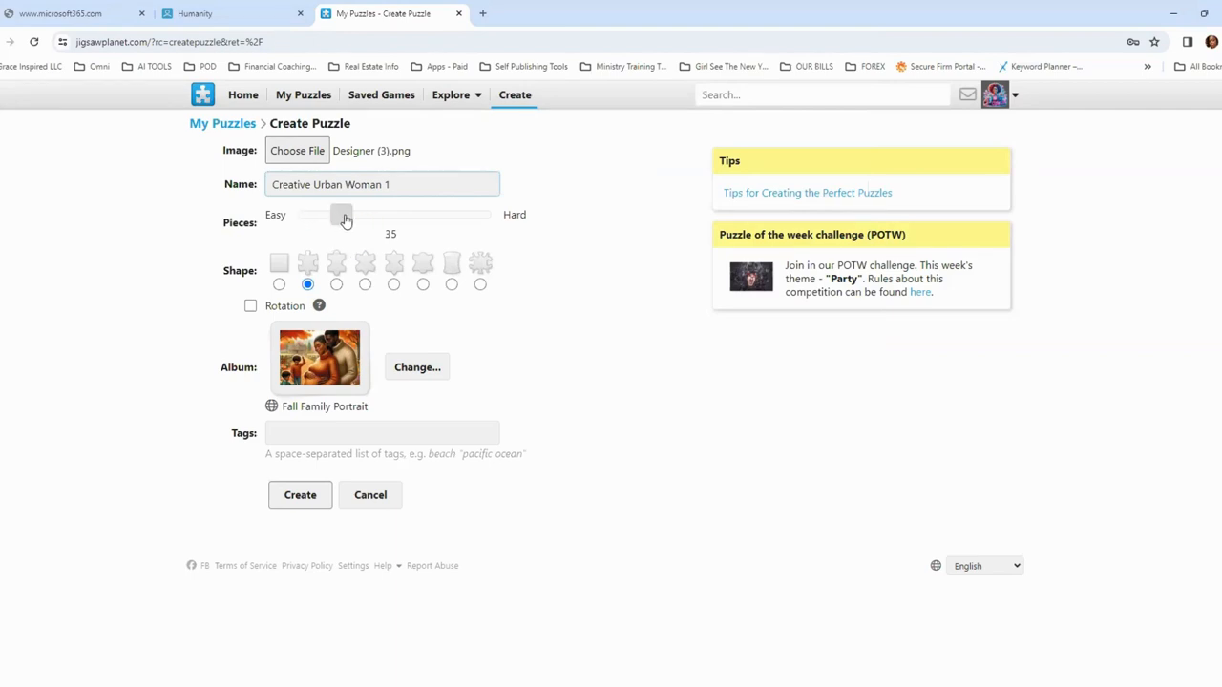
- Set the piece count to 15 and select the classic jigsaw piece shape
left_click_drag(344, 215, 291, 215)
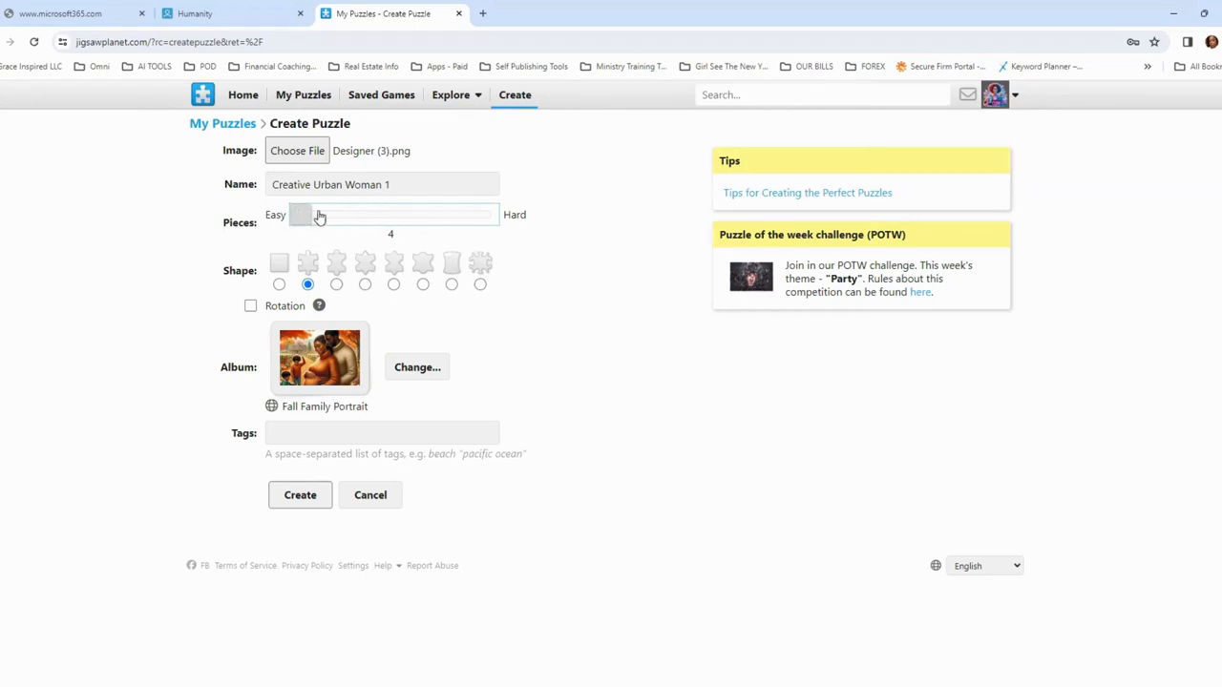
left_click_drag(301, 214, 391, 214)
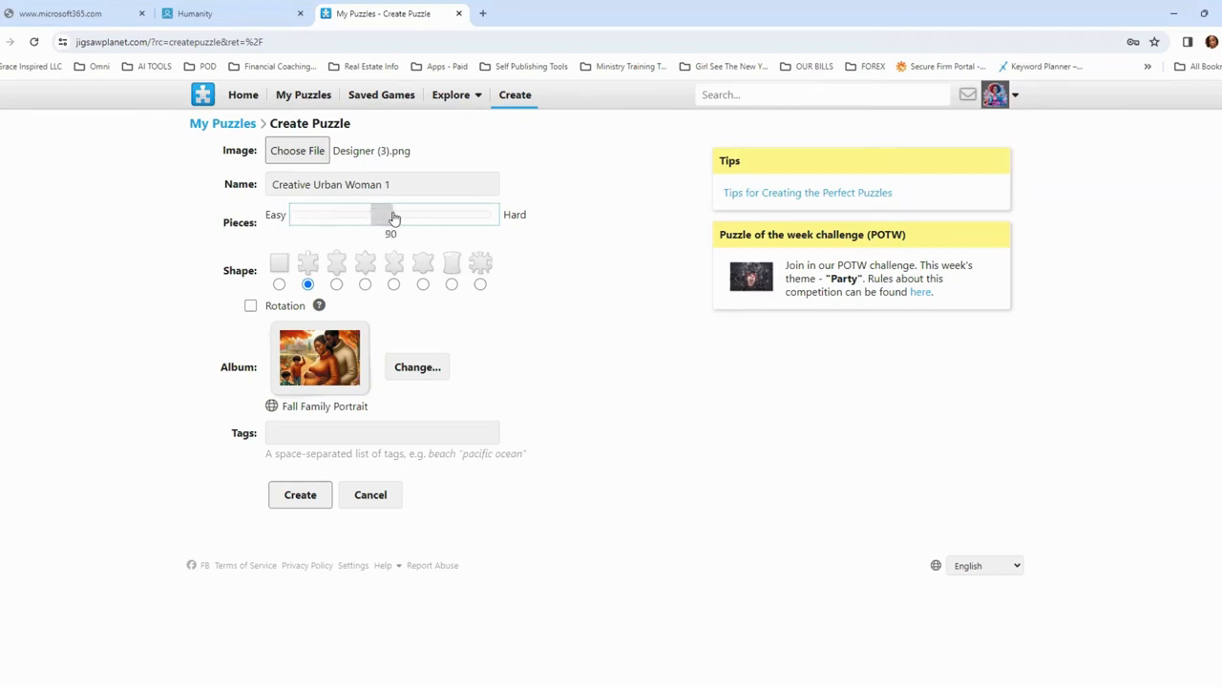
left_click_drag(390, 213, 482, 214)
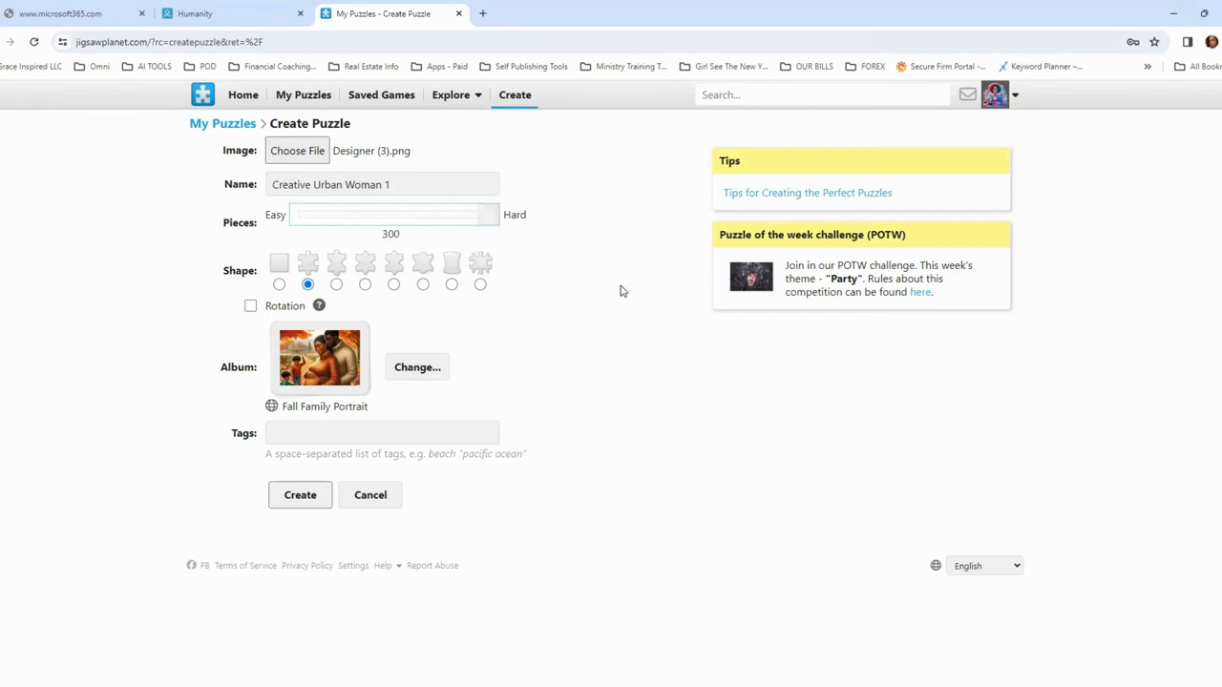
mouse_move(338, 279)
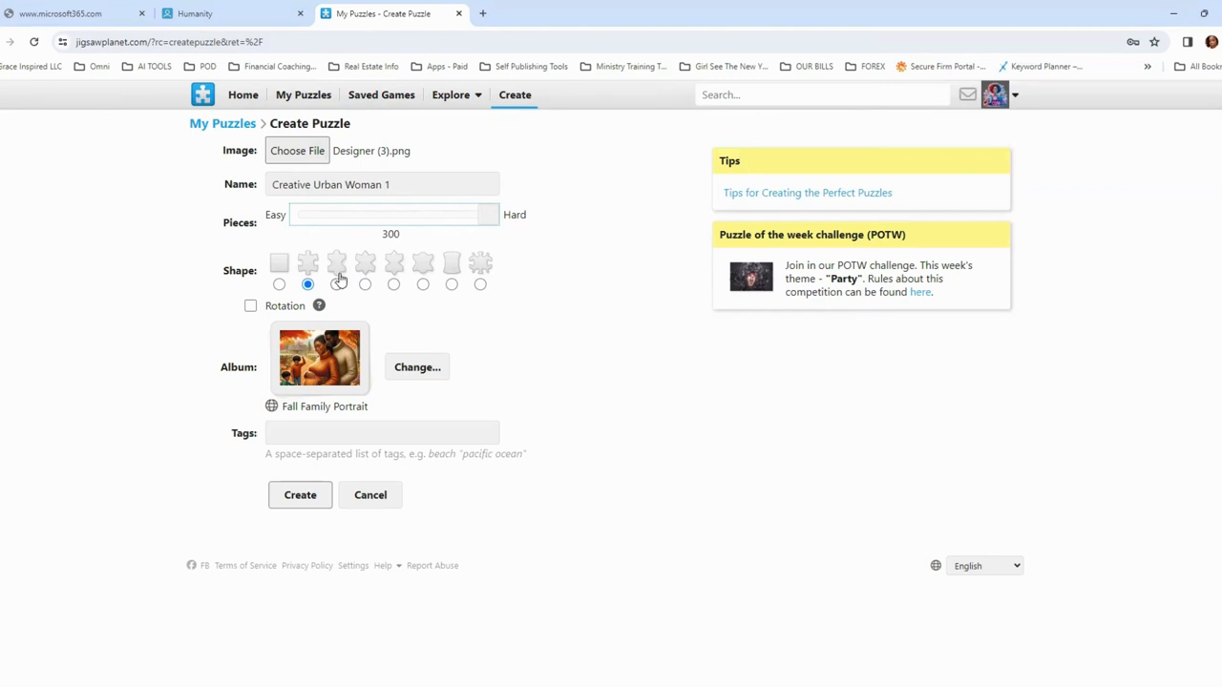
mouse_move(487, 236)
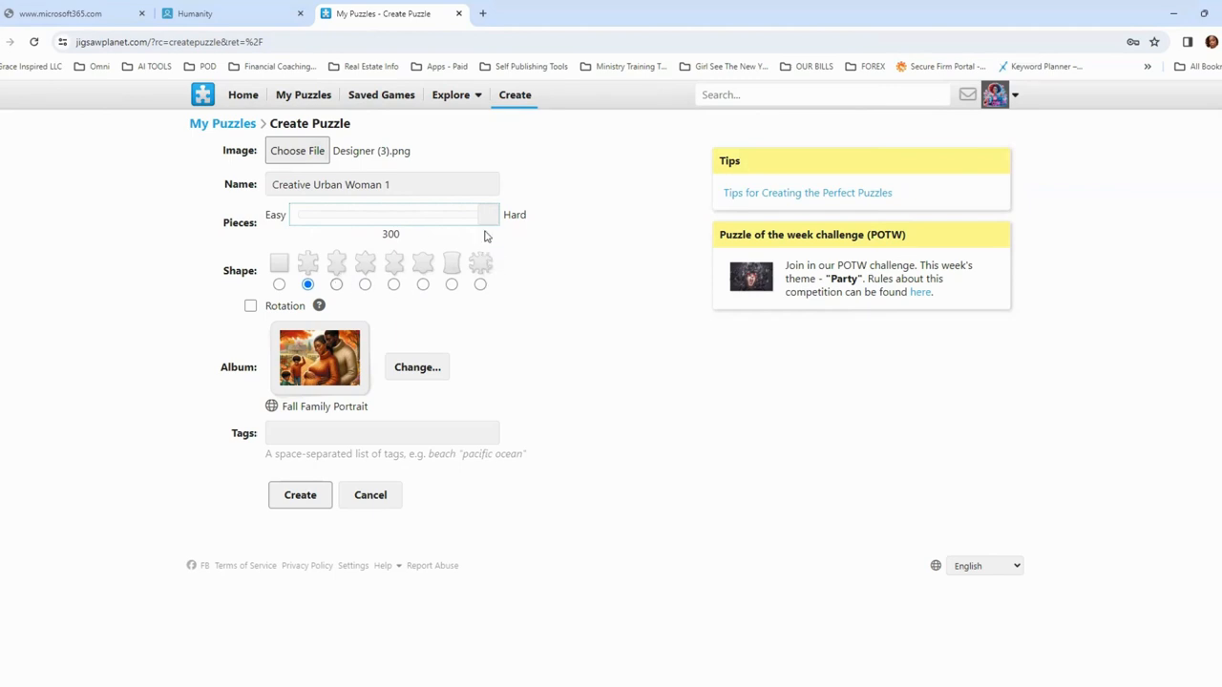
left_click_drag(484, 214, 315, 214)
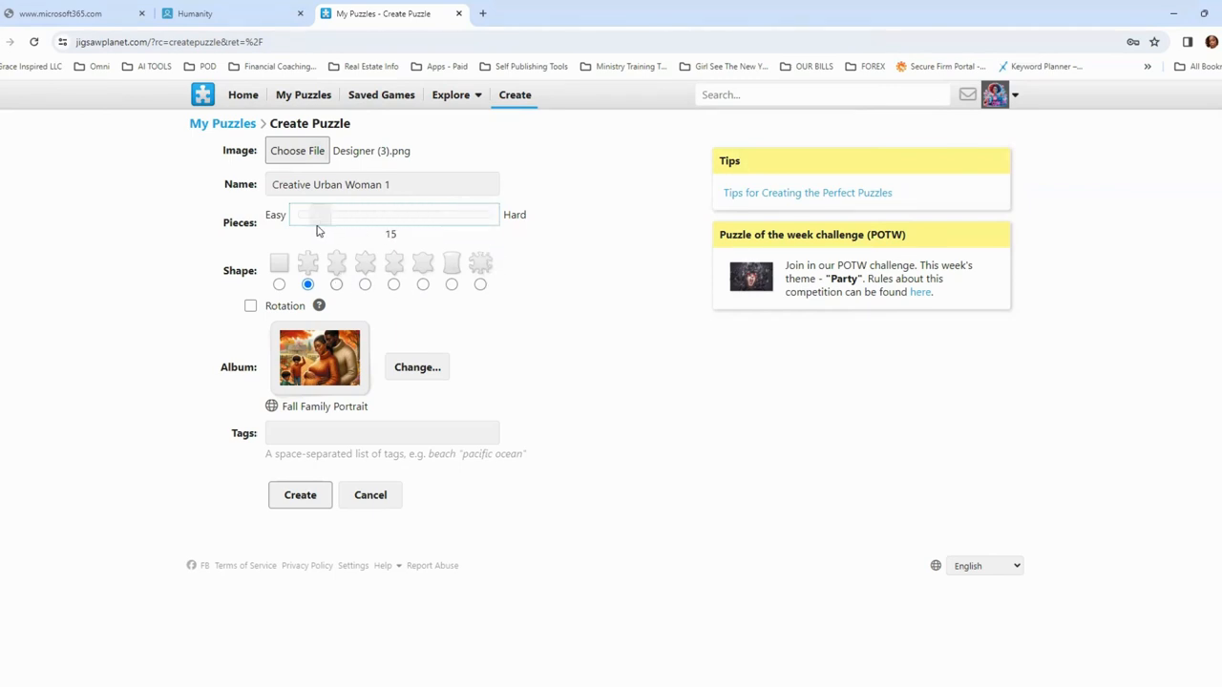
left_click_drag(315, 214, 319, 214)
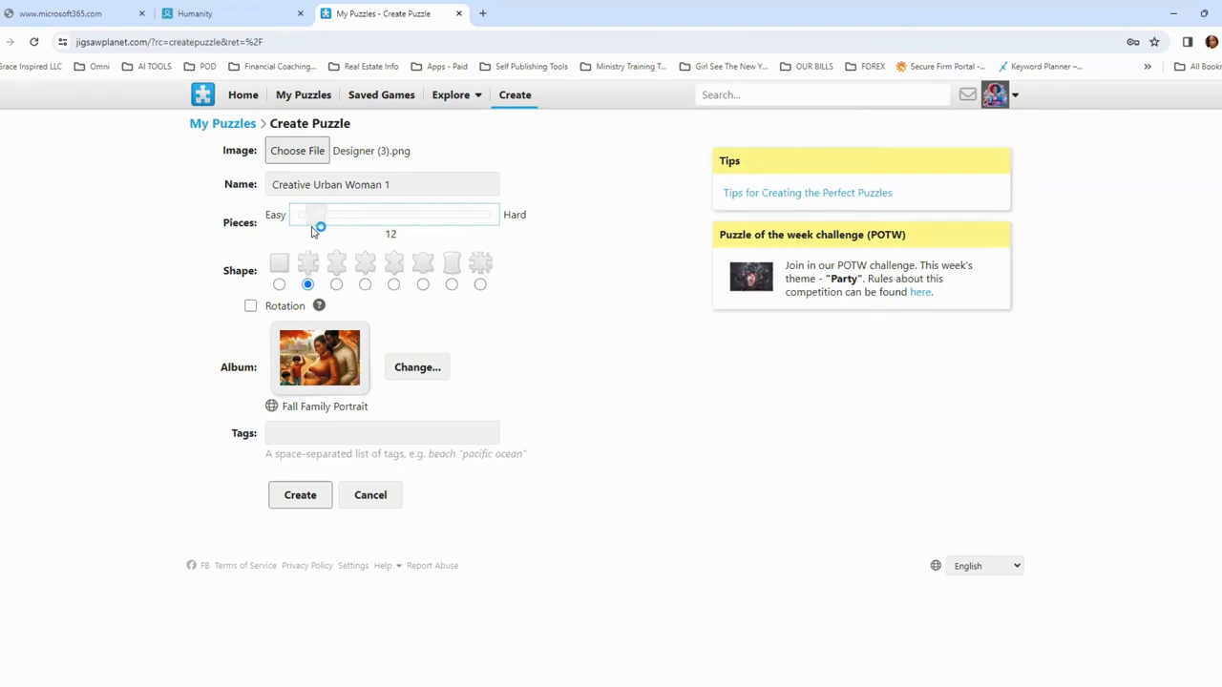
left_click_drag(318, 225, 325, 225)
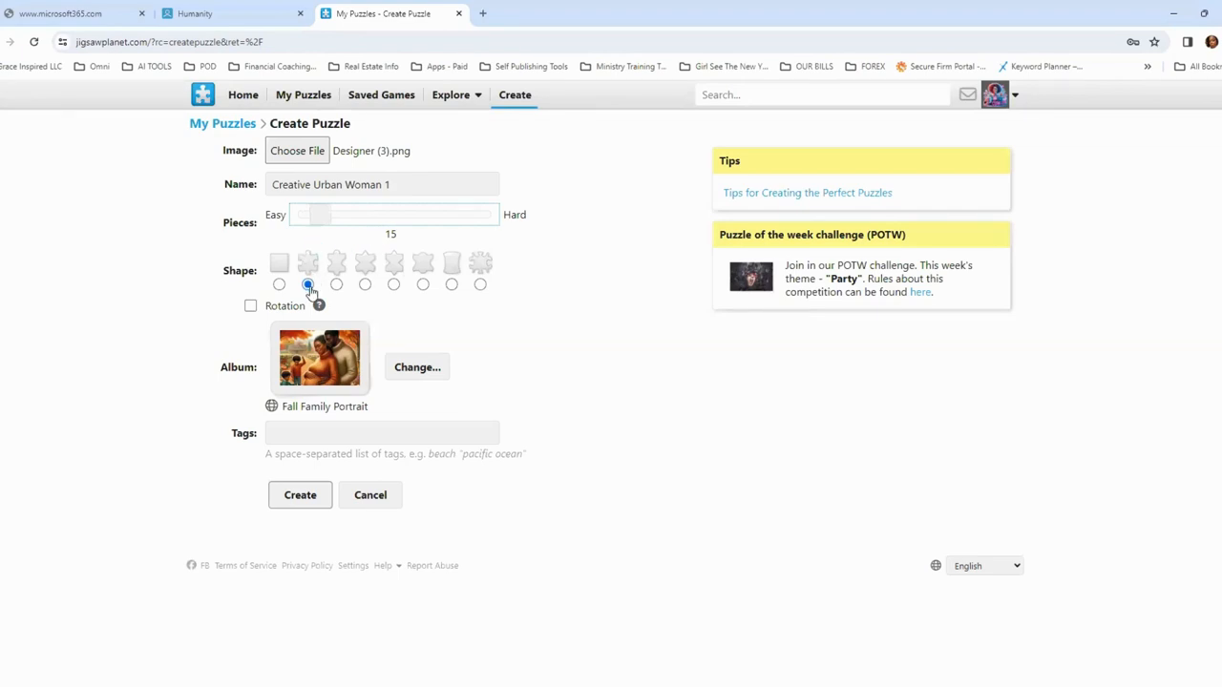
left_click(336, 283)
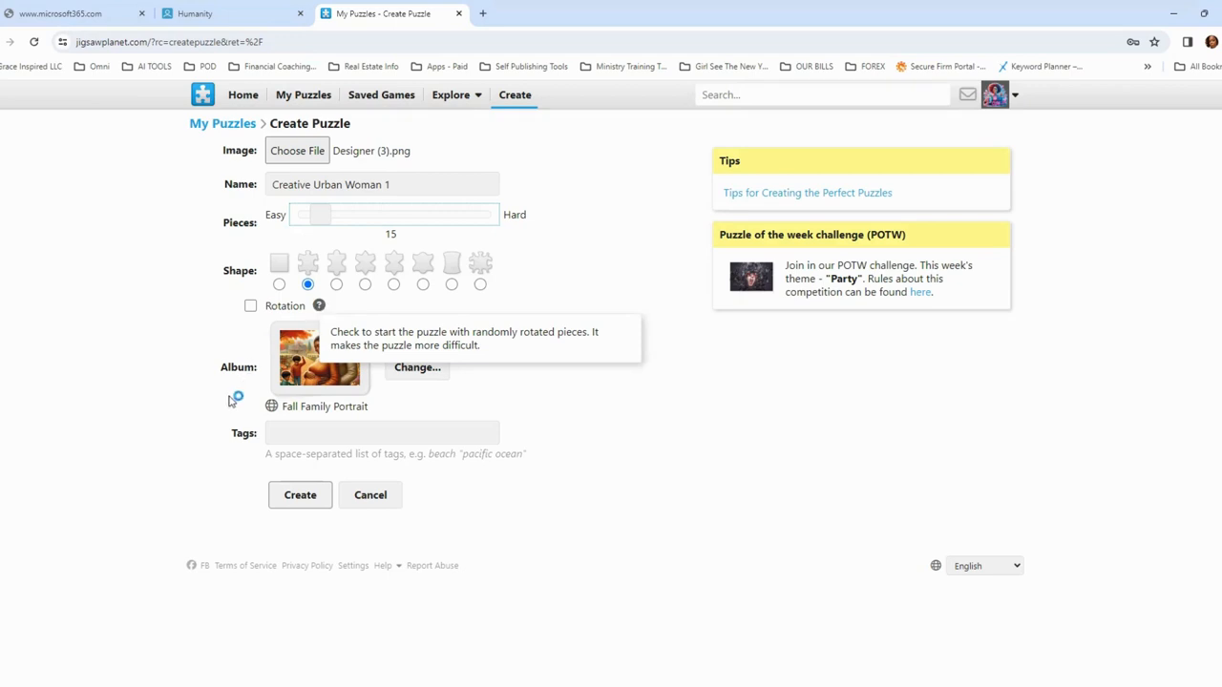
- Place the puzzle in the Fall Family Portrait album and create it
left_click(418, 367)
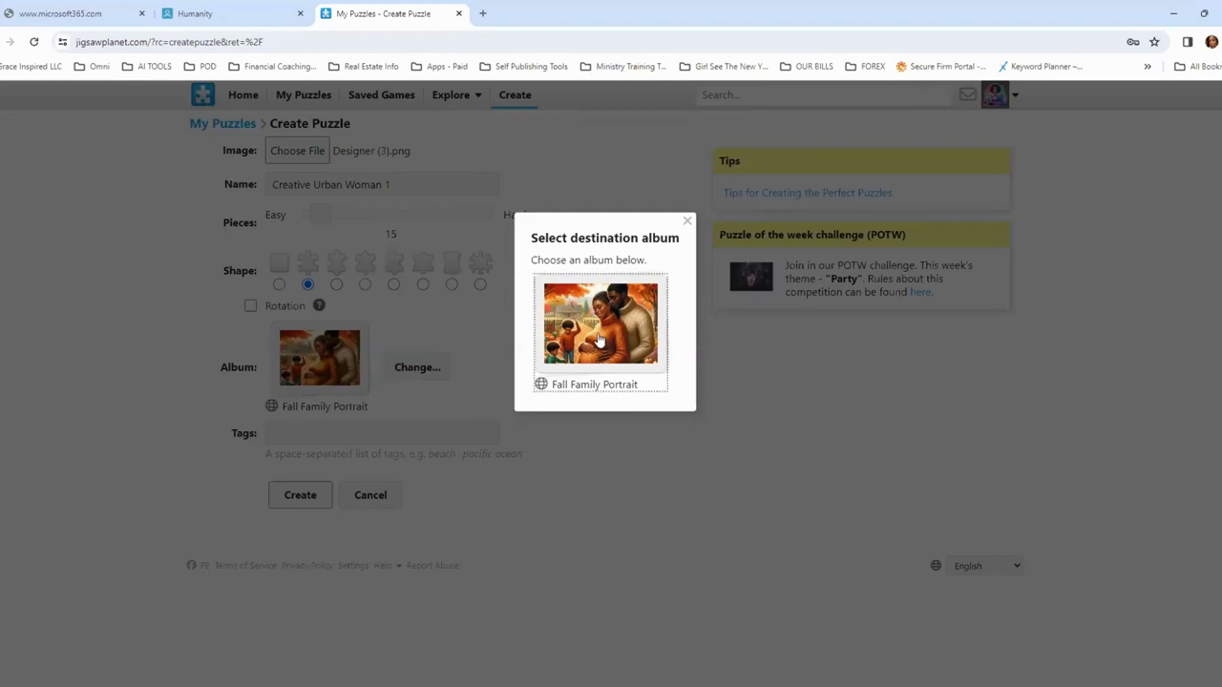
left_click(599, 322)
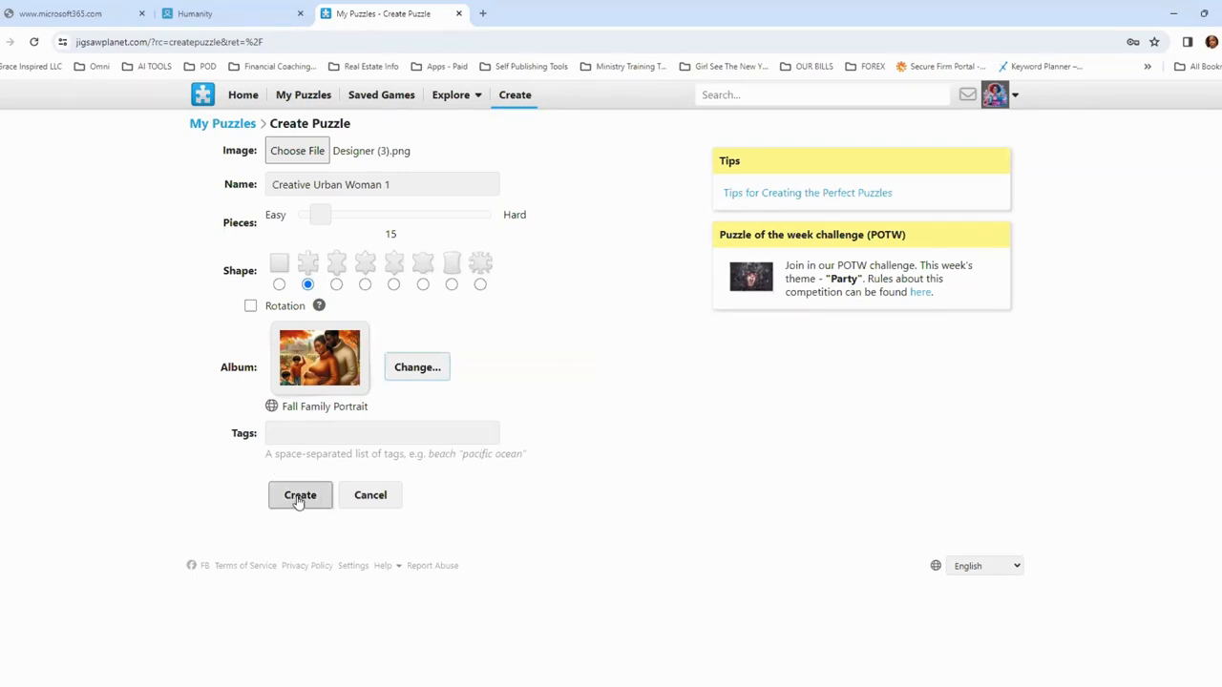
left_click(300, 494)
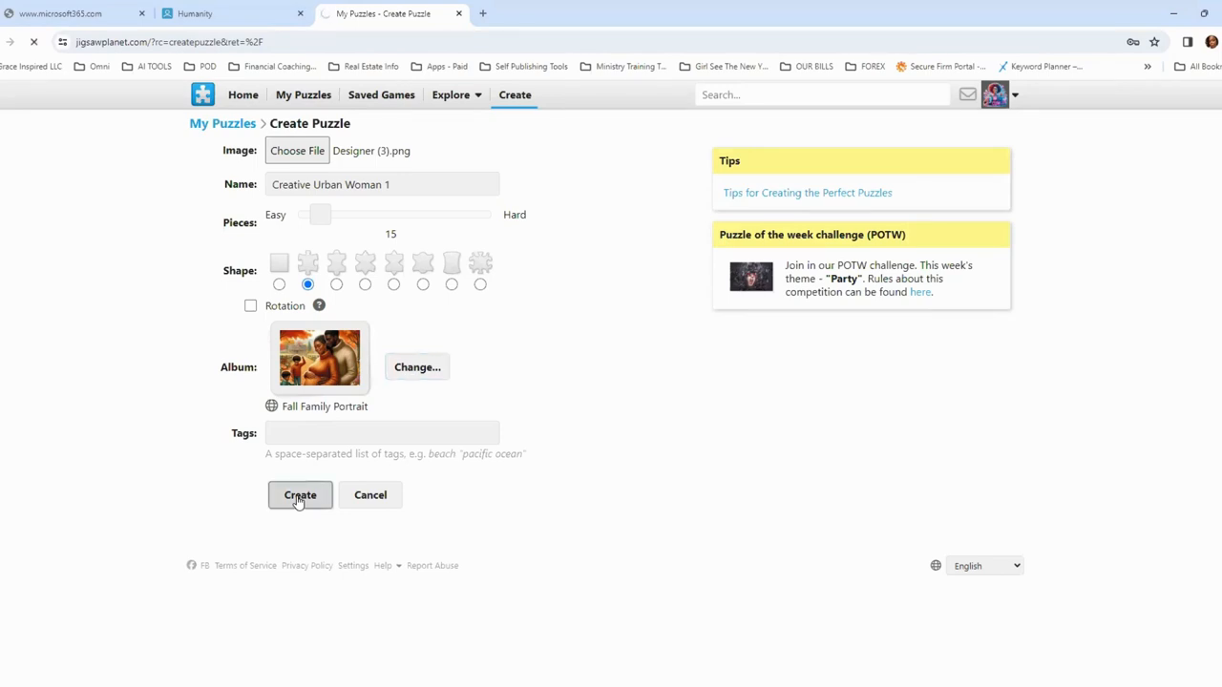
left_click(300, 494)
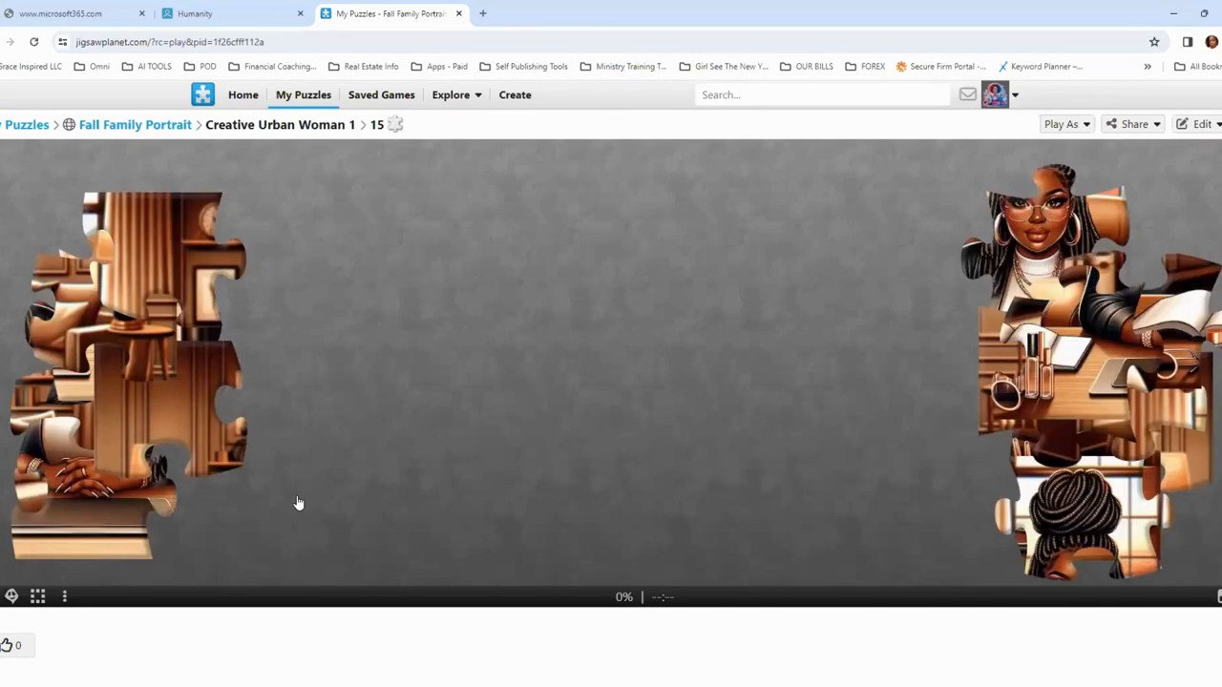
mouse_move(3, 623)
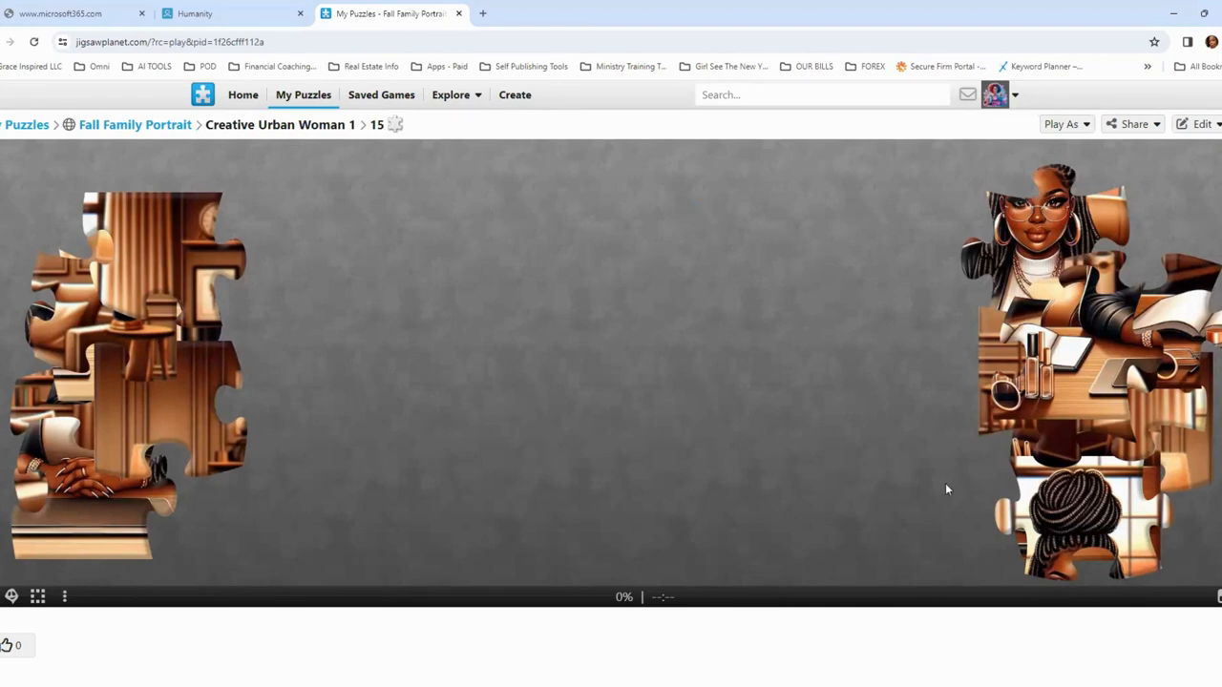
- Join the pen-holder and cosmetics desk pieces to the woman, reaching 50% solved
left_click_drag(1079, 520, 523, 229)
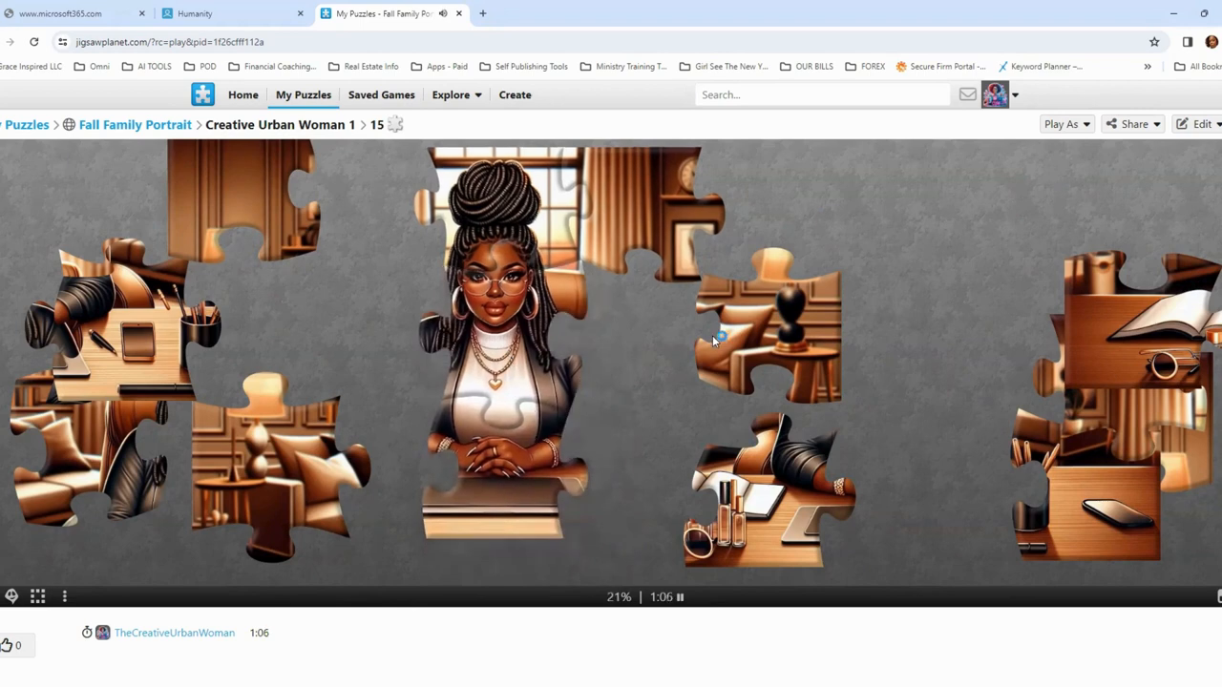
mouse_move(623, 186)
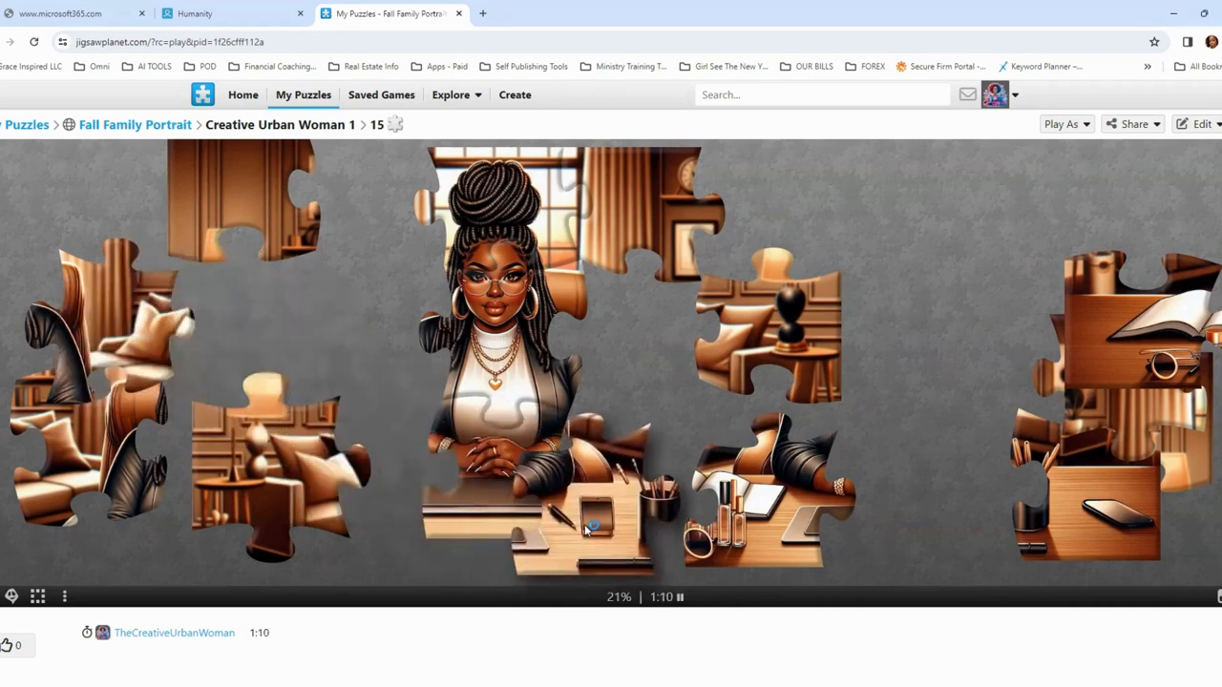
left_click_drag(592, 520, 425, 501)
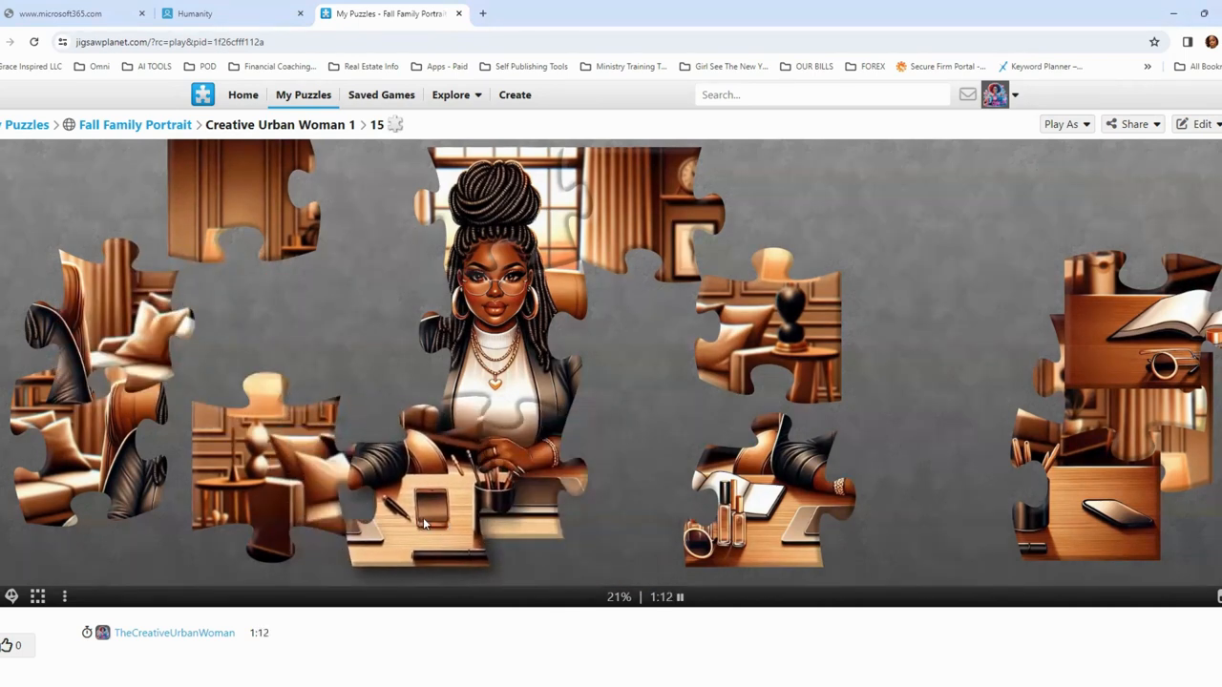
left_click_drag(425, 523, 644, 492)
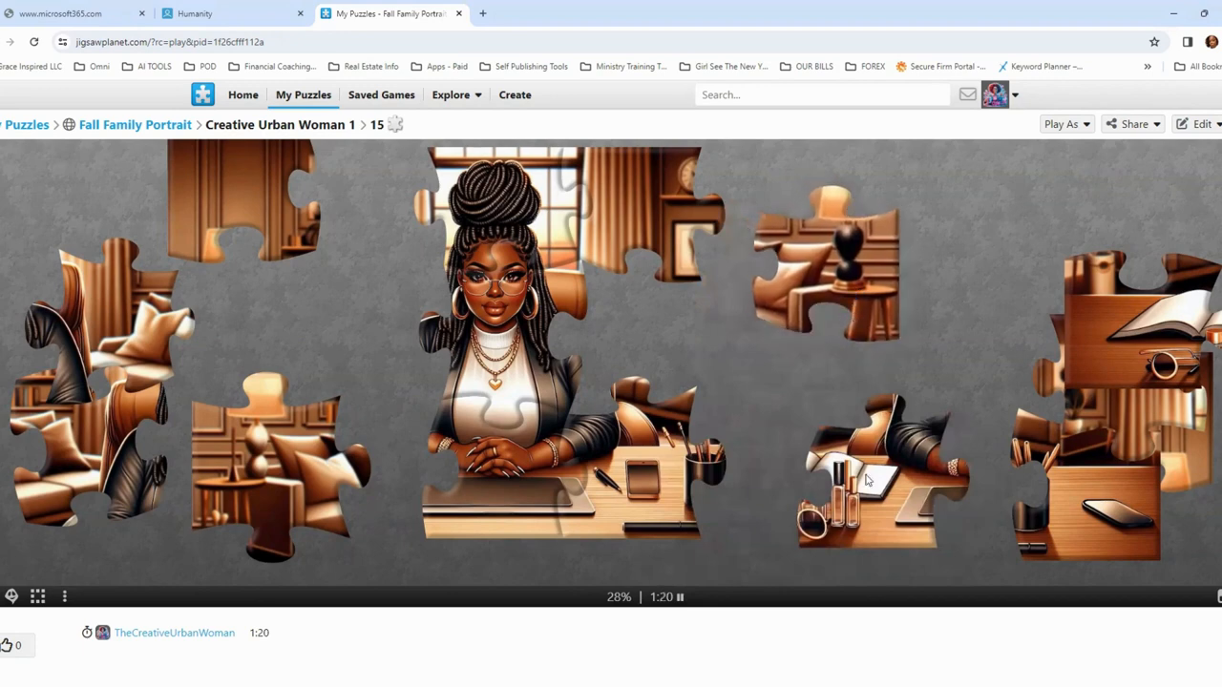
left_click_drag(882, 468, 754, 468)
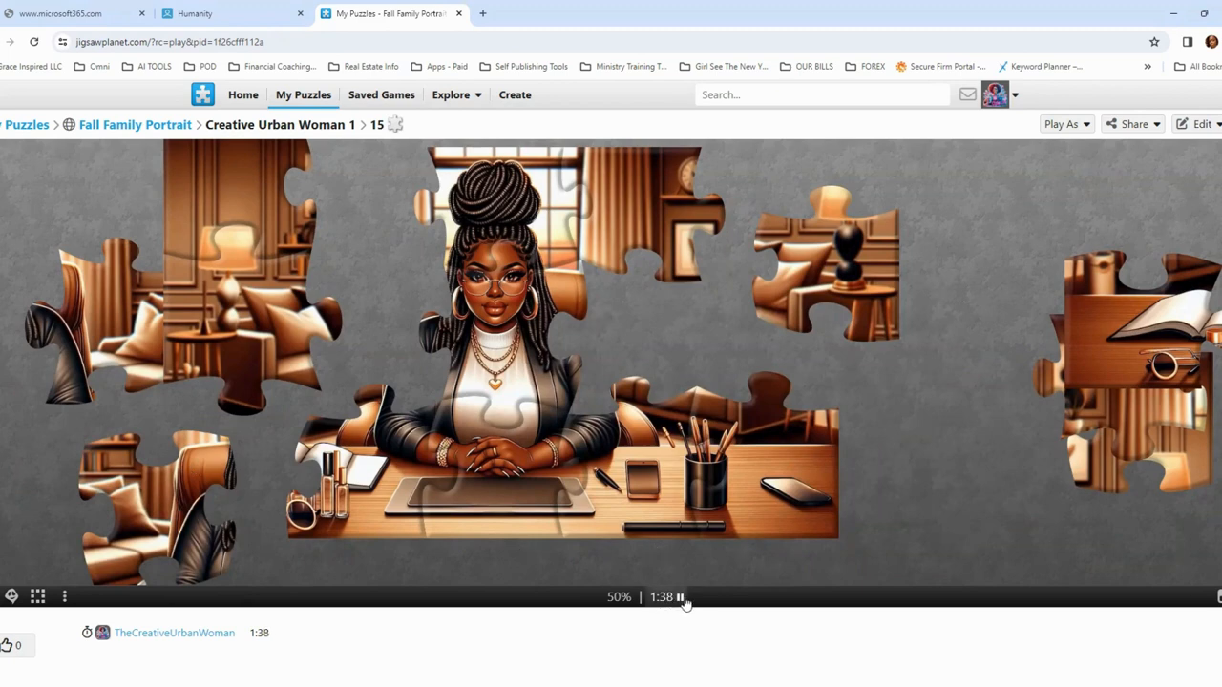
left_click(681, 596)
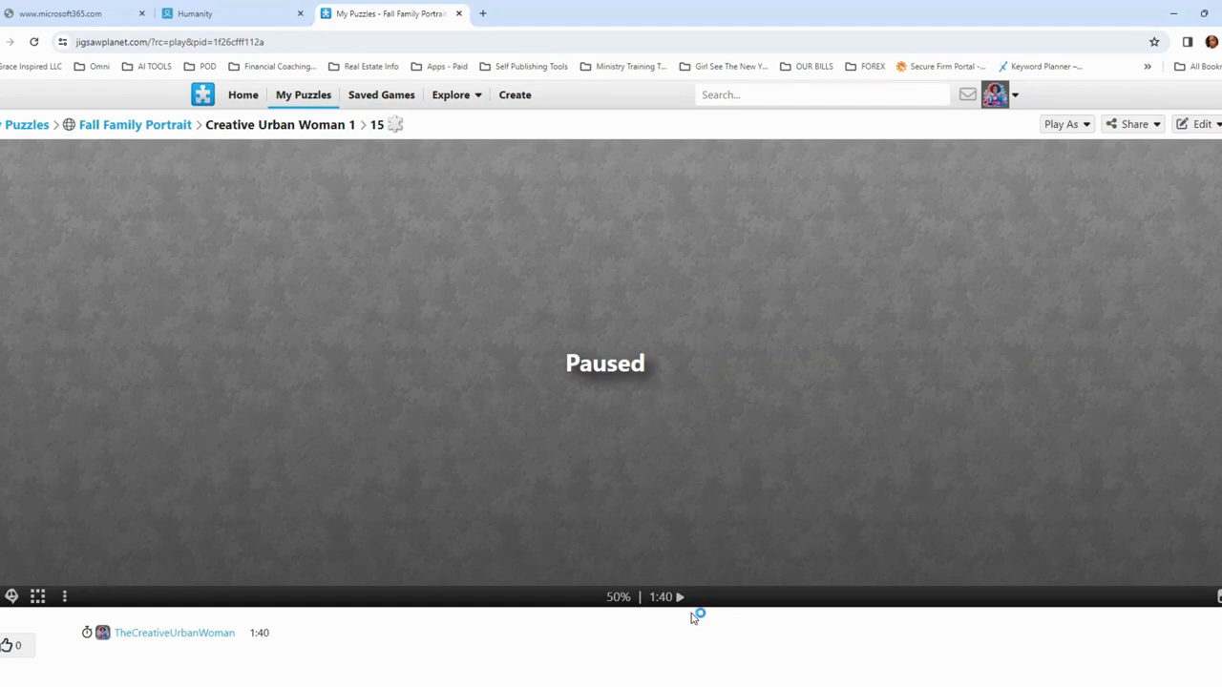
left_click(681, 596)
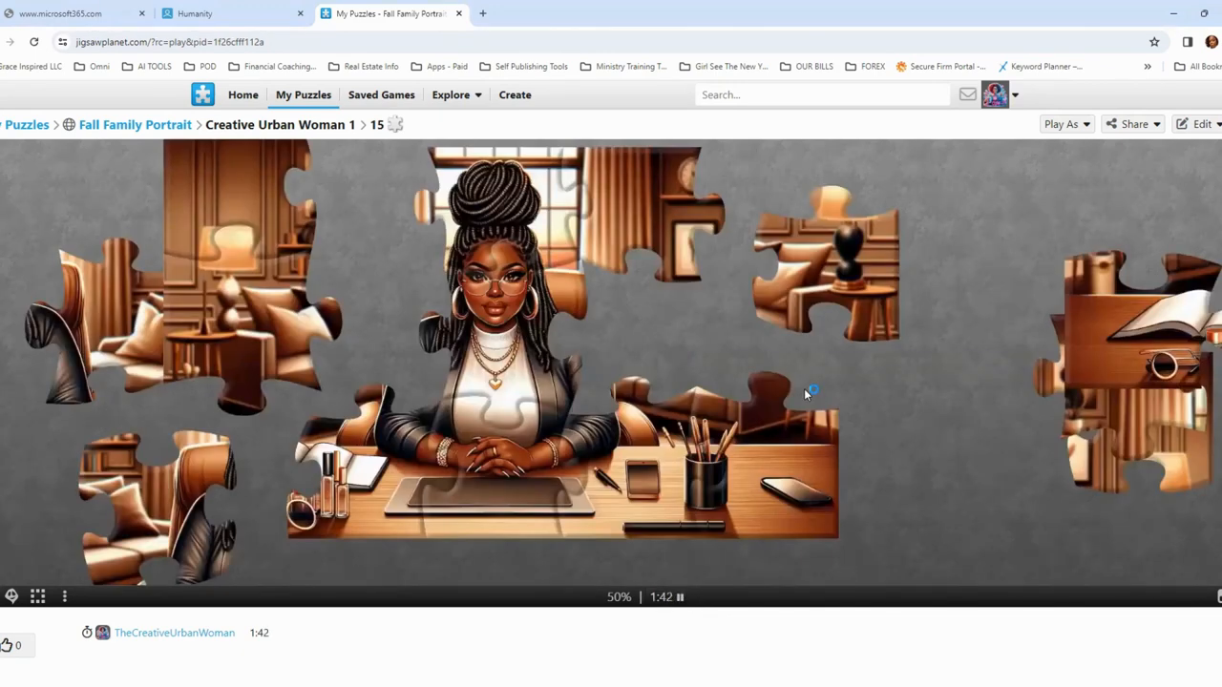
mouse_move(807, 394)
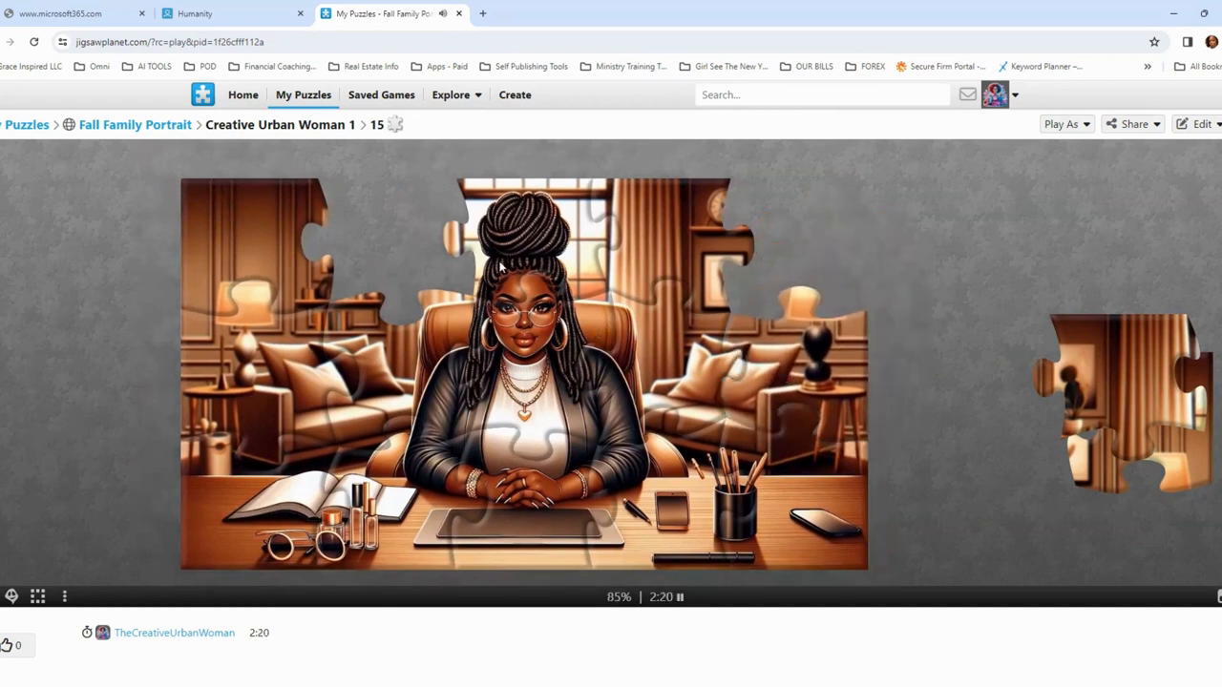
mouse_move(572, 413)
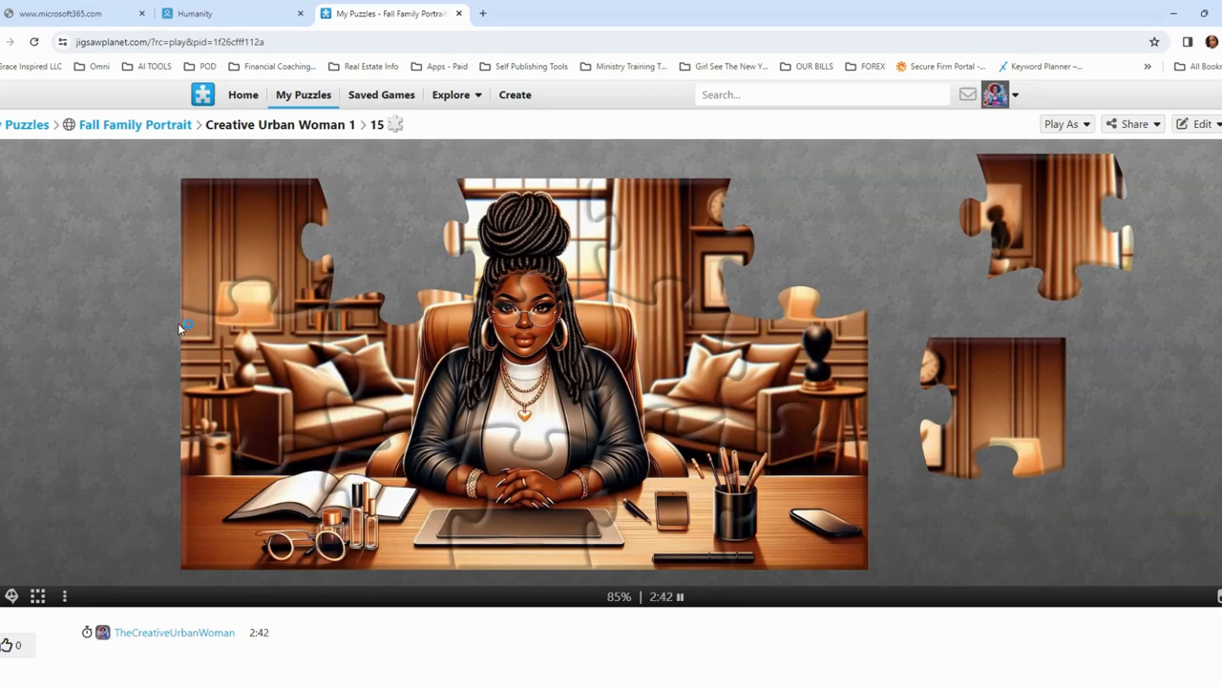
mouse_move(881, 390)
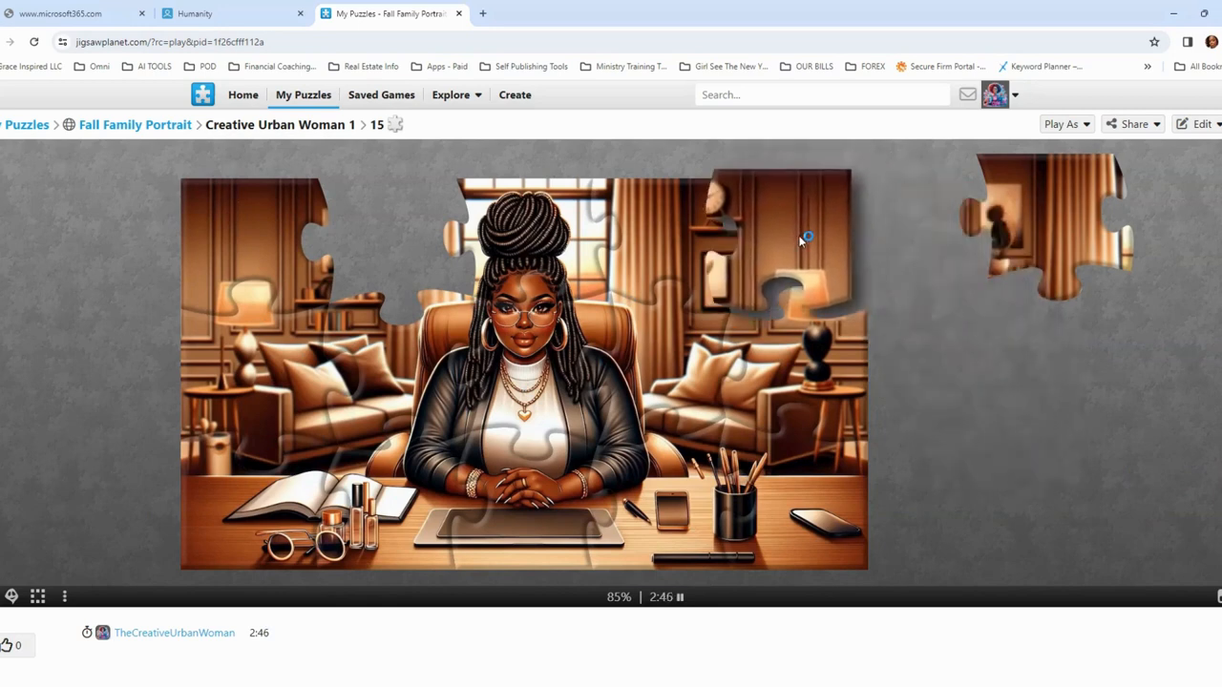
- Fit the clock piece into the top right and move the last curtain piece left
left_click_drag(806, 236, 1050, 277)
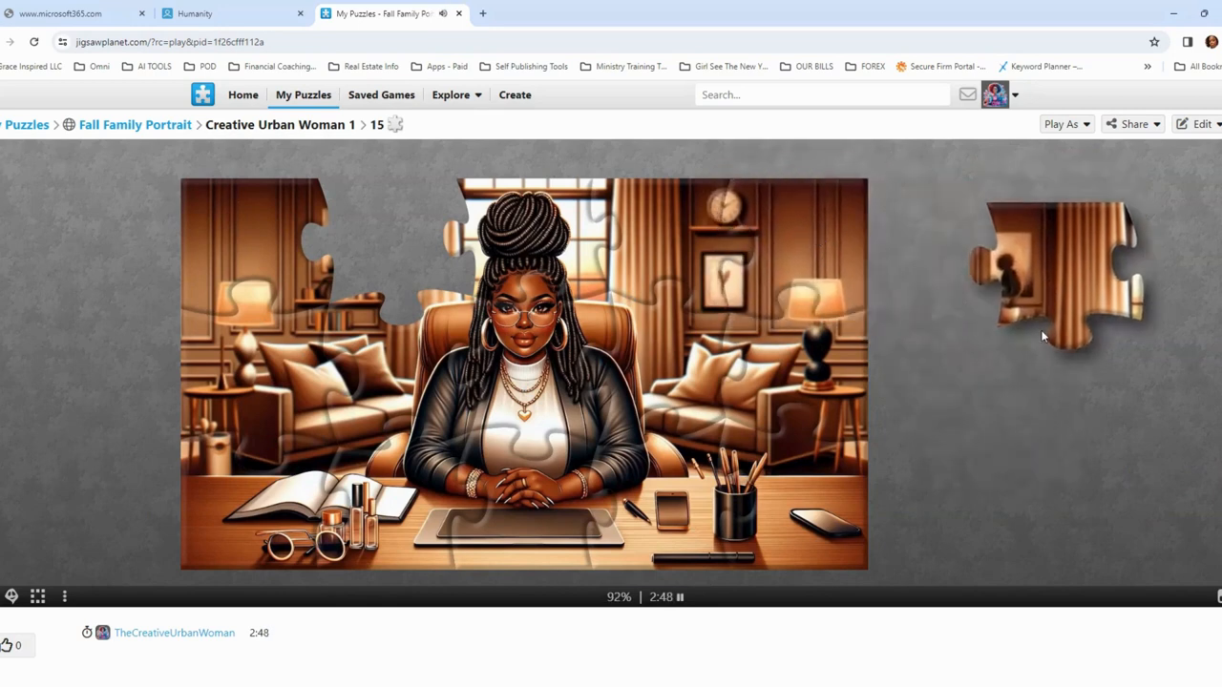
left_click_drag(1050, 277, 96, 315)
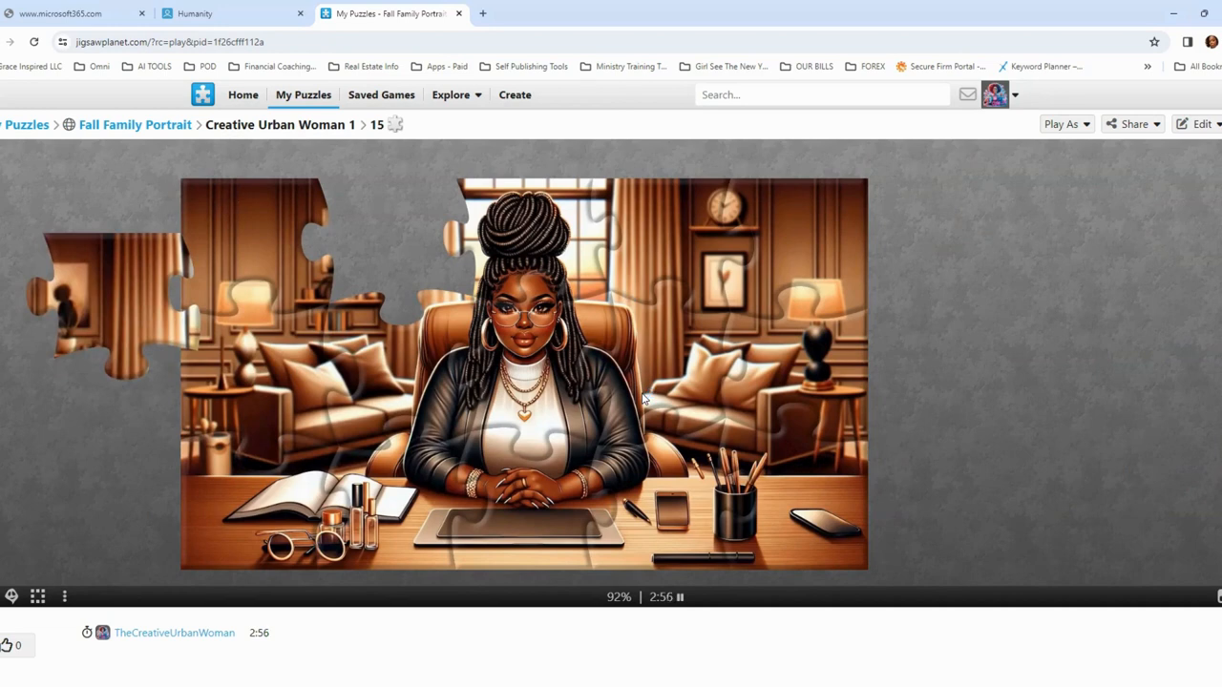
mouse_move(649, 396)
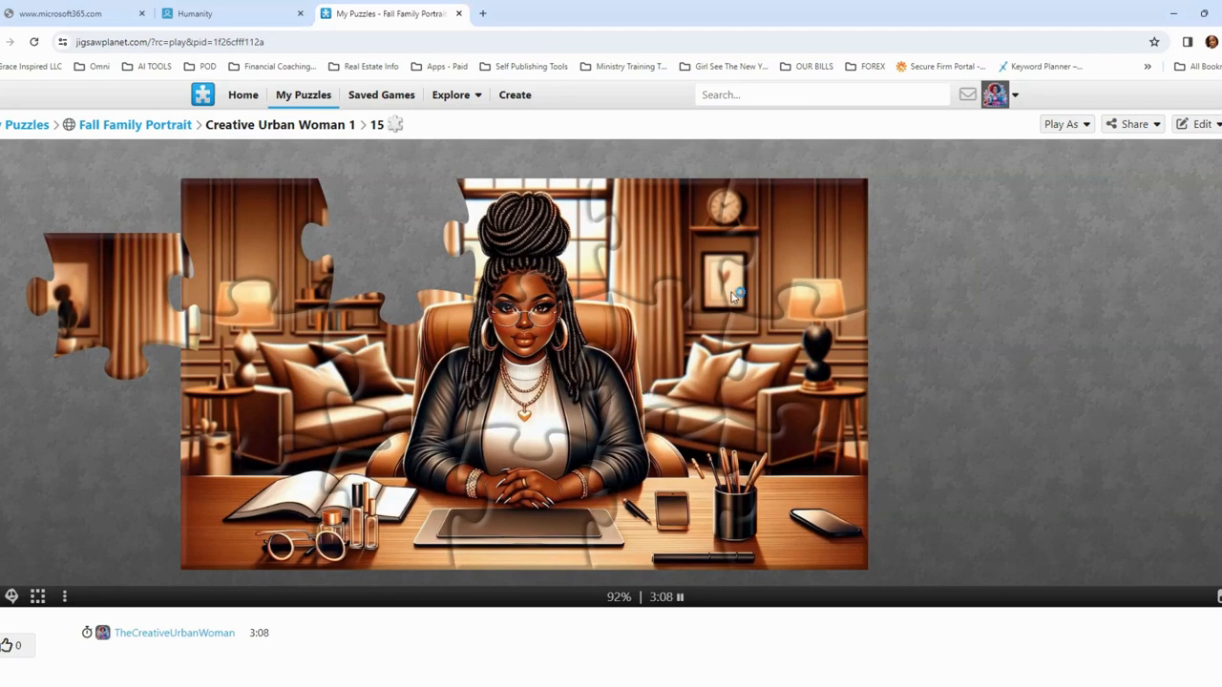
mouse_move(700, 401)
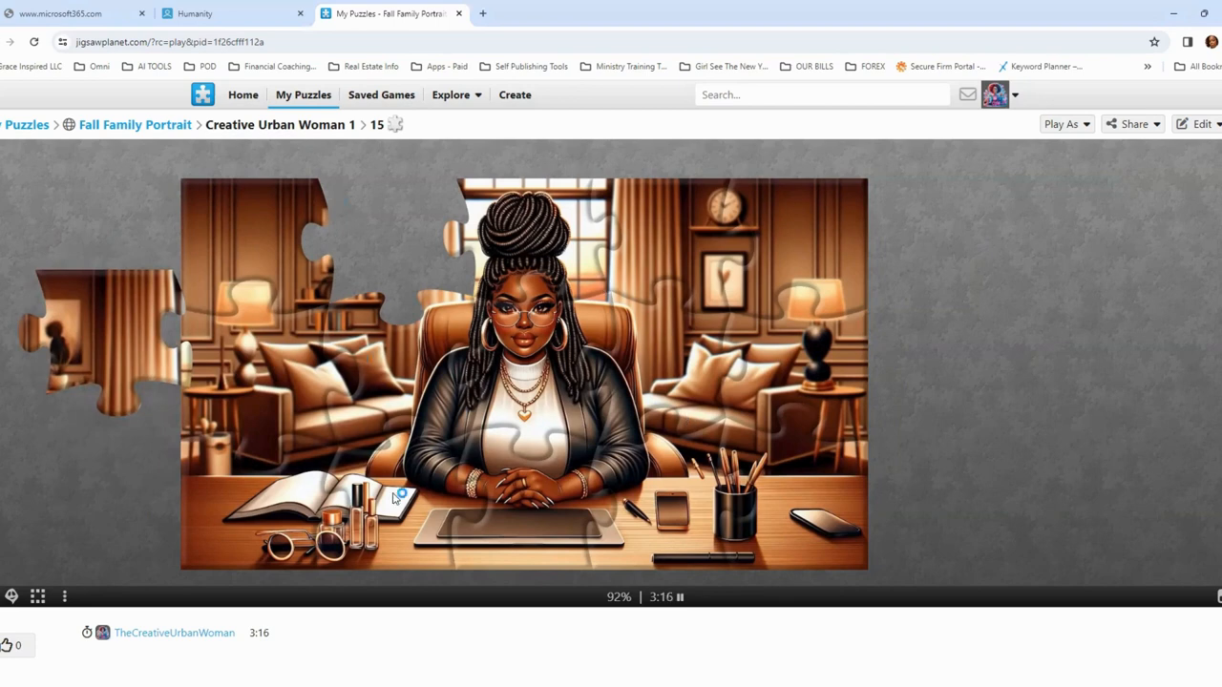
mouse_move(432, 331)
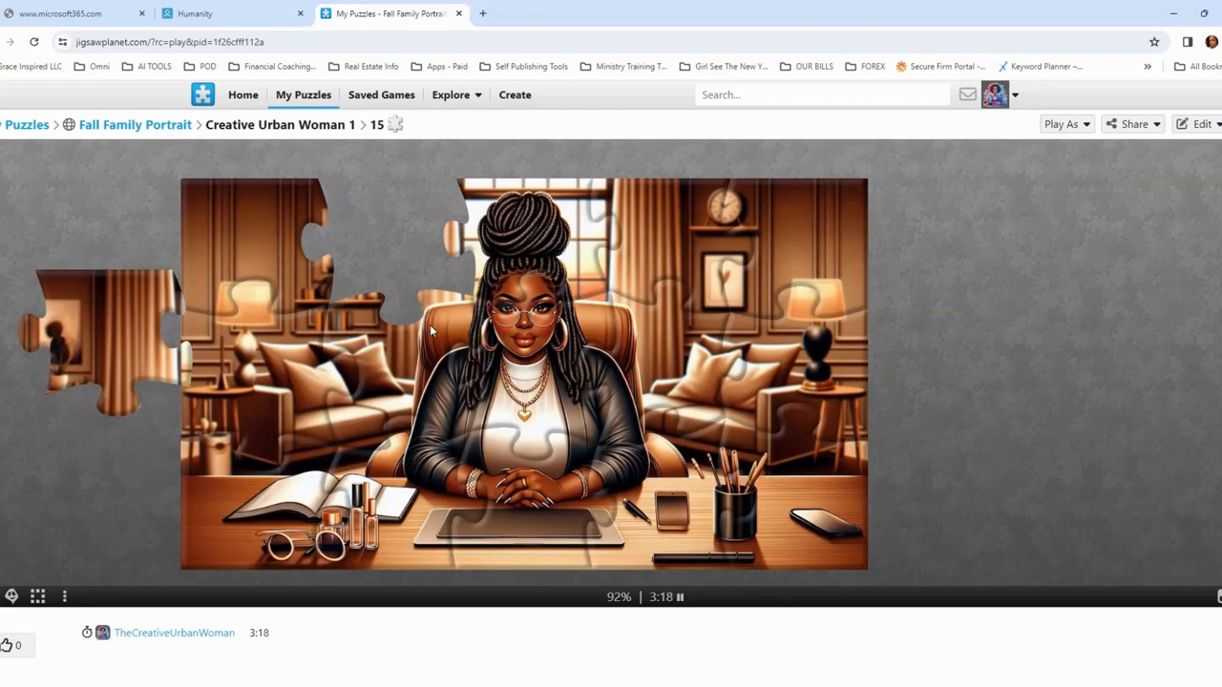
mouse_move(657, 358)
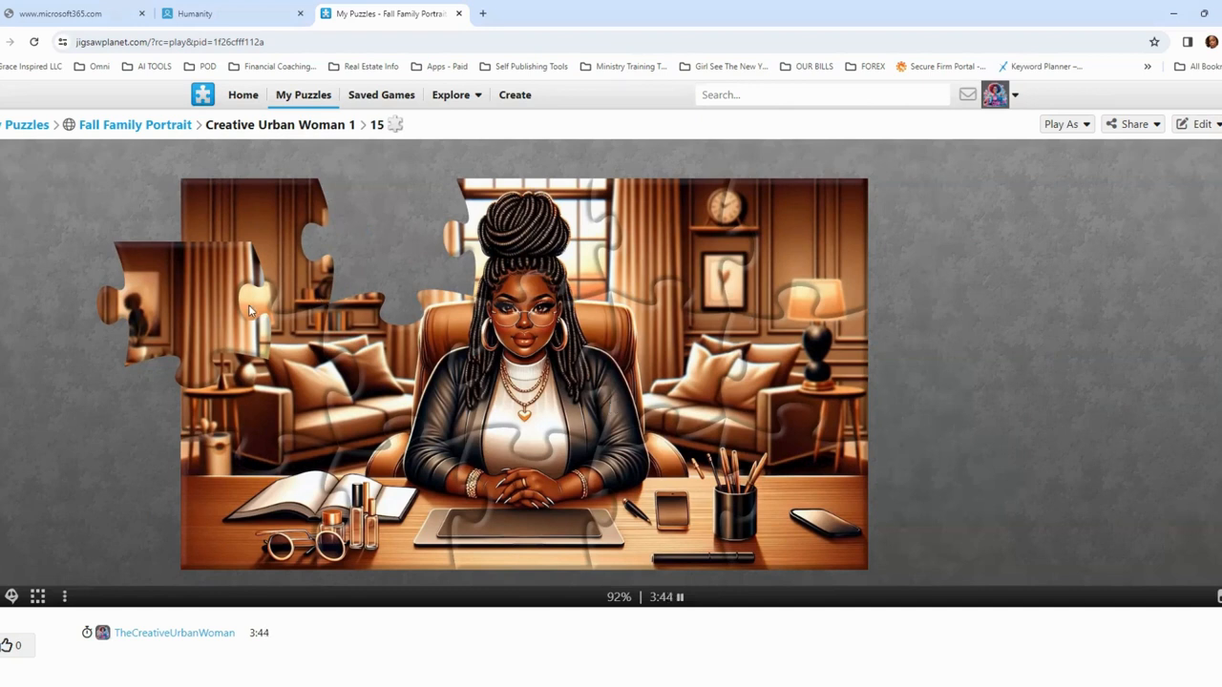
mouse_move(194, 327)
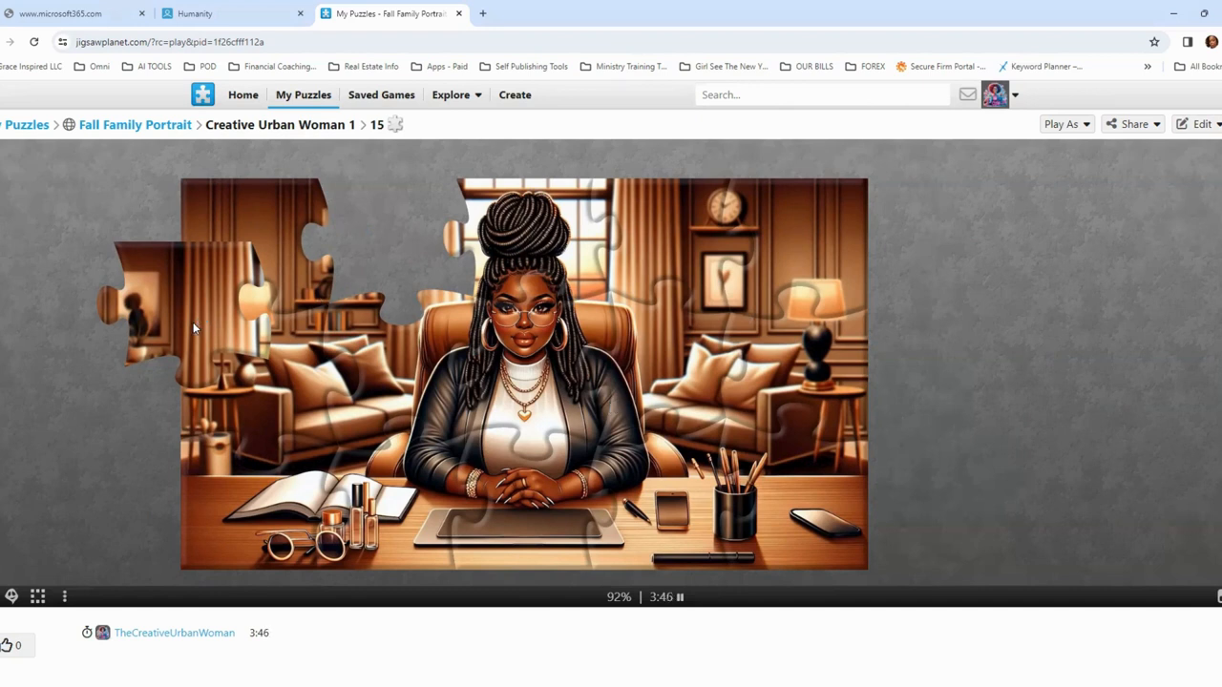
mouse_move(199, 346)
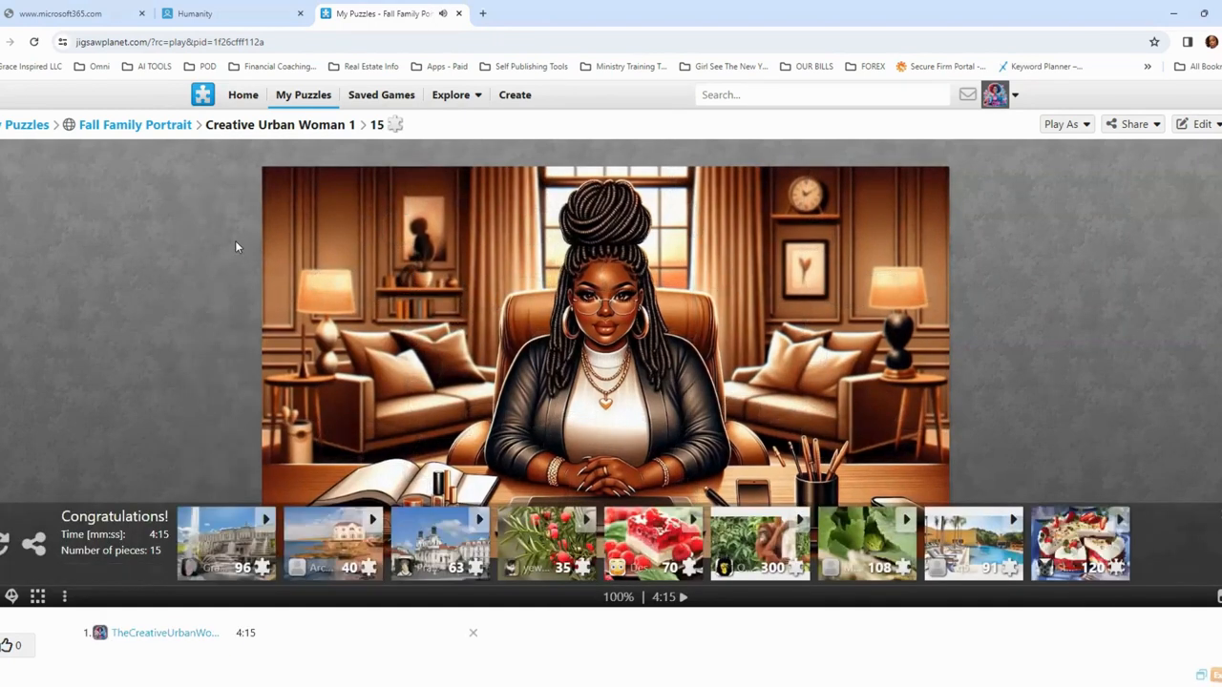
mouse_move(162, 541)
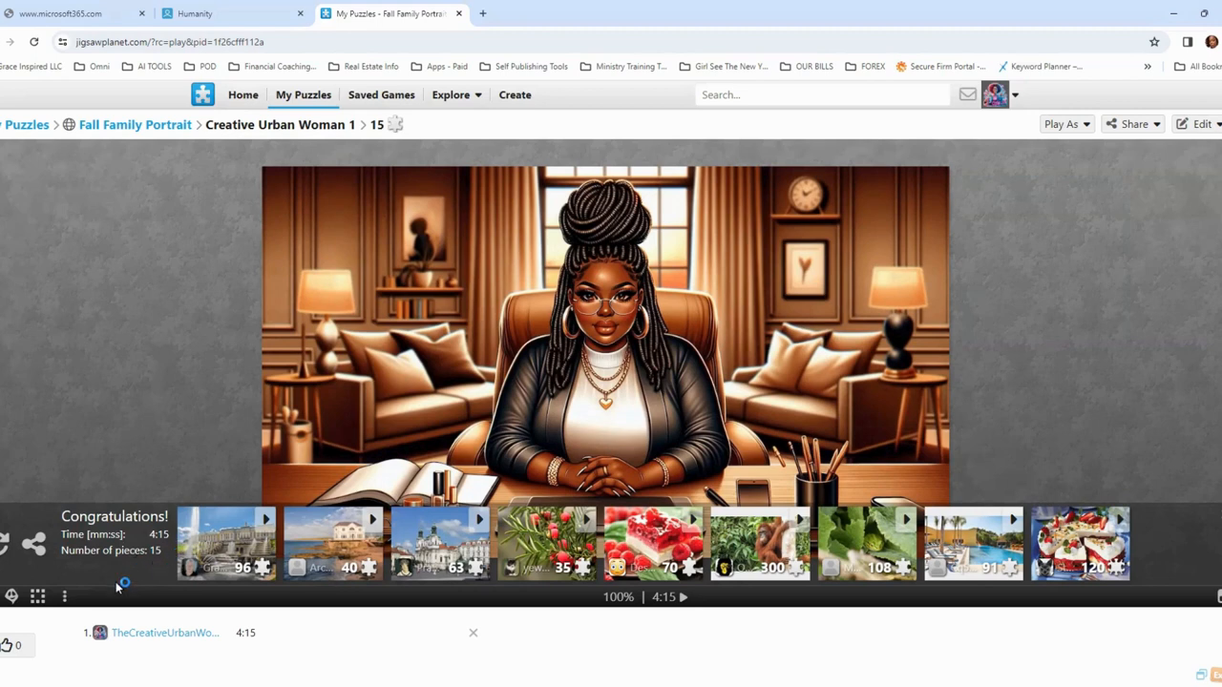
mouse_move(164, 632)
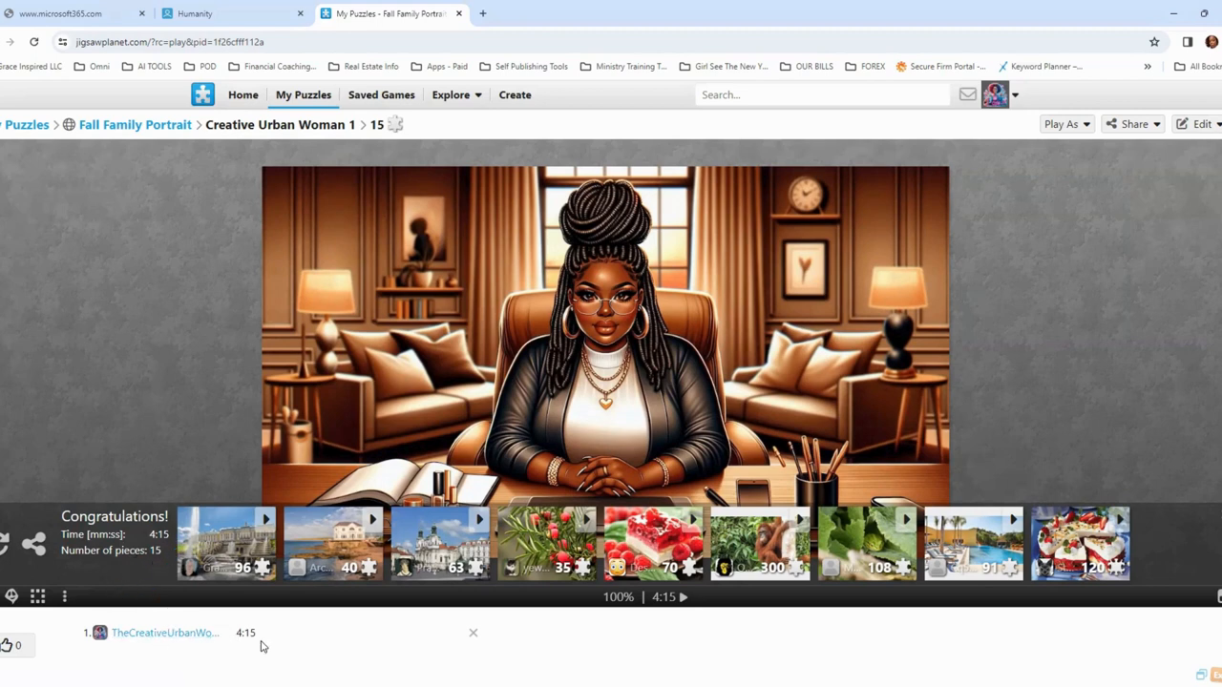
mouse_move(245, 633)
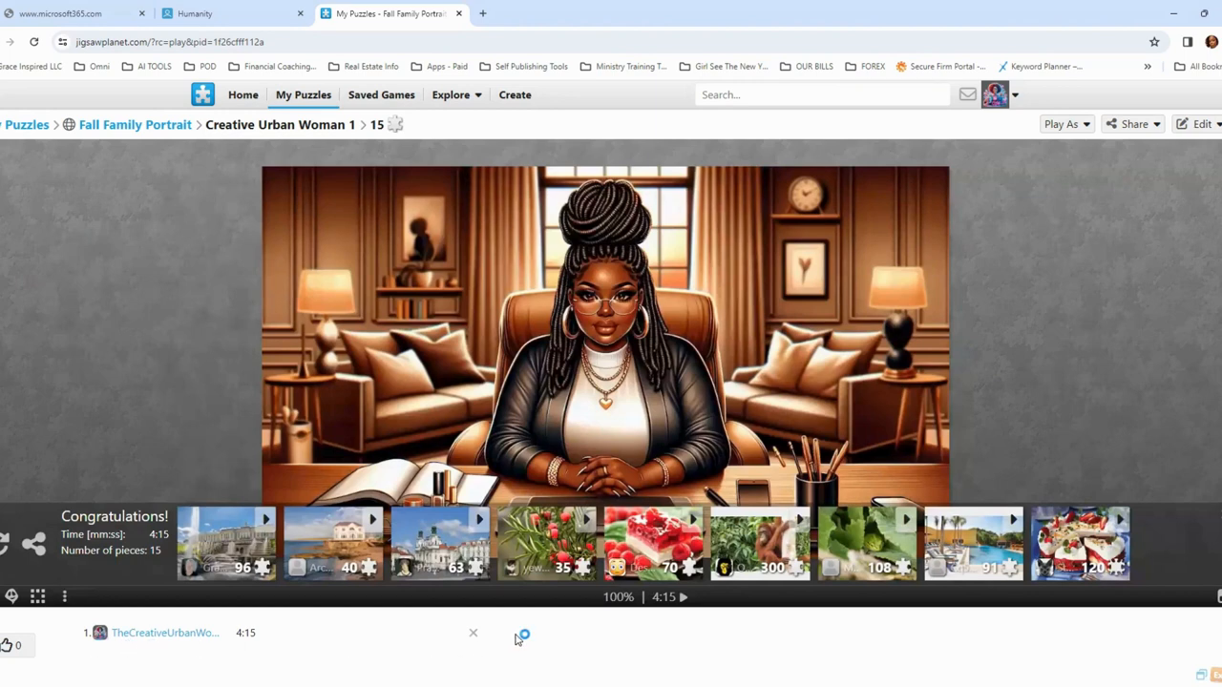
mouse_move(518, 638)
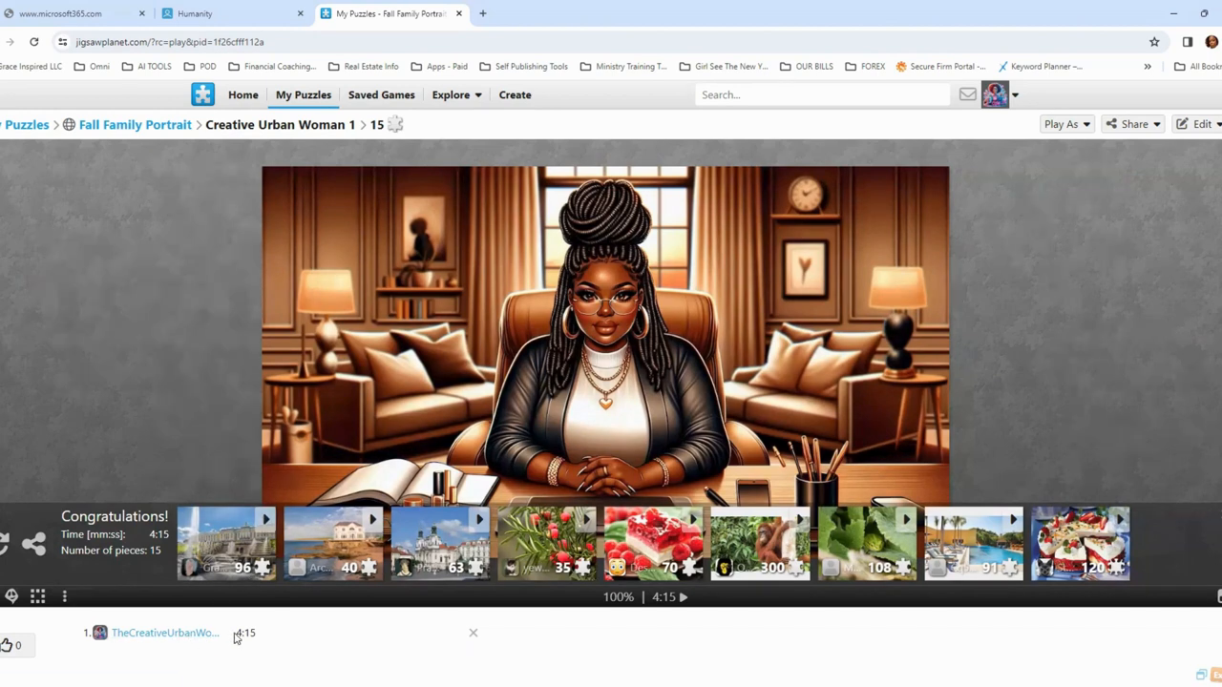
mouse_move(245, 633)
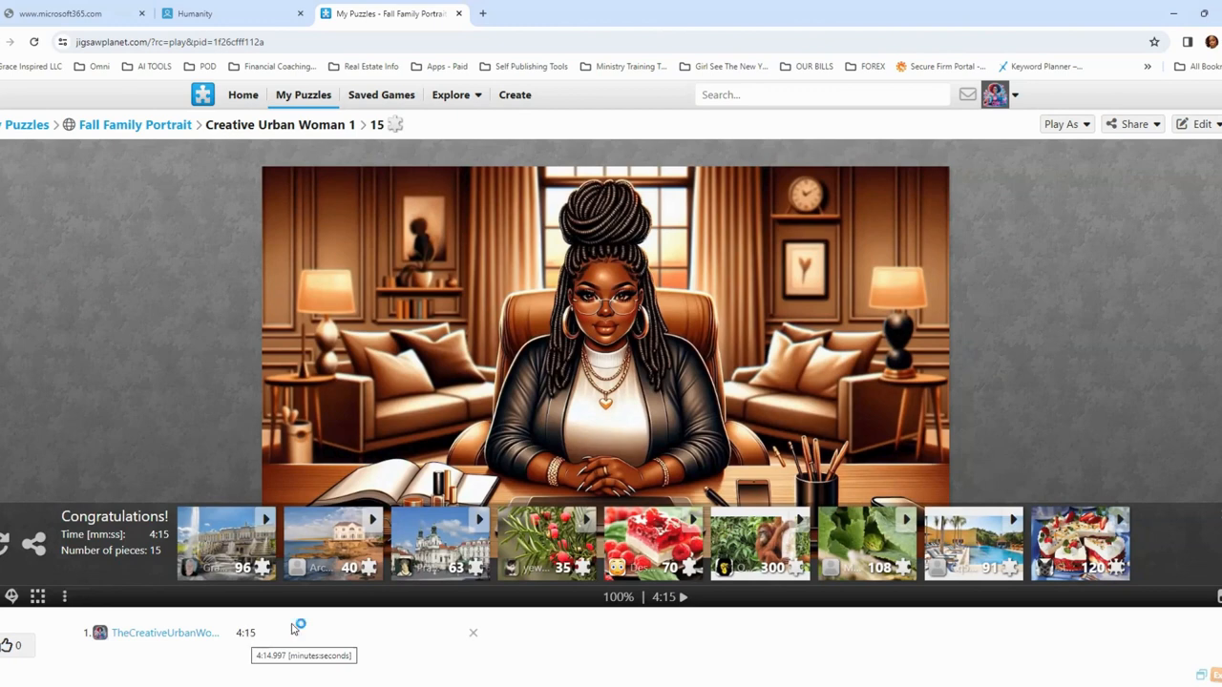
mouse_move(210, 482)
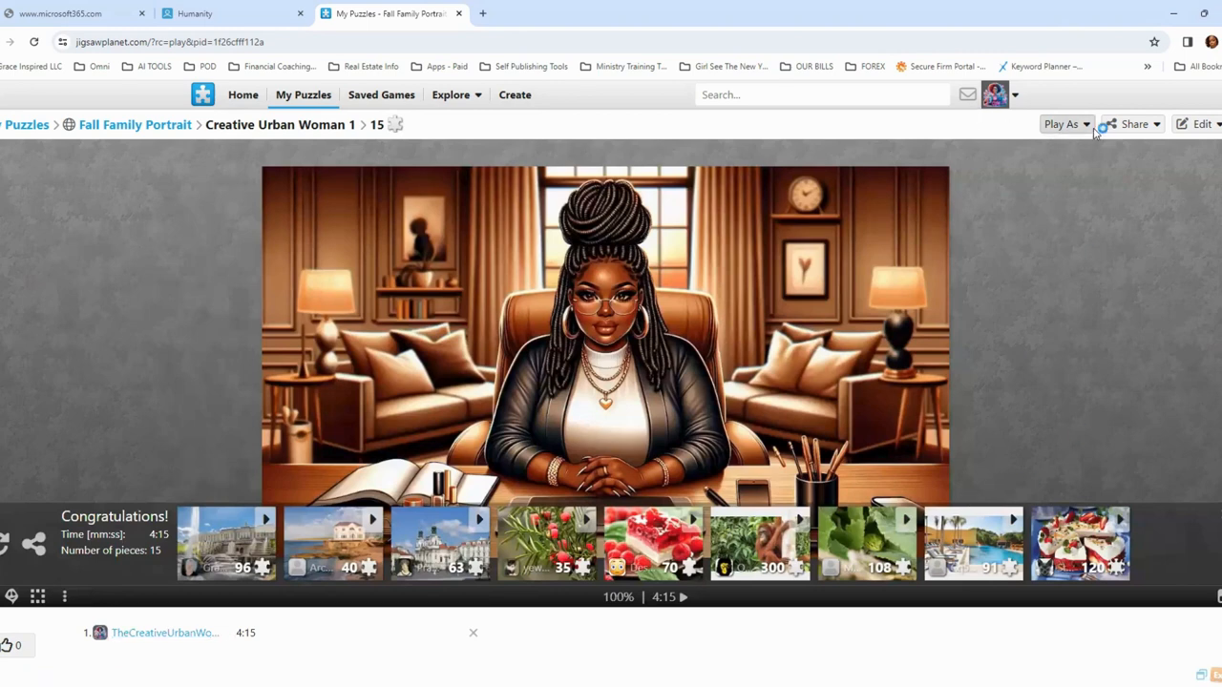
- Open the Play As menu to replay the puzzle with a different piece count
left_click(1062, 124)
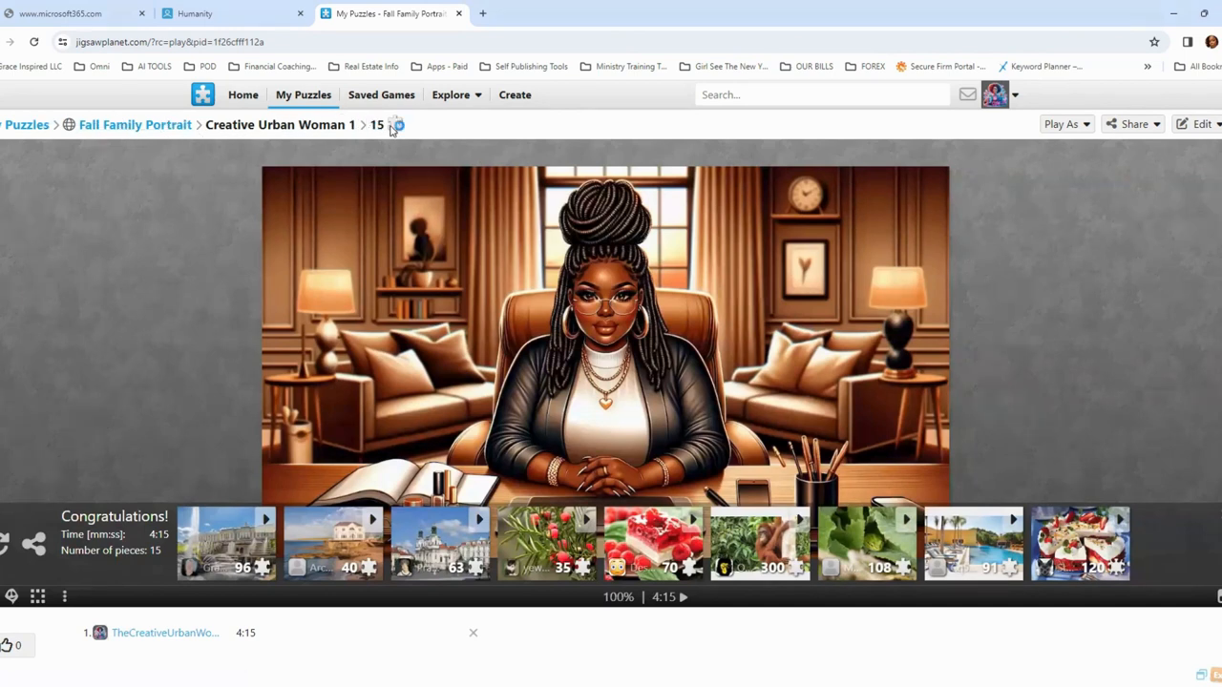
- Start a fresh 24-piece game instead of resuming the saved 15-piece one
left_click(1062, 124)
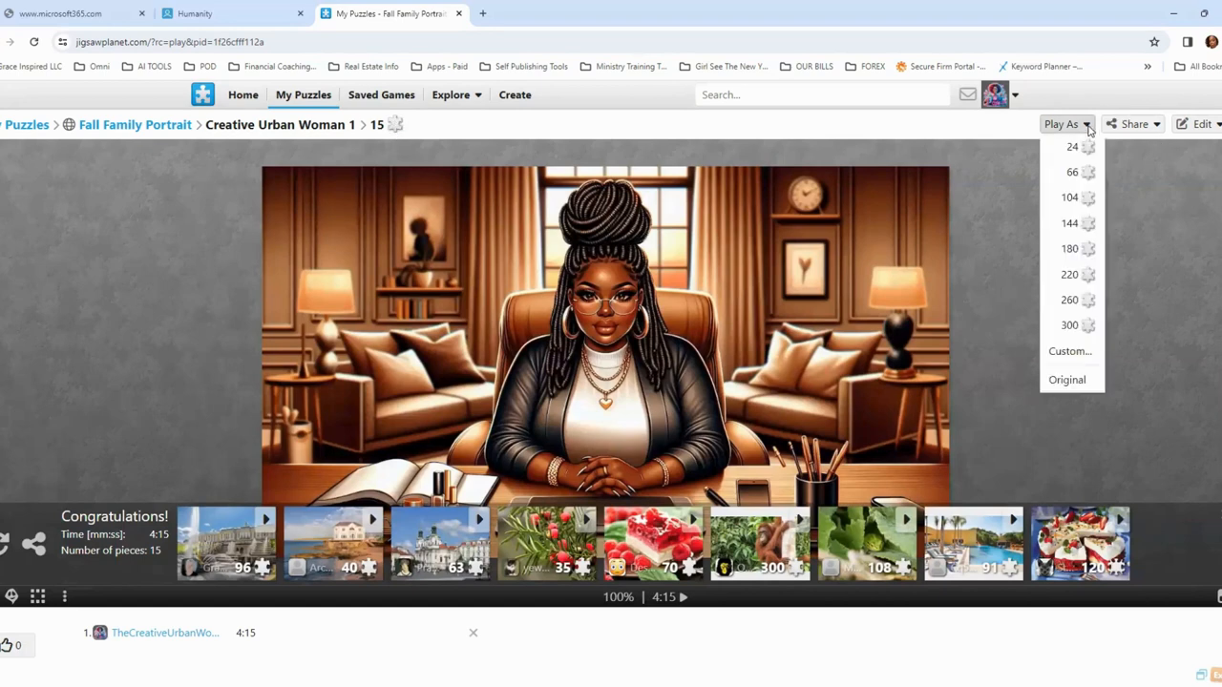
mouse_move(1069, 222)
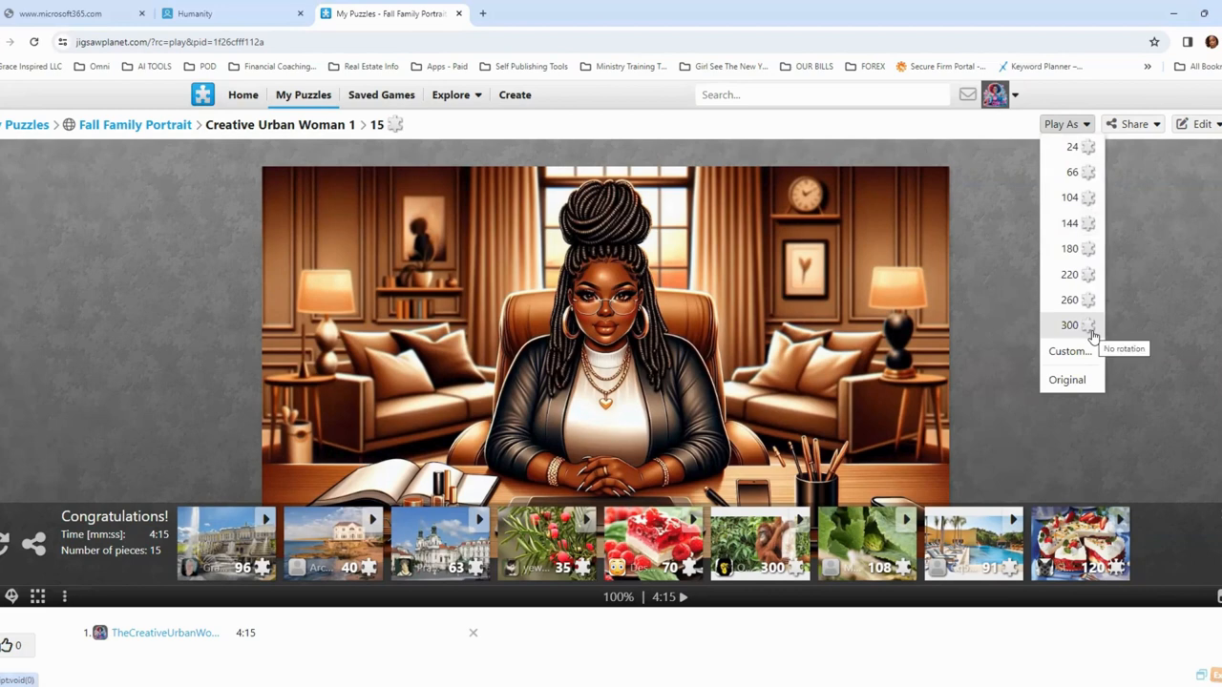
mouse_move(1091, 329)
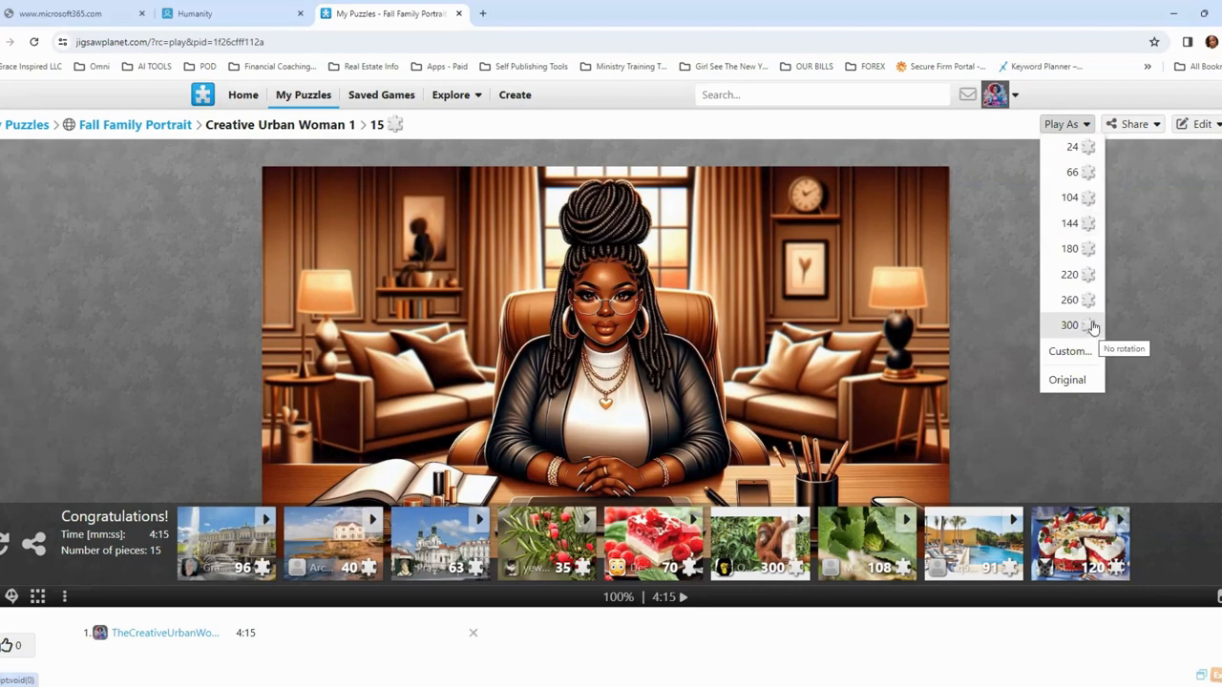
left_click(1072, 146)
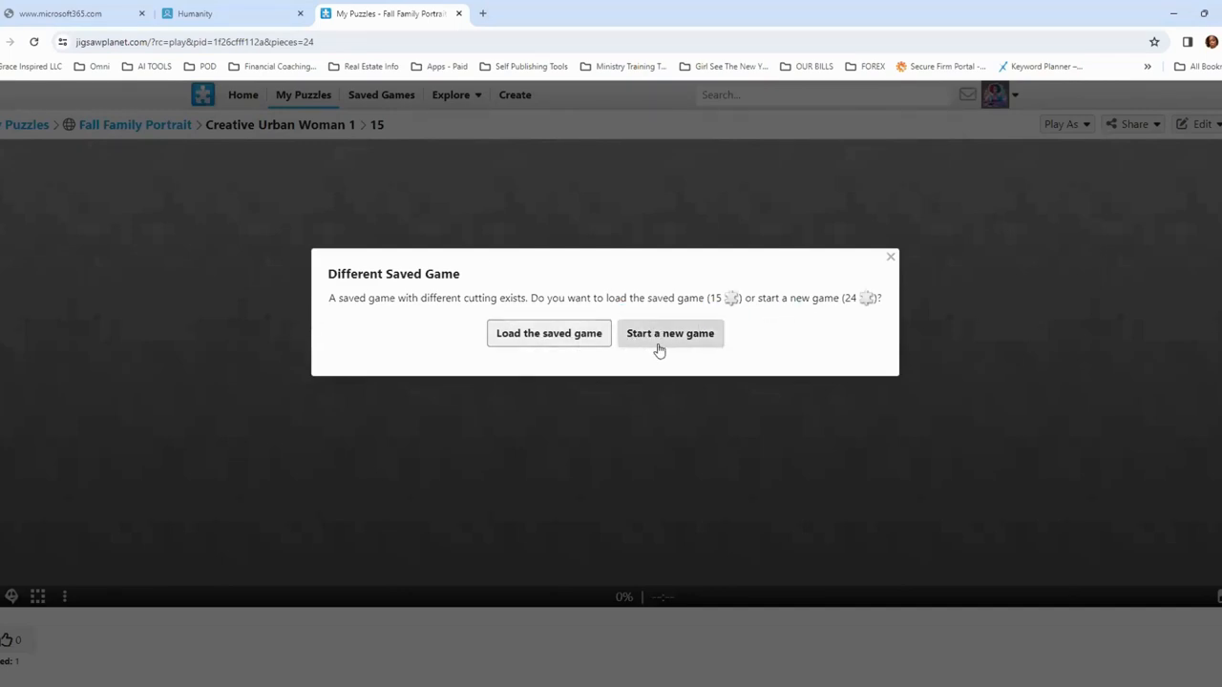
left_click(670, 333)
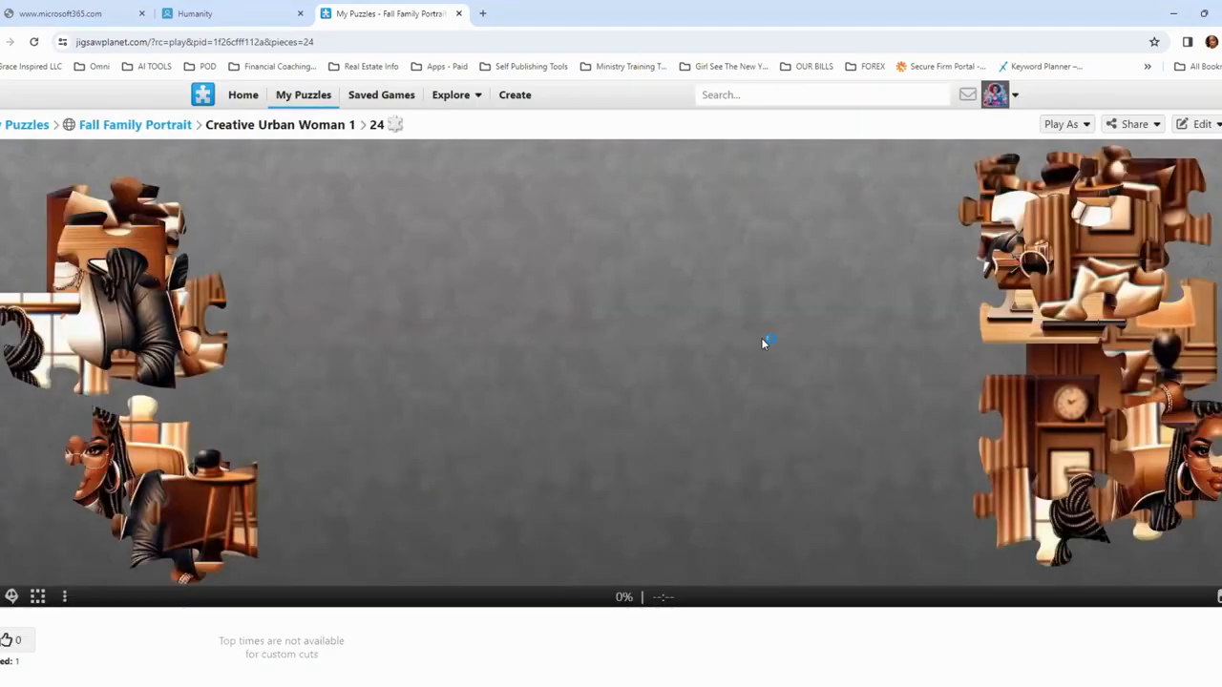
mouse_move(522, 254)
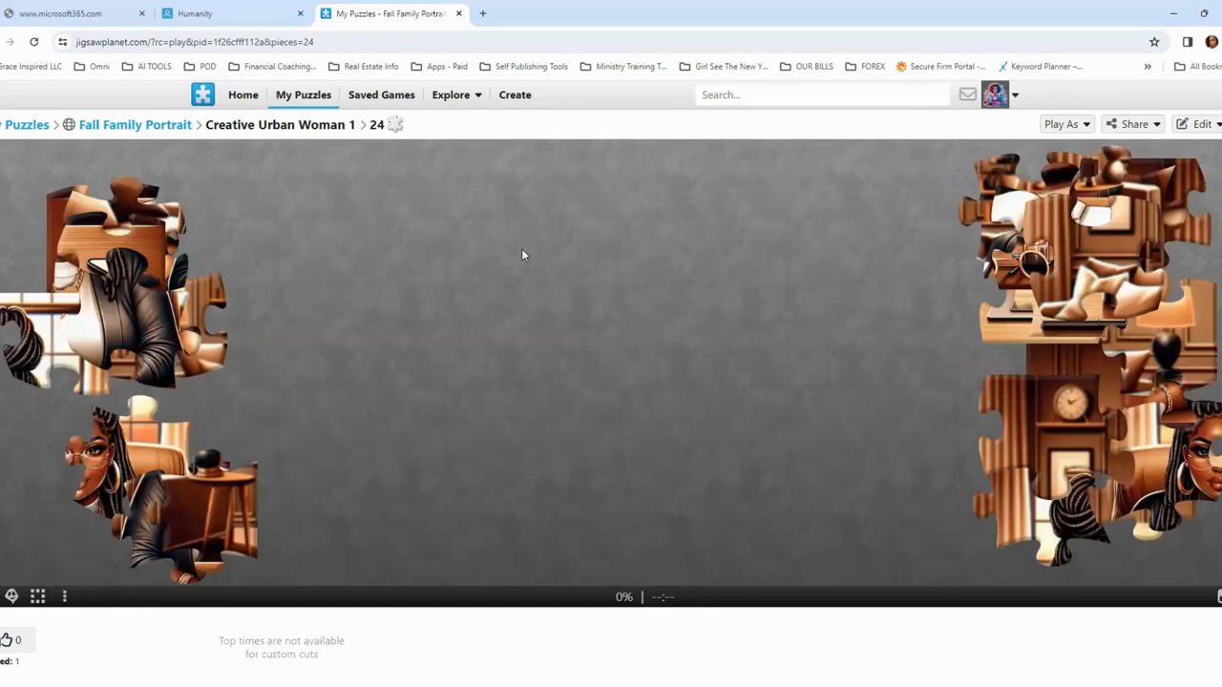
mouse_move(378, 125)
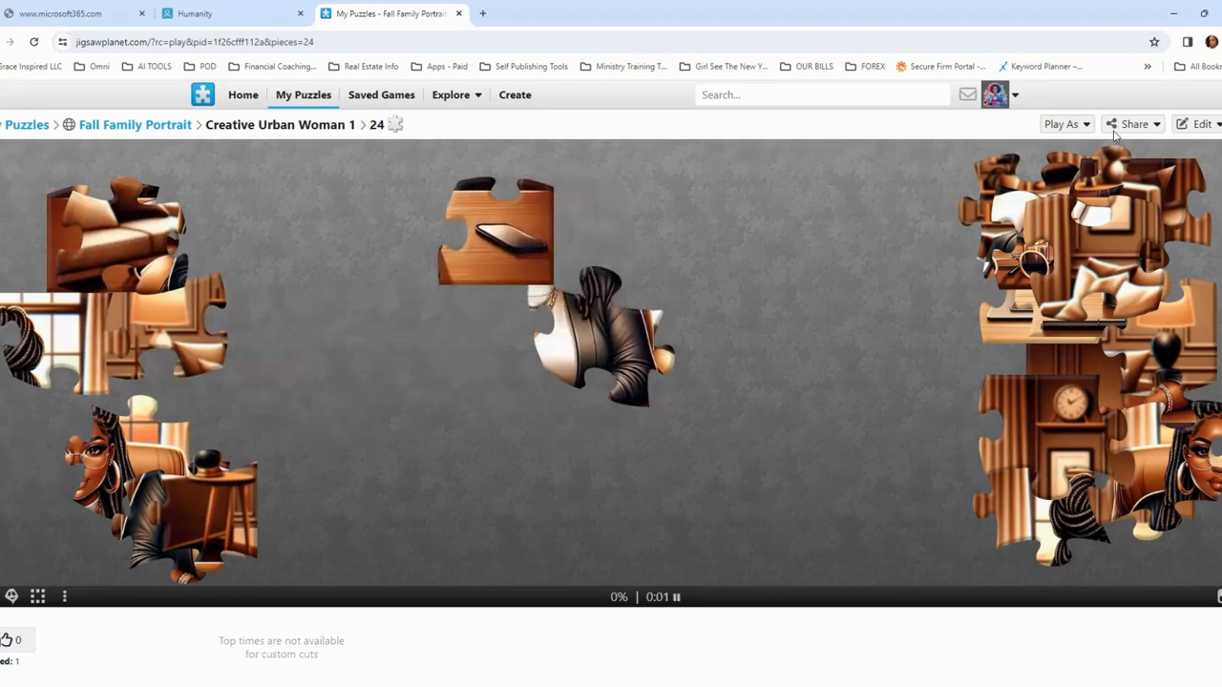
left_click(1062, 124)
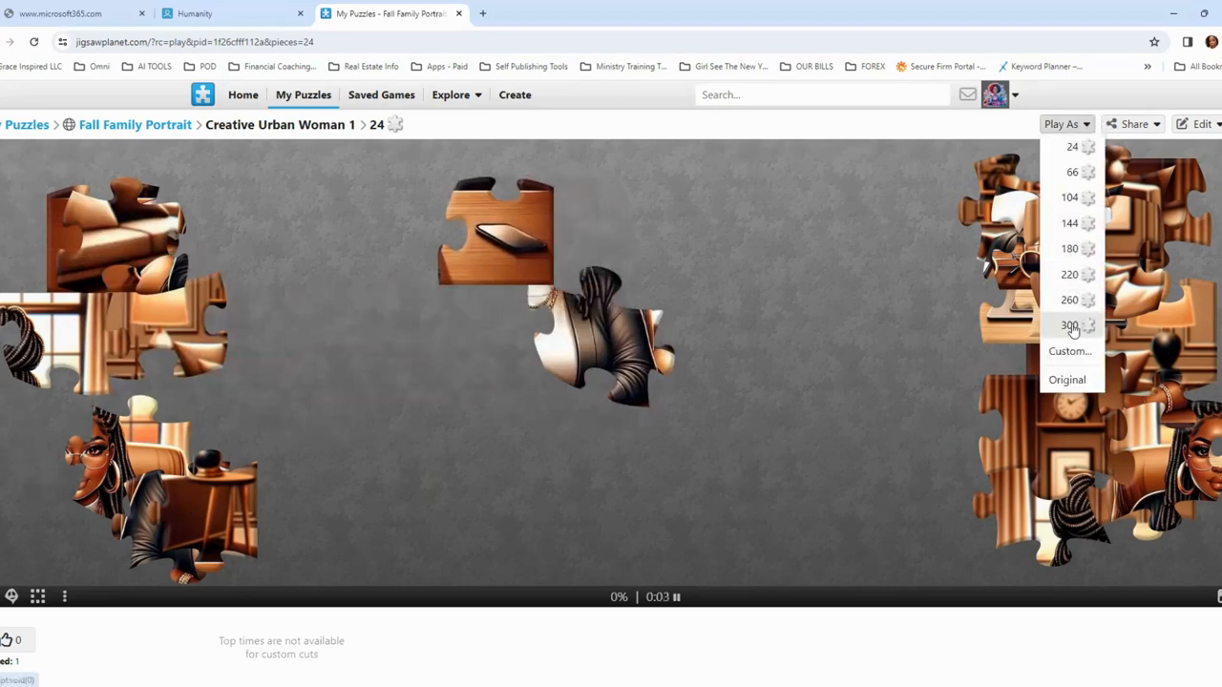
- Switch to a 300-piece game and move a piece toward the board centre
left_click(1069, 325)
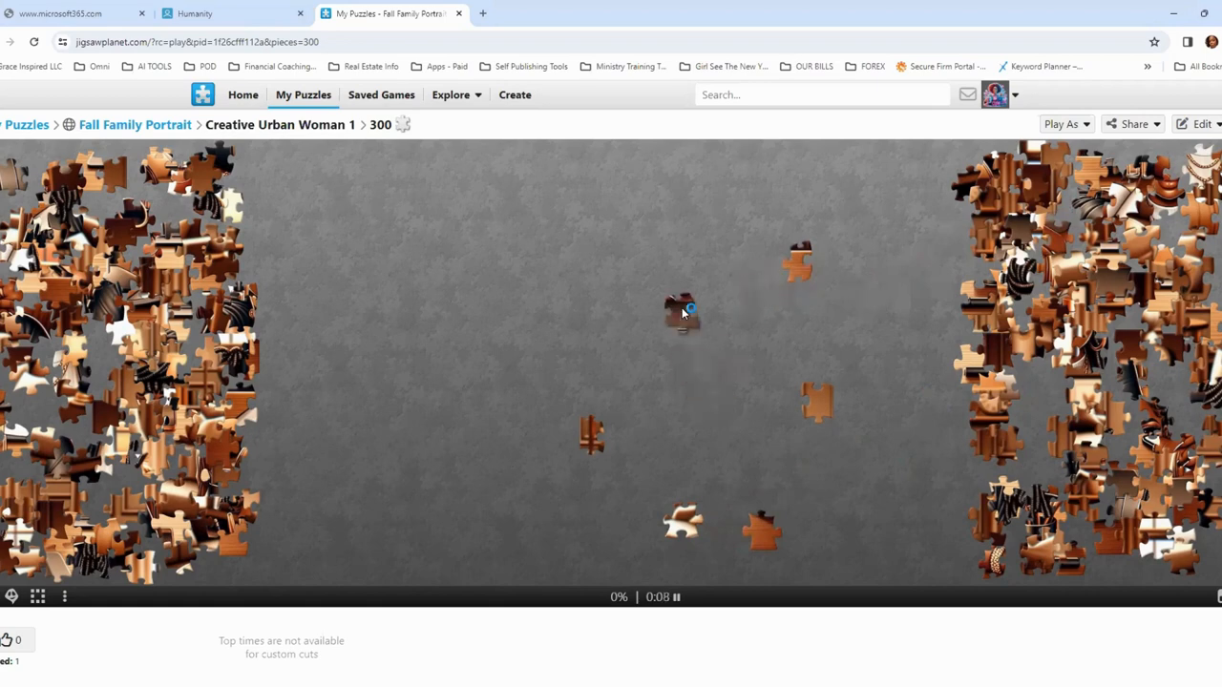
left_click_drag(797, 258, 783, 239)
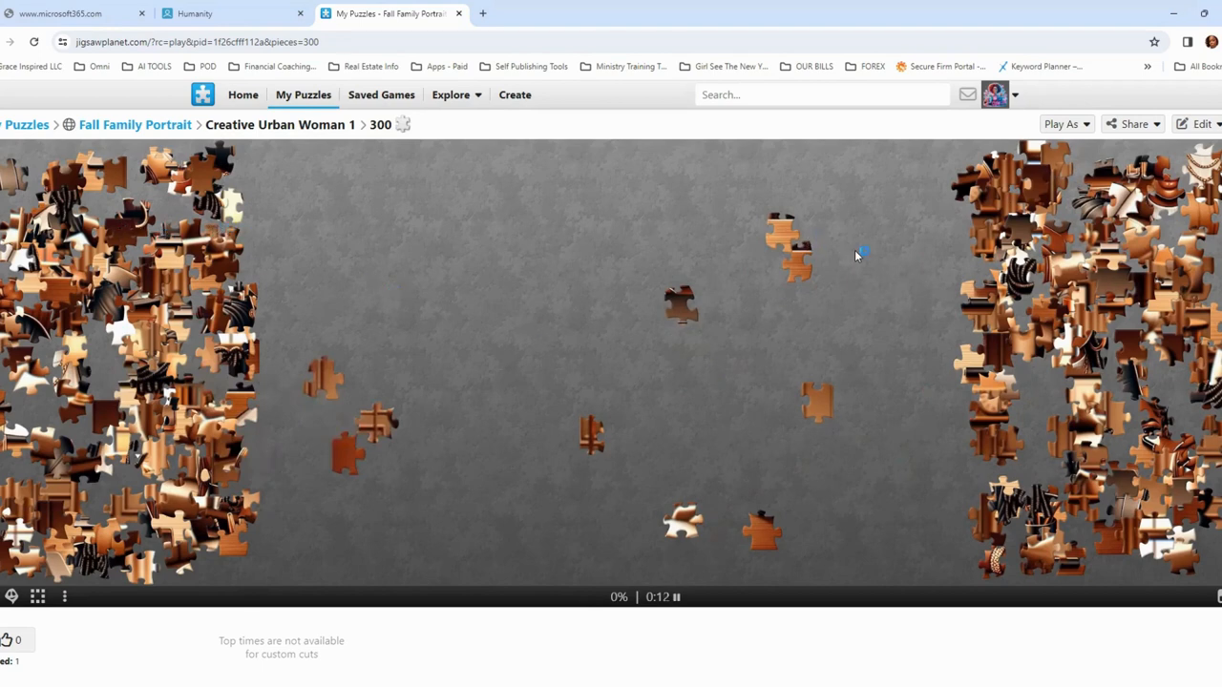
mouse_move(1007, 539)
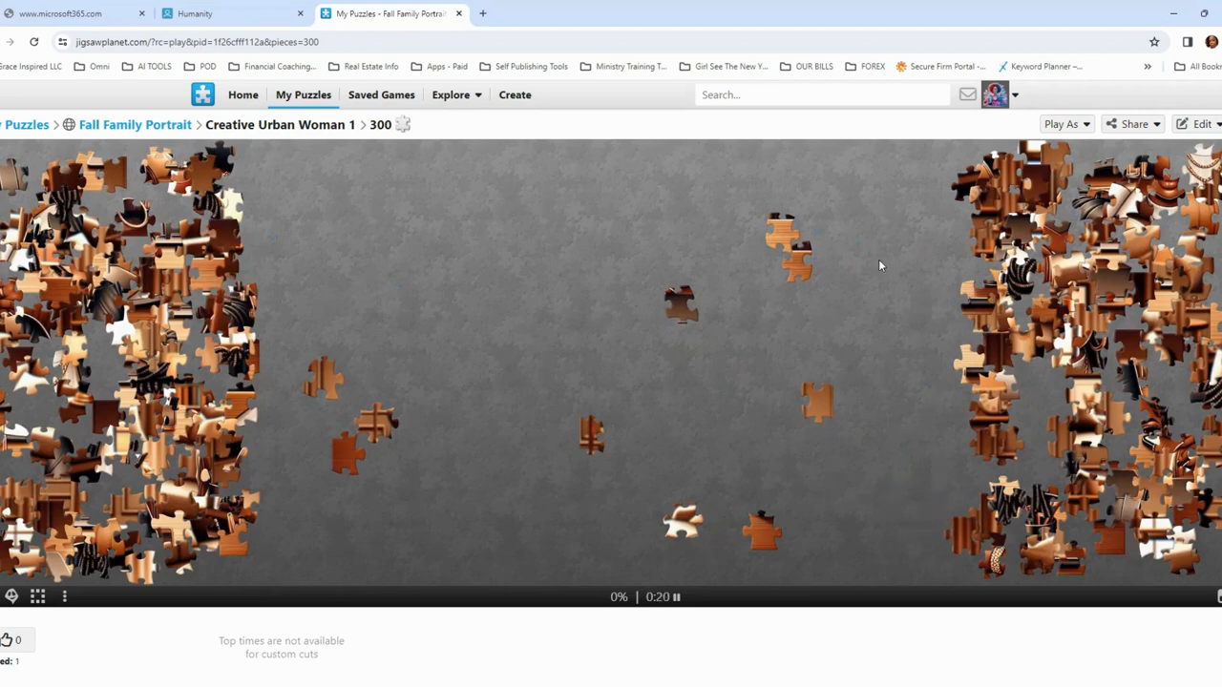
left_click(1065, 124)
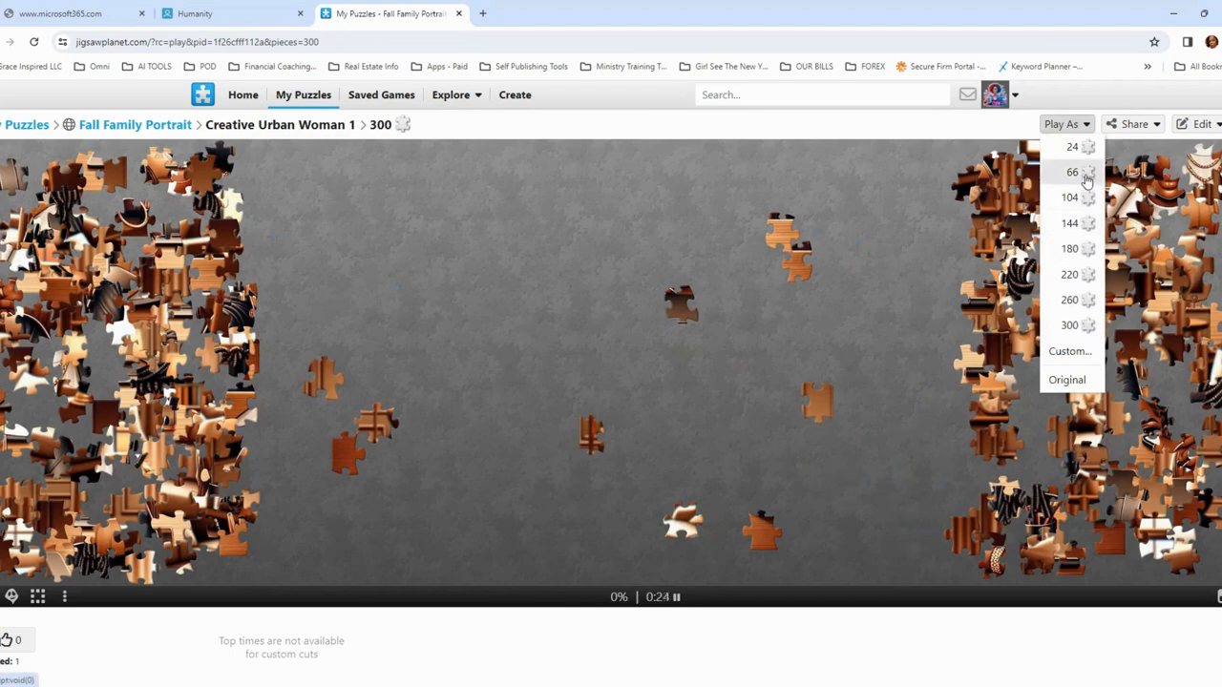
- Start a fresh 24-piece game instead of loading the 300-piece save, and pull loose pieces onto the board
left_click(1070, 146)
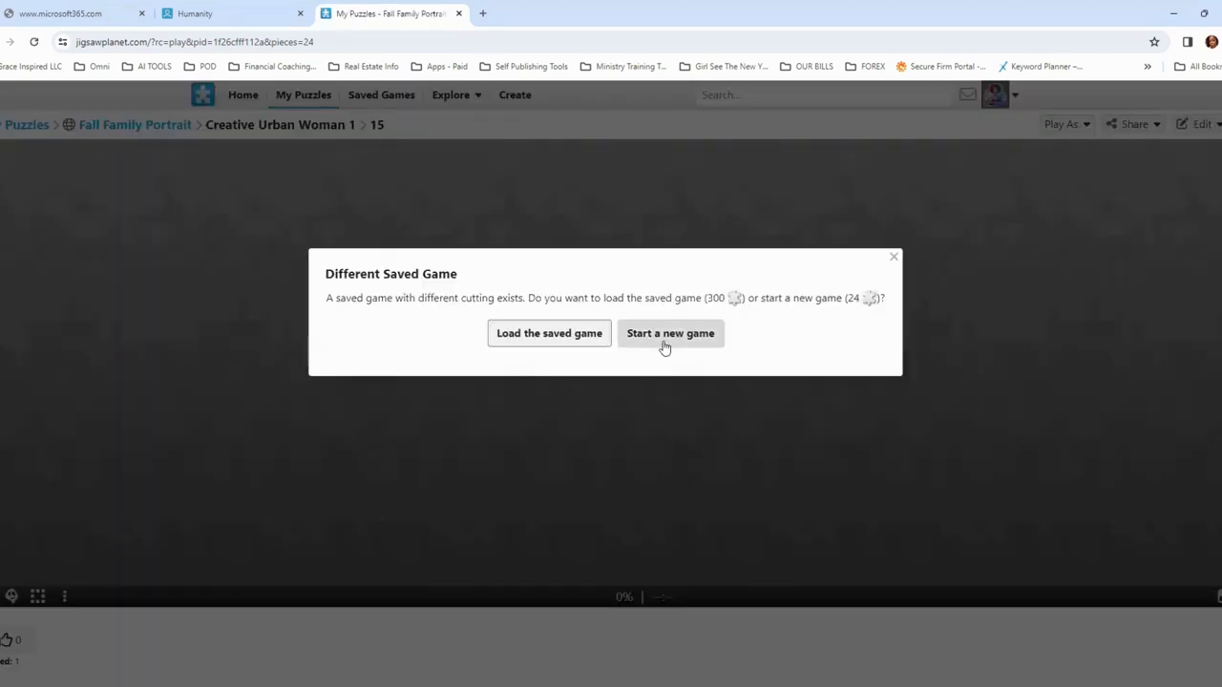
left_click(670, 333)
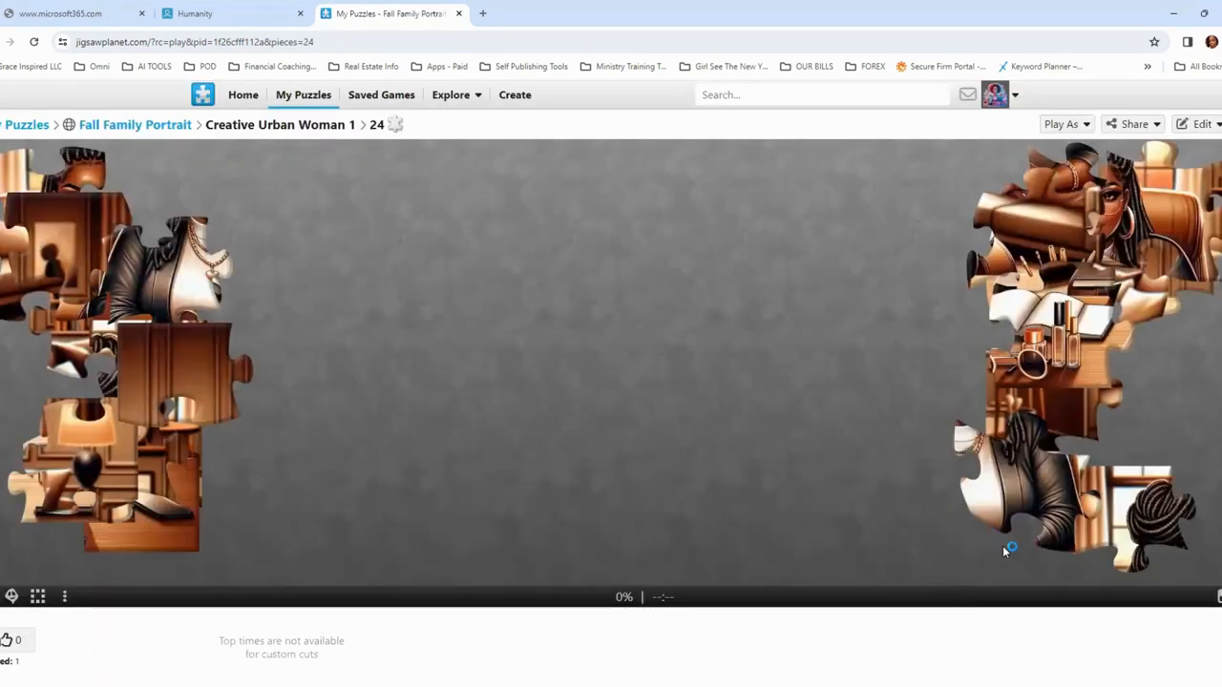
left_click_drag(1010, 547, 611, 243)
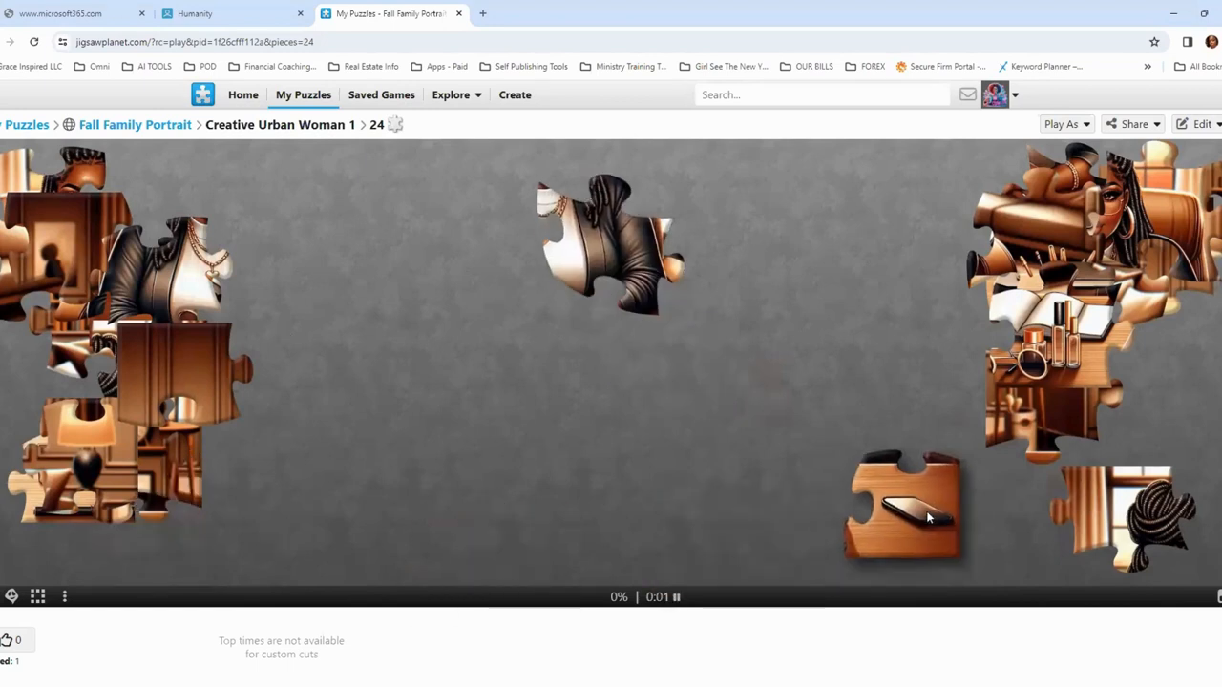
- Shift the phone-on-desk piece up and left, then open the puzzle's Edit menu
left_click_drag(902, 510, 883, 477)
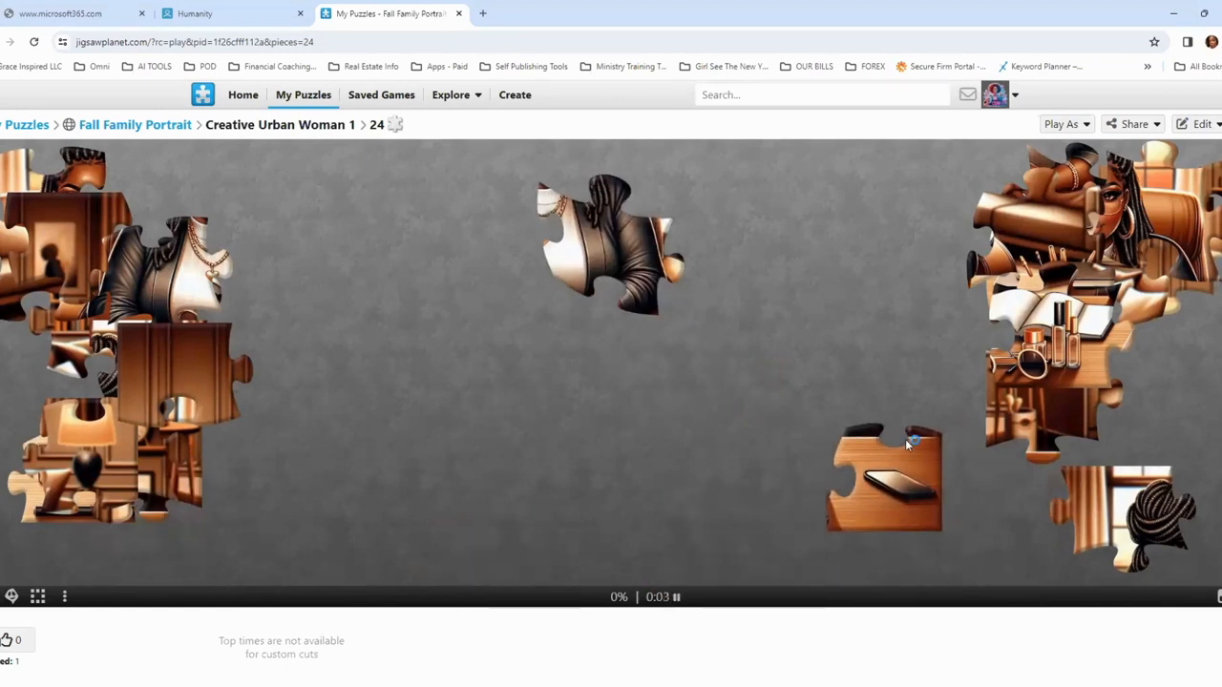
mouse_move(797, 257)
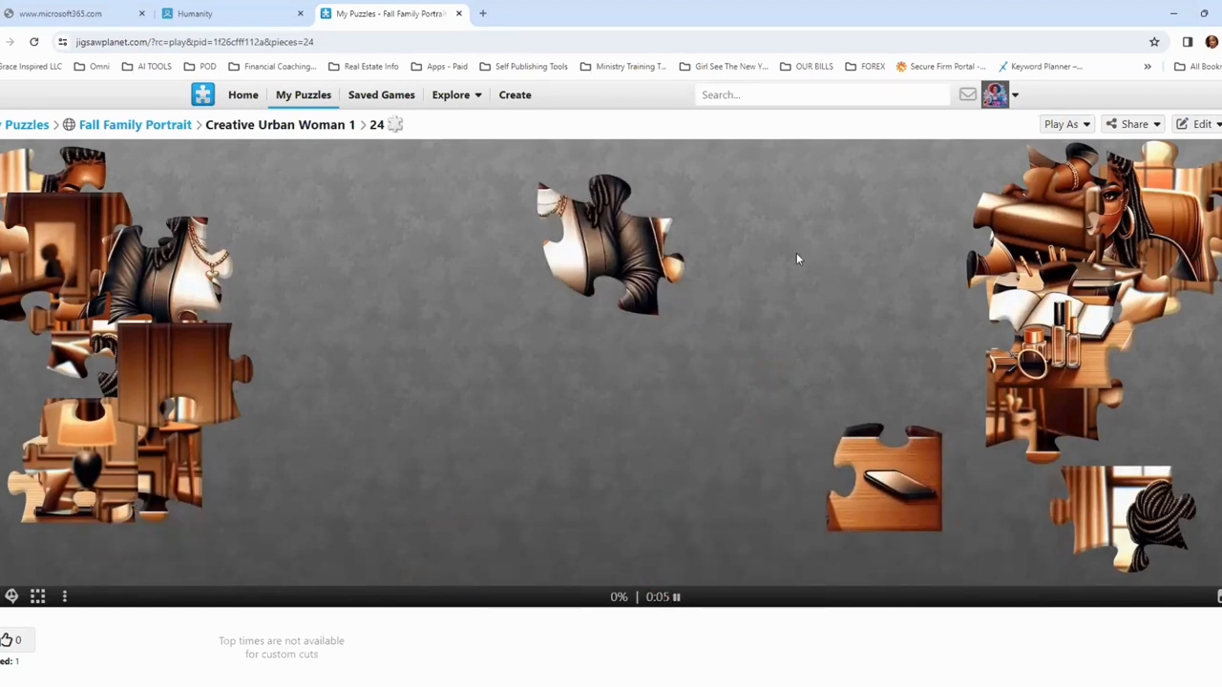
left_click(1131, 124)
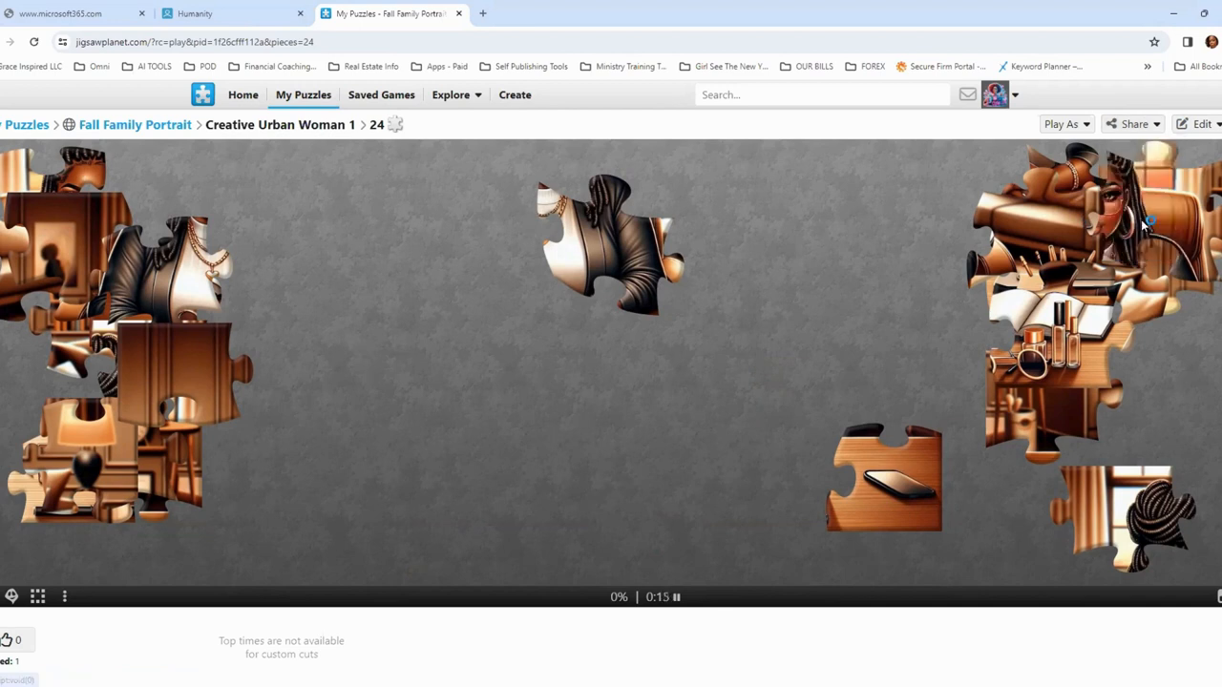
left_click(1201, 124)
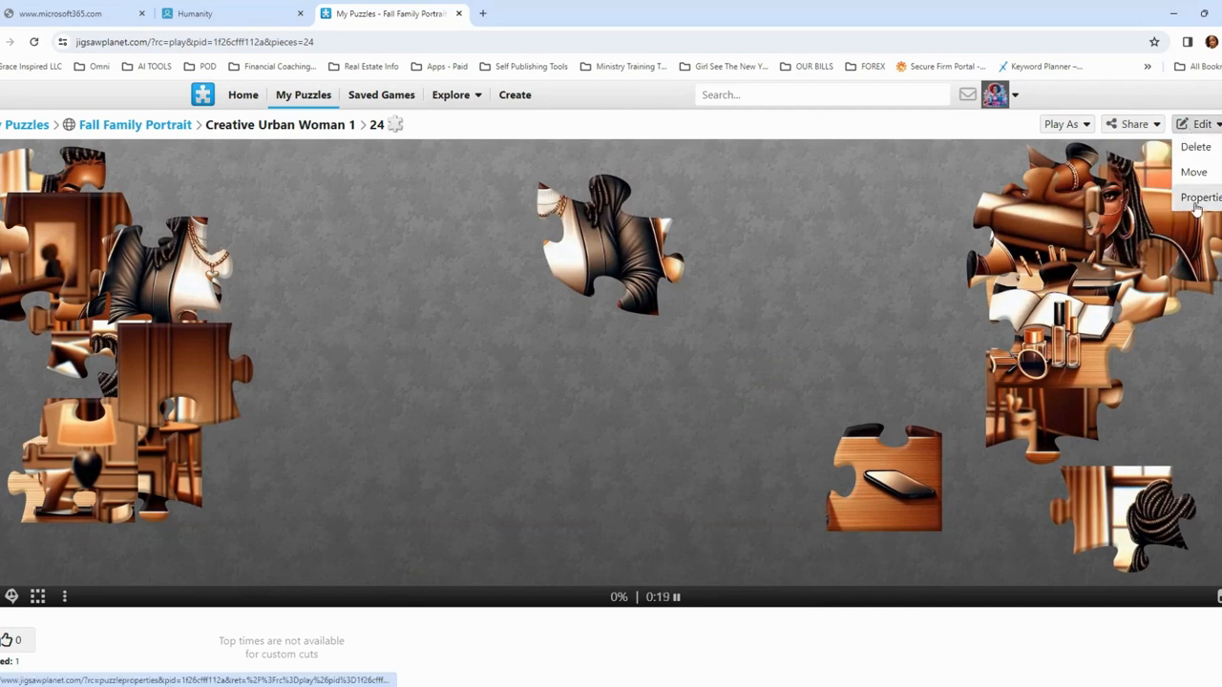
left_click(1200, 196)
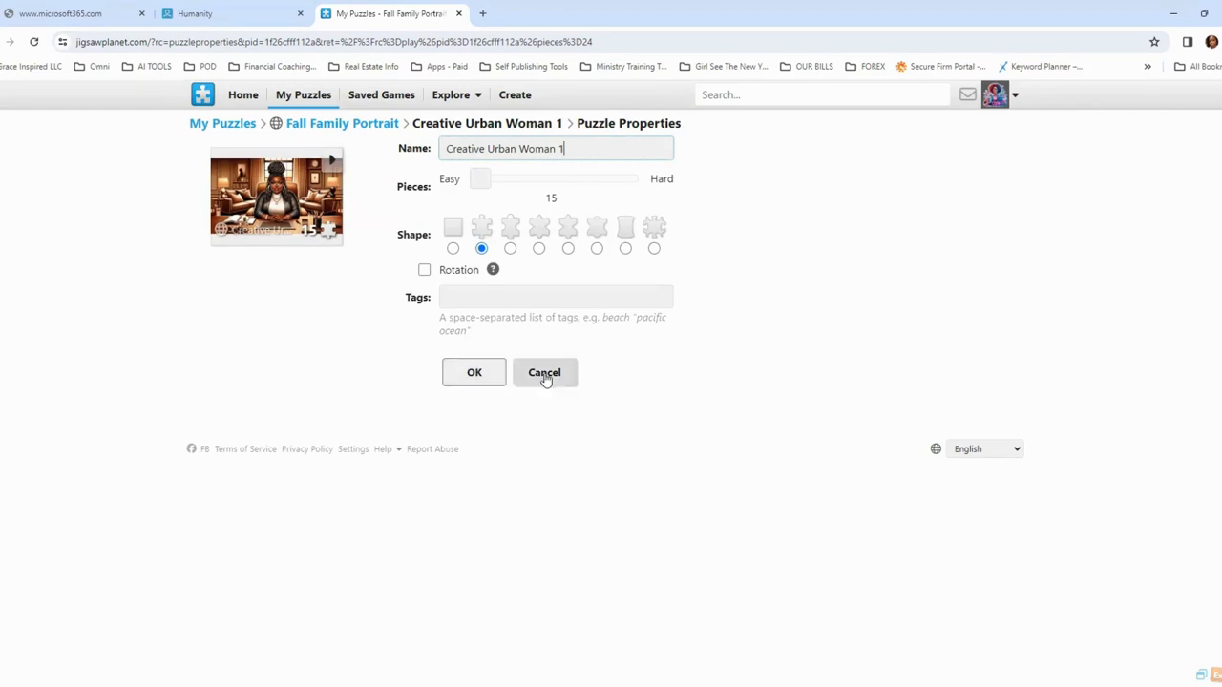
left_click(474, 372)
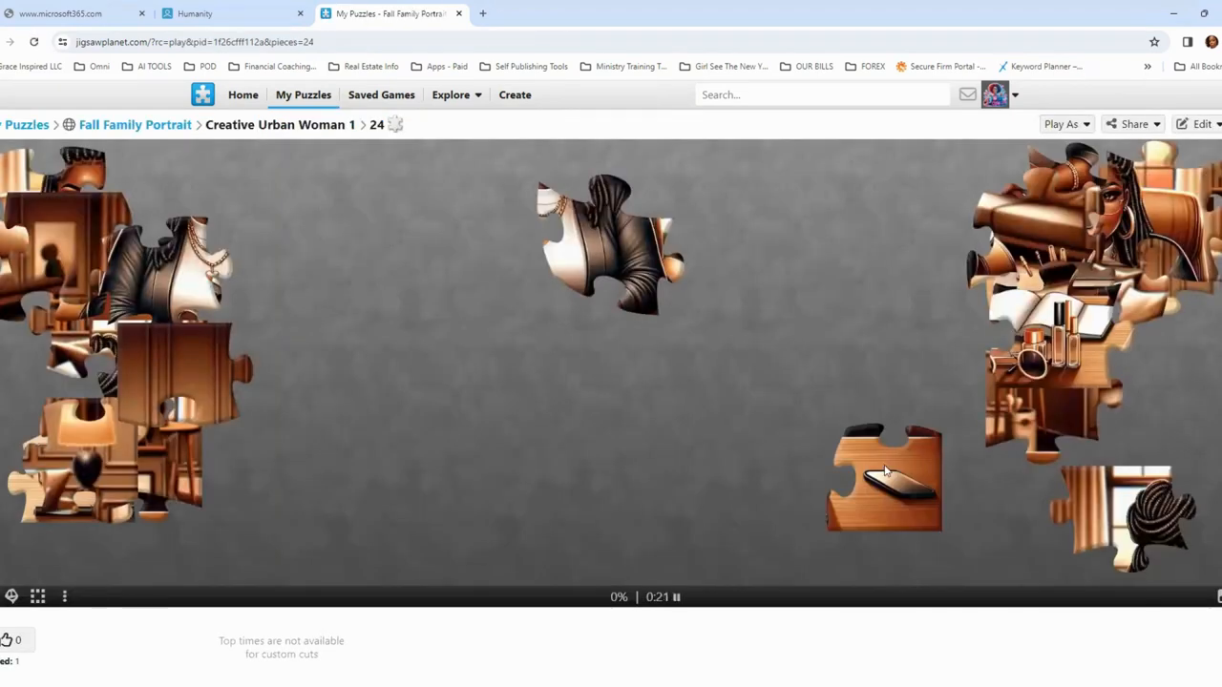
- Move the phone piece lower and left, and pull a wood-panel piece from the left pile to the top
left_click_drag(883, 478, 832, 511)
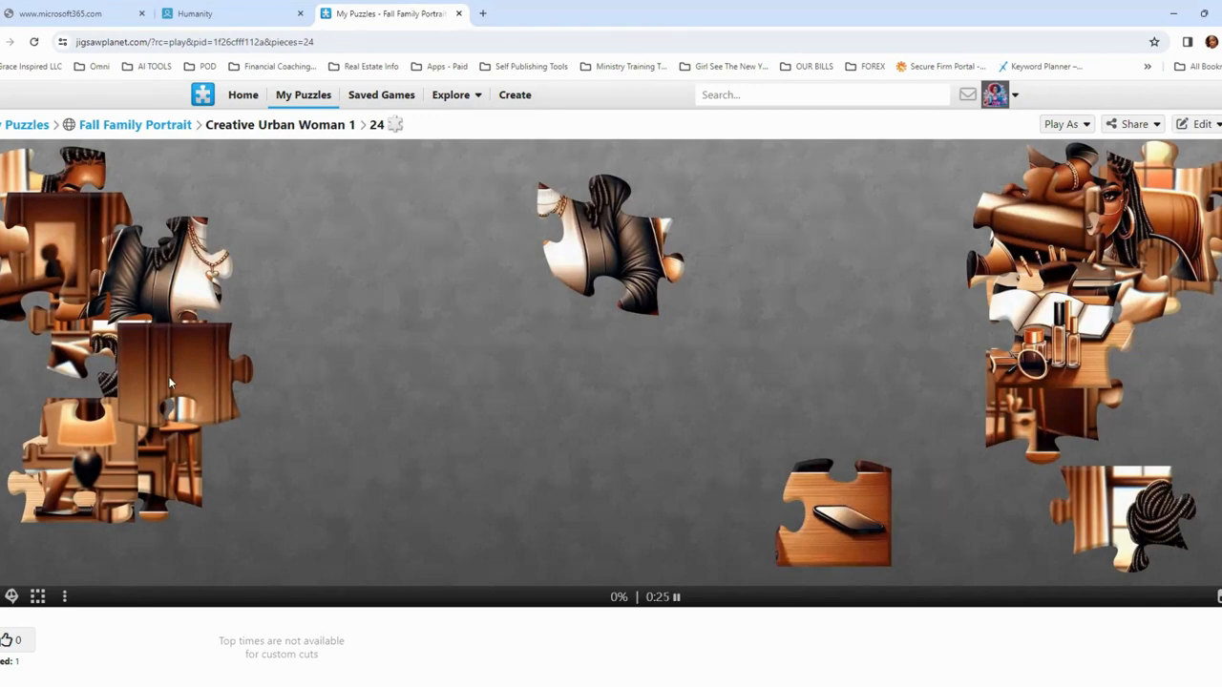
left_click_drag(172, 382, 386, 234)
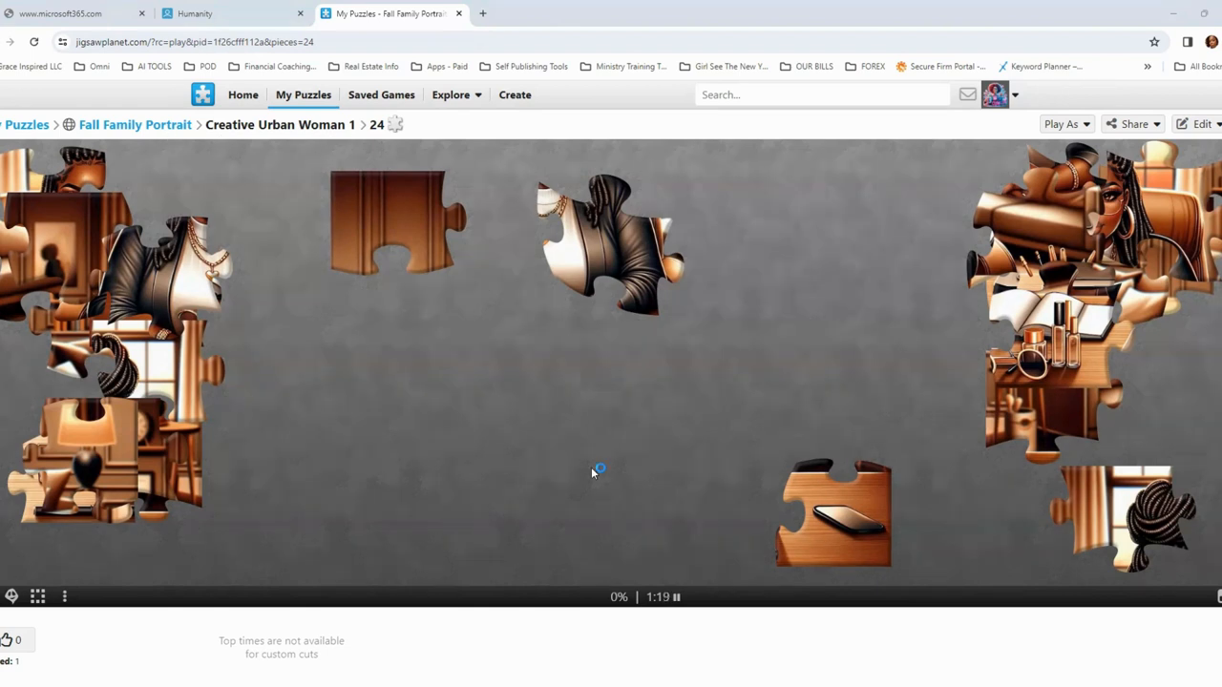
mouse_move(892, 509)
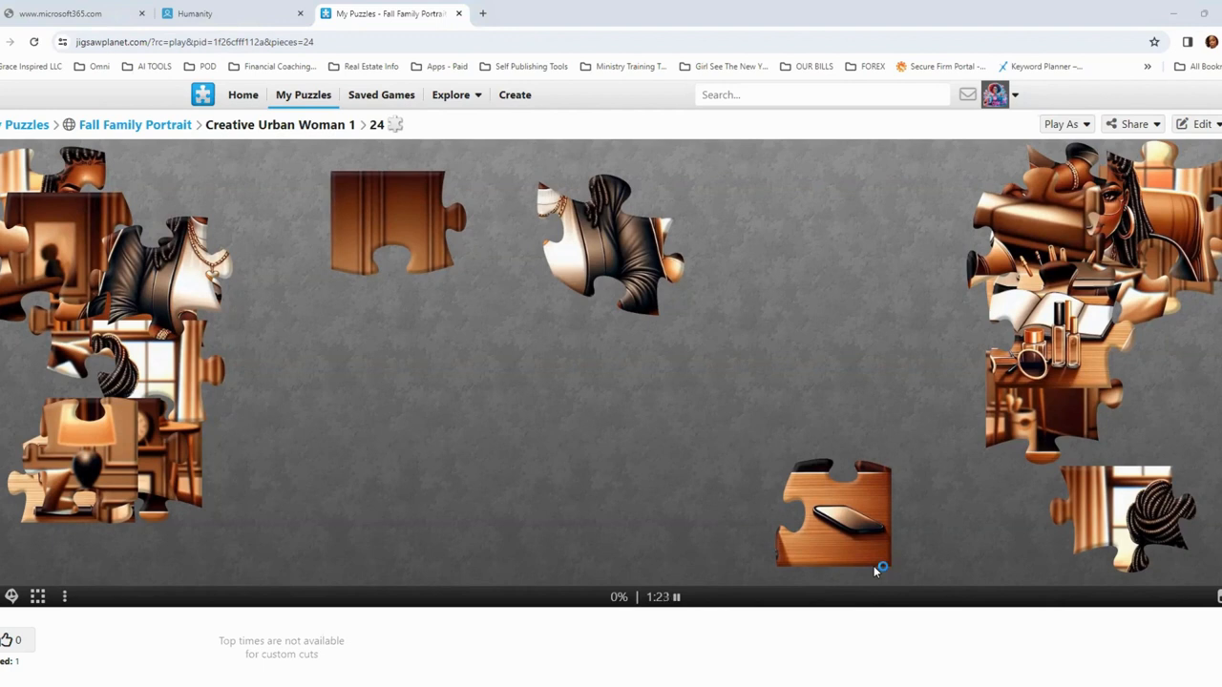
mouse_move(885, 553)
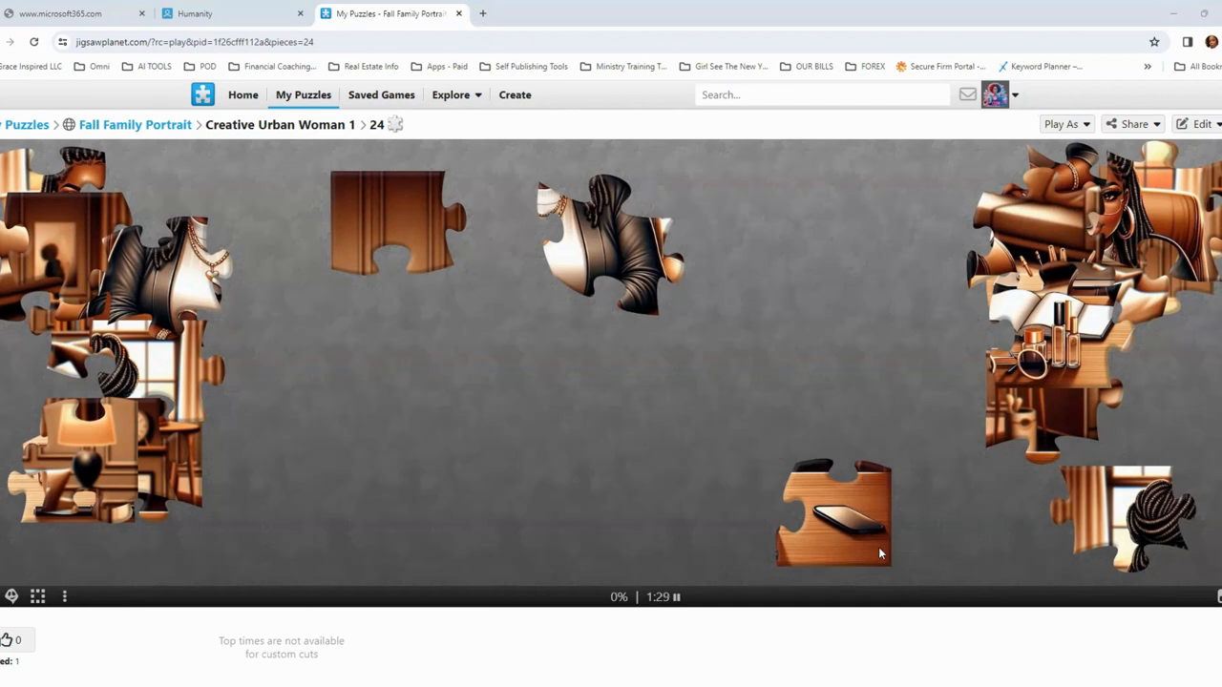
mouse_move(868, 544)
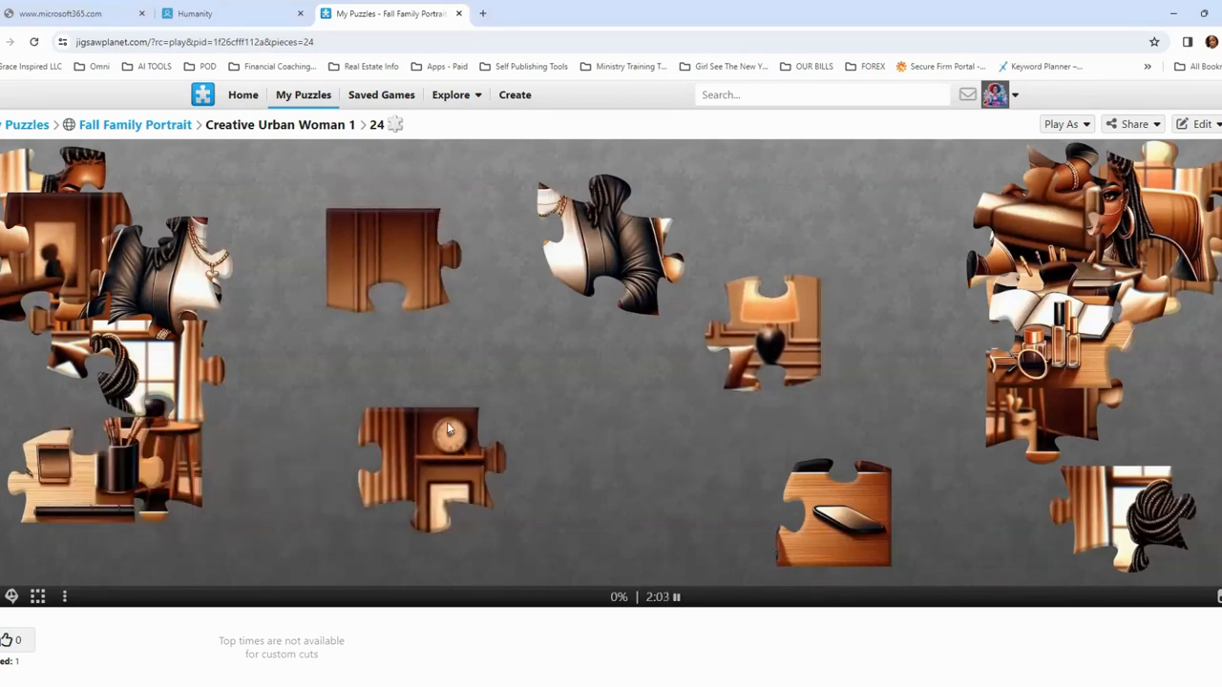
- Place the pen-holder piece beside the phone piece and snap the silhouette piece onto the wood-panel piece
left_click_drag(448, 430, 339, 401)
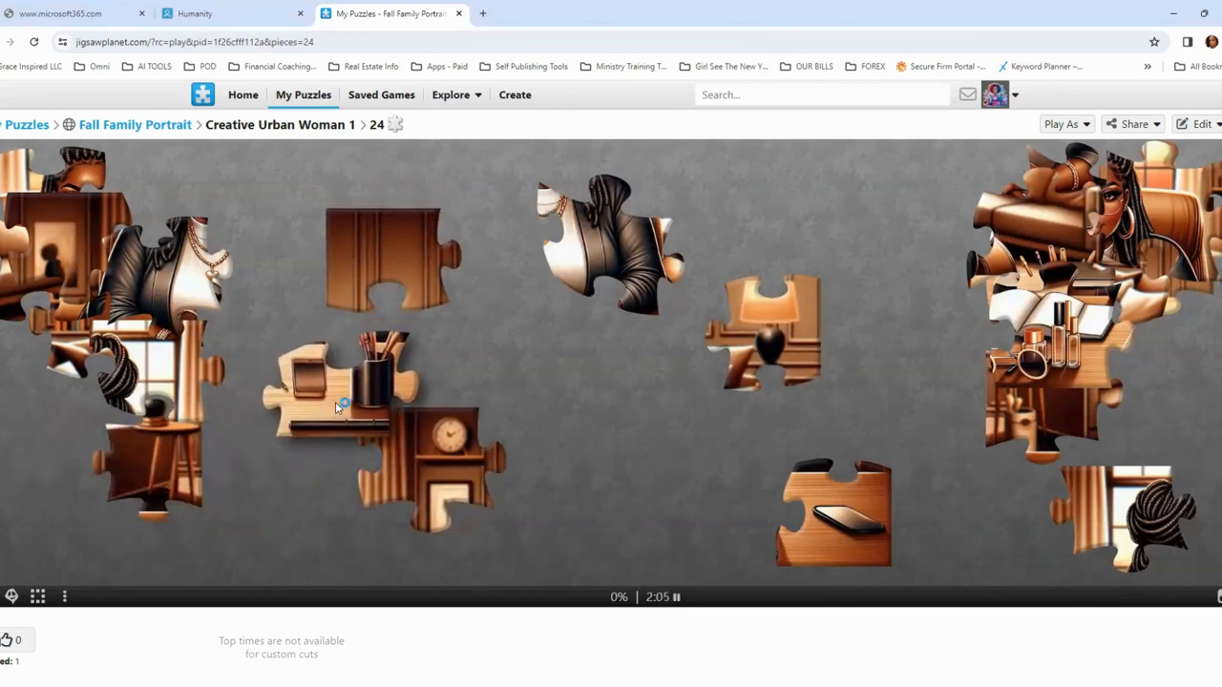
left_click_drag(339, 400, 625, 472)
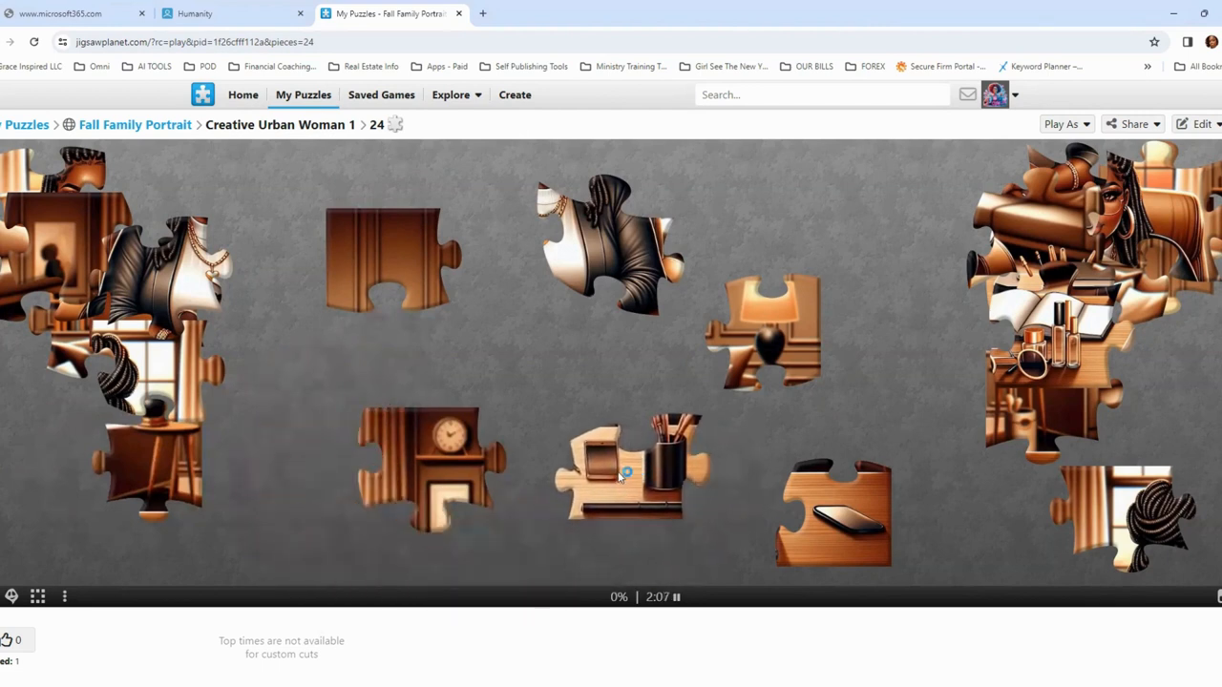
mouse_move(182, 391)
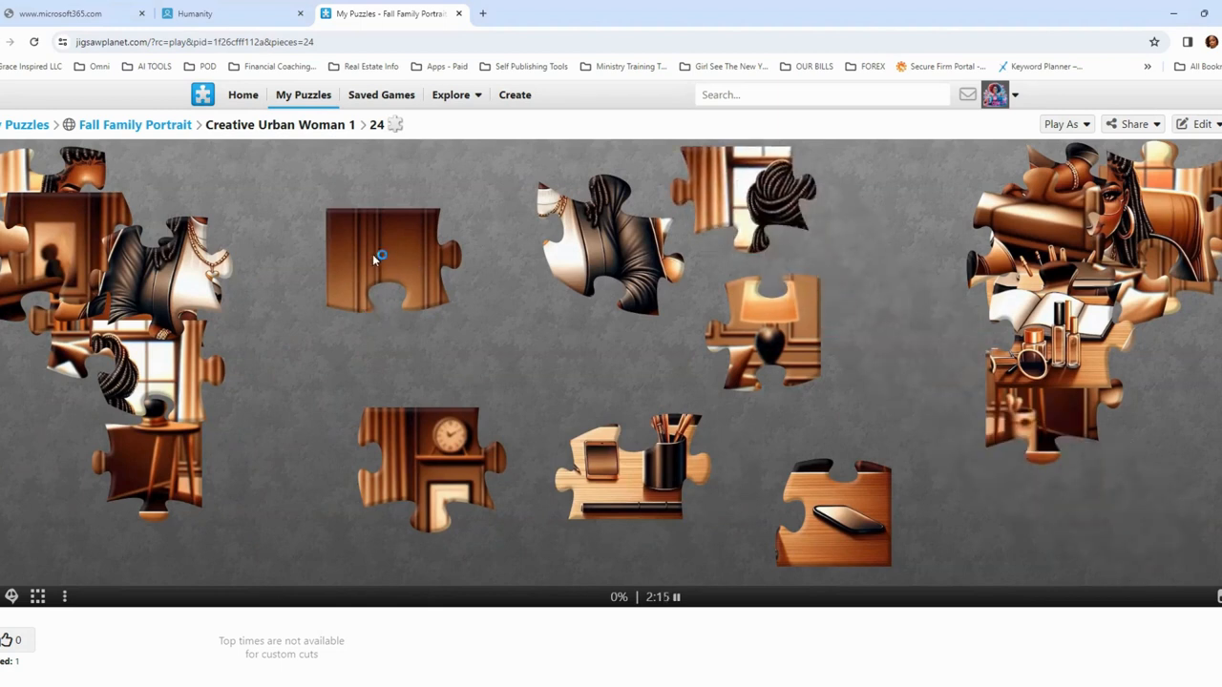
left_click_drag(380, 258, 444, 181)
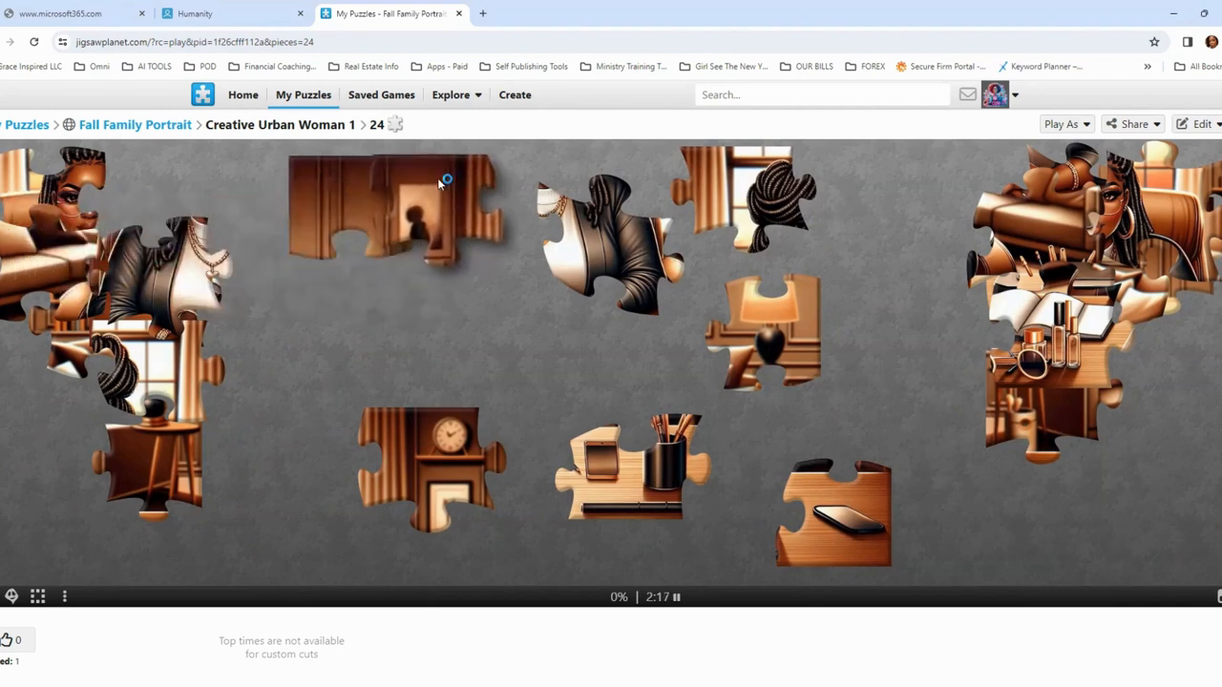